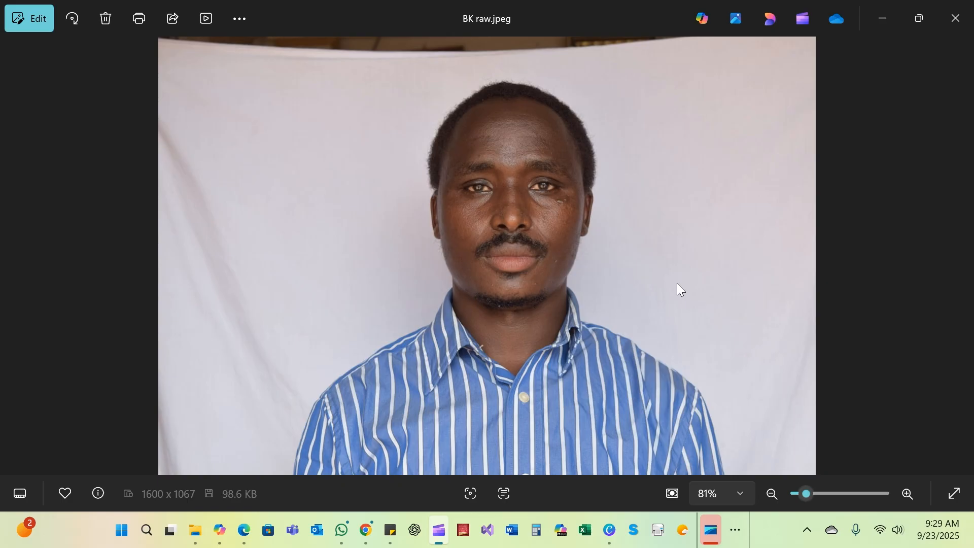
{"action": "mouse_move", "coordinate": [153, 502]}
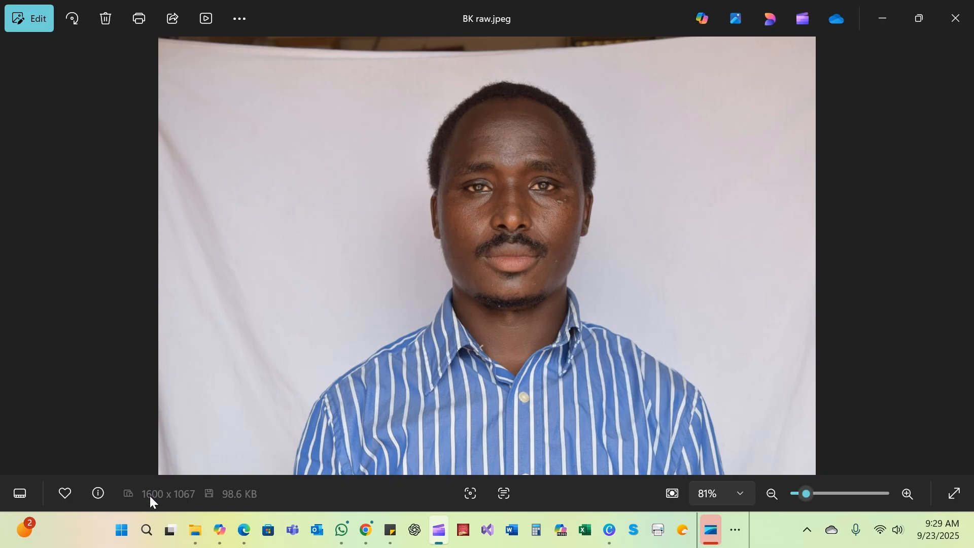
{"action": "mouse_move", "coordinate": [307, 392]}
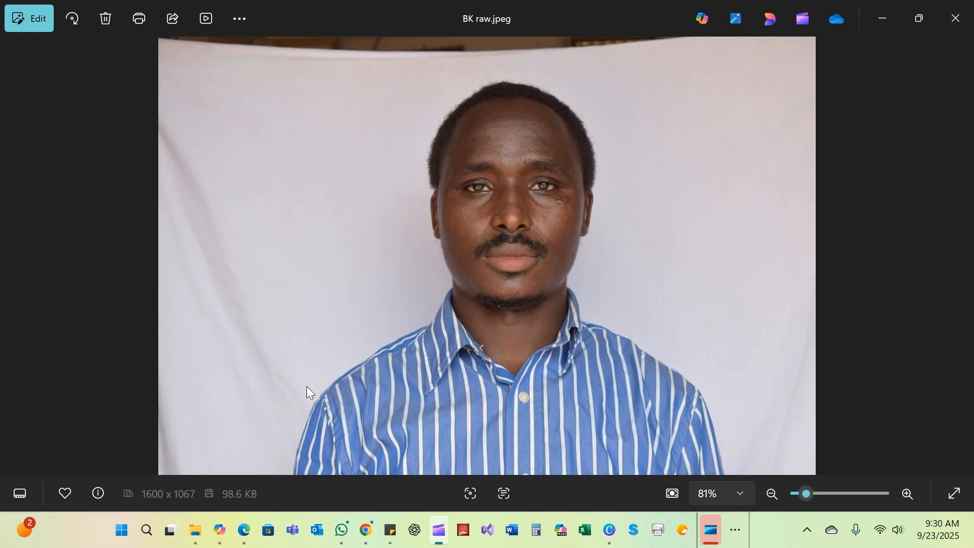
{"action": "mouse_move", "coordinate": [478, 459]}
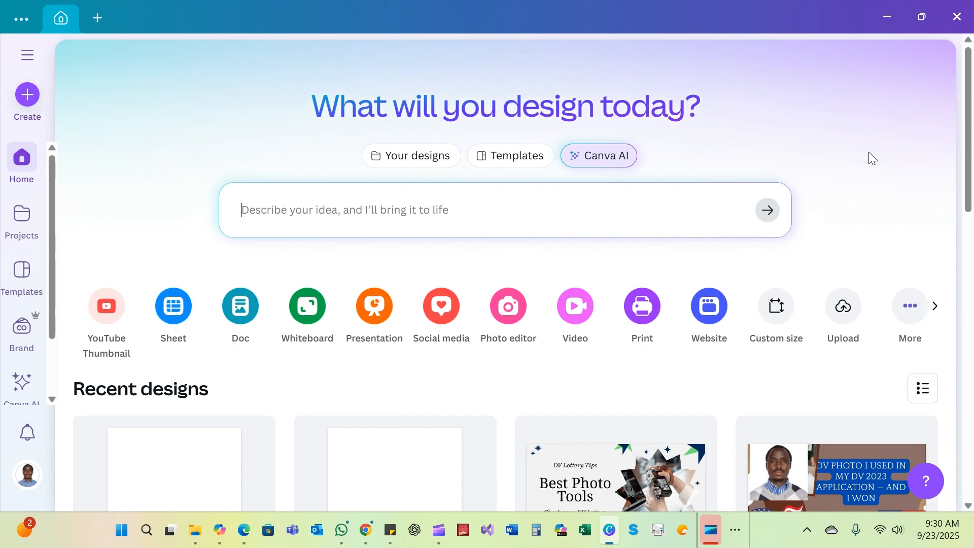
{"action": "mouse_move", "coordinate": [775, 305]}
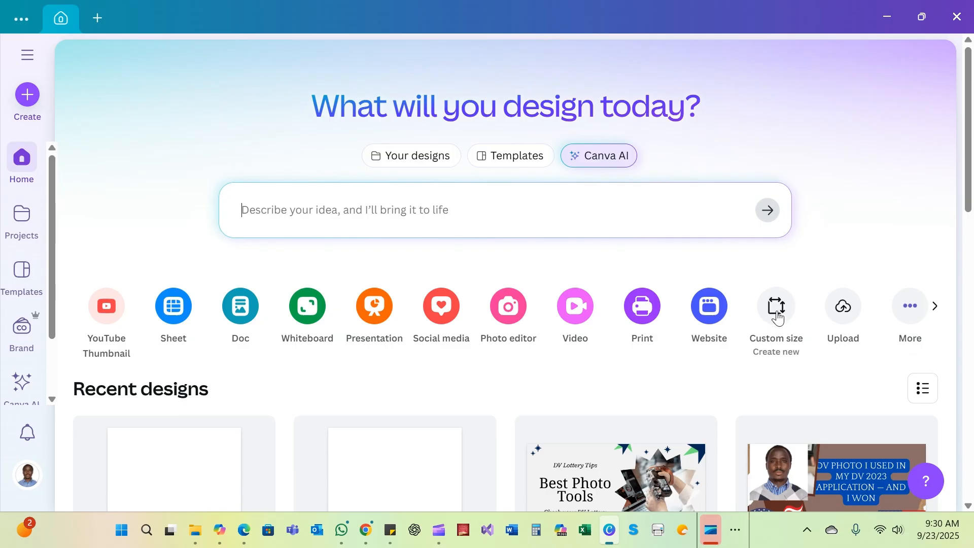
Create a new blank custom-size design of 2 × 2 inches from the Canva home page
{"action": "left_click", "coordinate": [775, 306]}
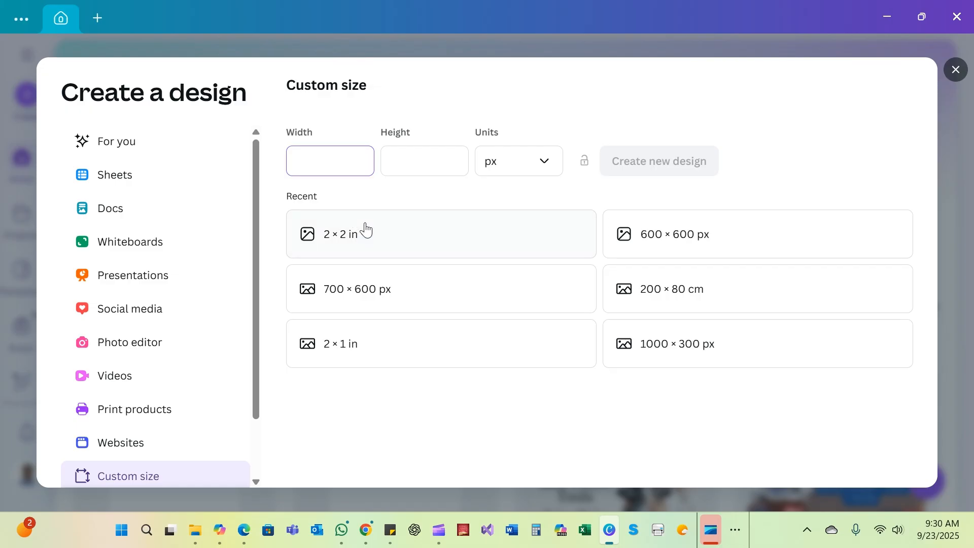
{"action": "mouse_move", "coordinate": [368, 231]}
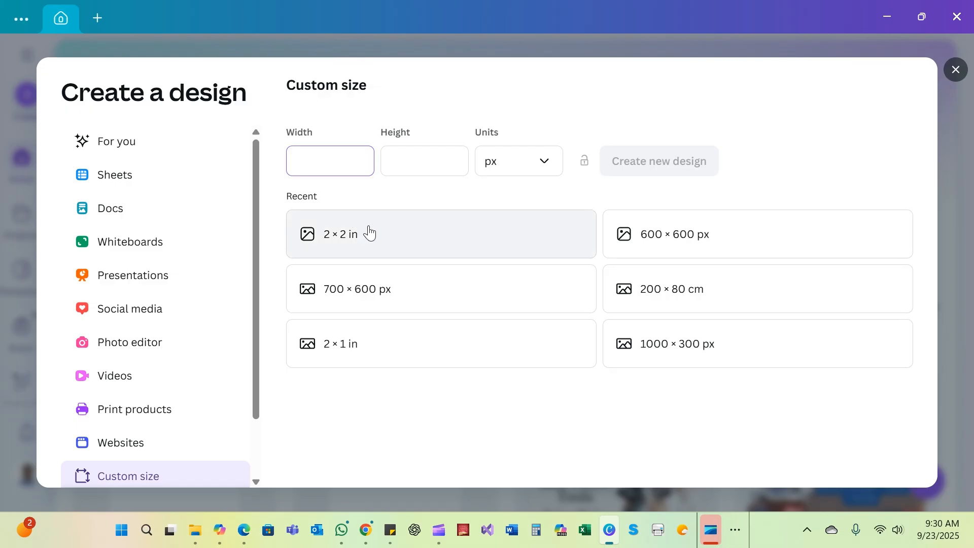
{"action": "left_click", "coordinate": [329, 162]}
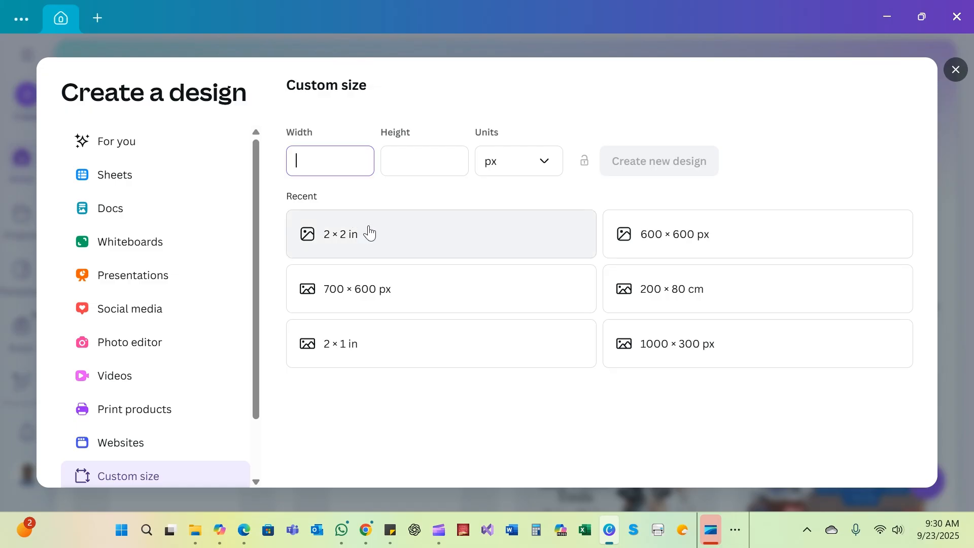
{"action": "mouse_move", "coordinate": [415, 236]}
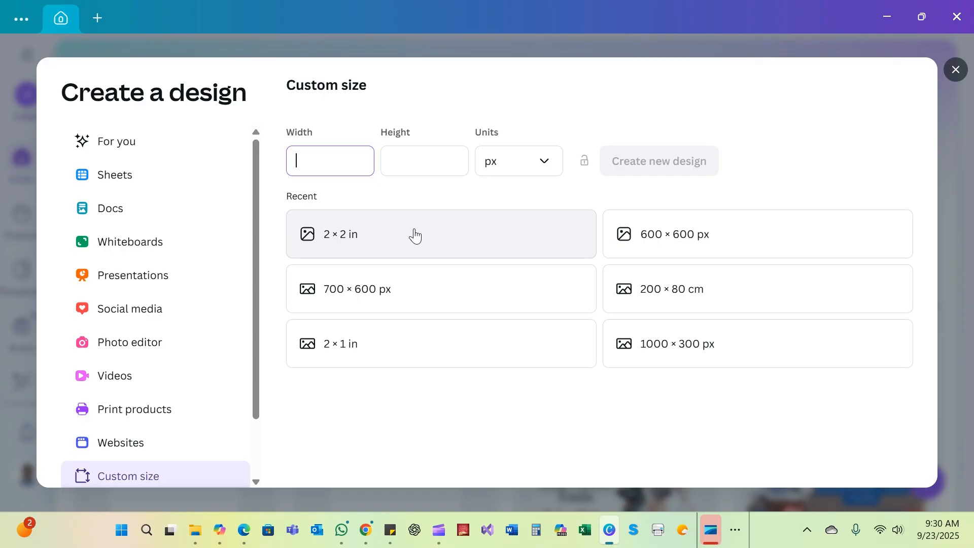
{"action": "left_click", "coordinate": [435, 235]}
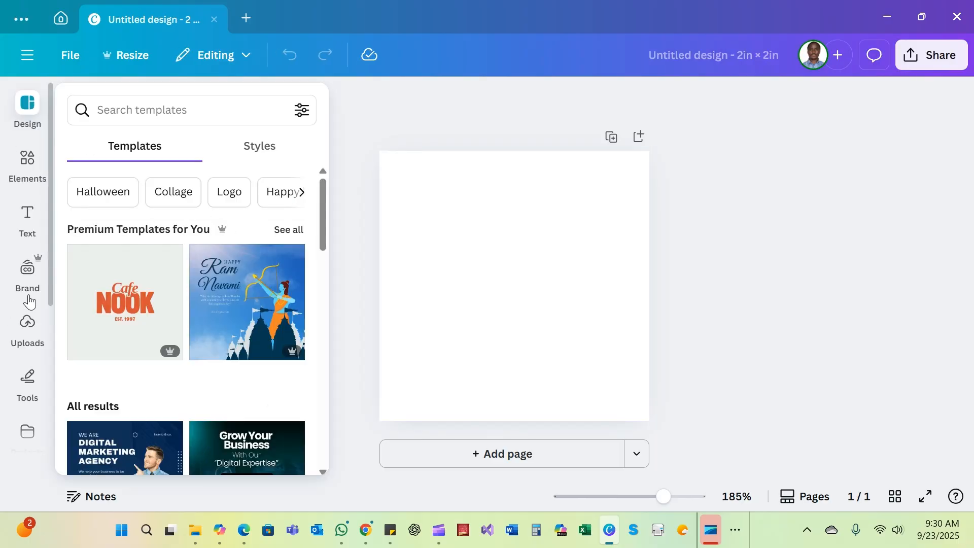
Add the uploaded portrait photo from Uploads onto the blank 2 × 2 in page
{"action": "left_click", "coordinate": [26, 328]}
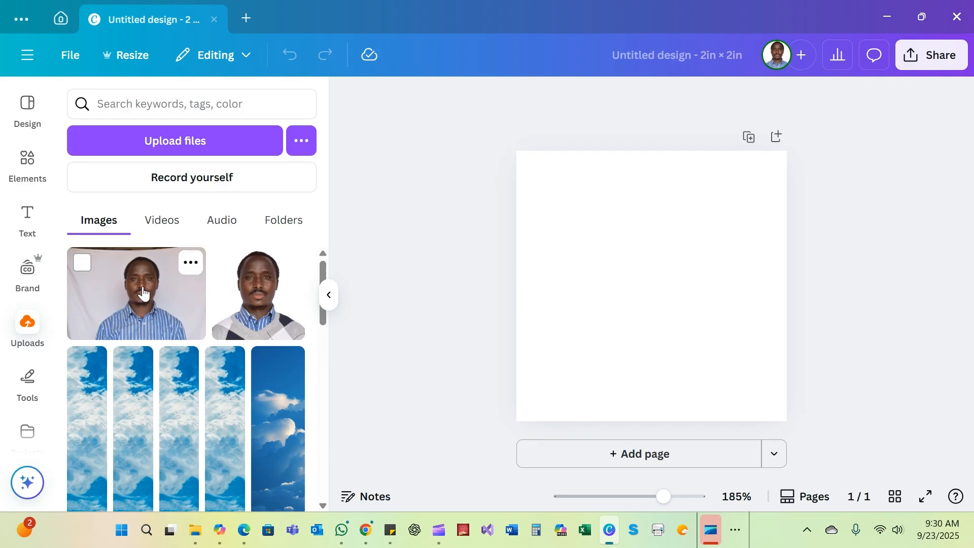
{"action": "left_click", "coordinate": [135, 293]}
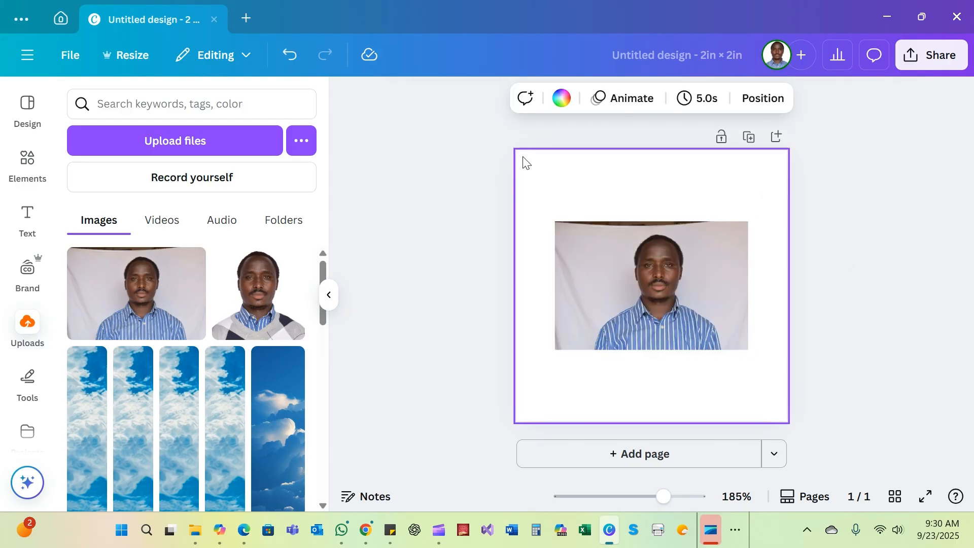
{"action": "mouse_move", "coordinate": [786, 166]}
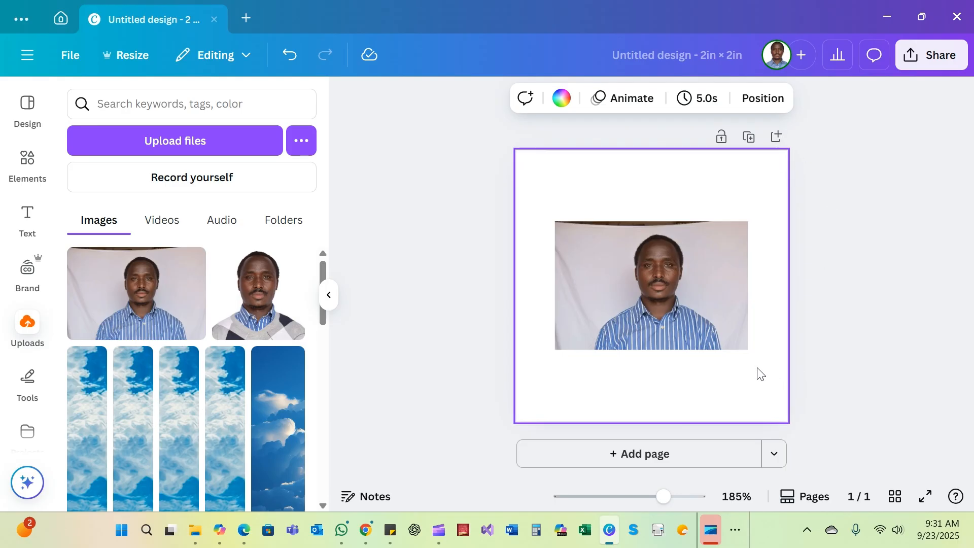
{"action": "mouse_move", "coordinate": [737, 496]}
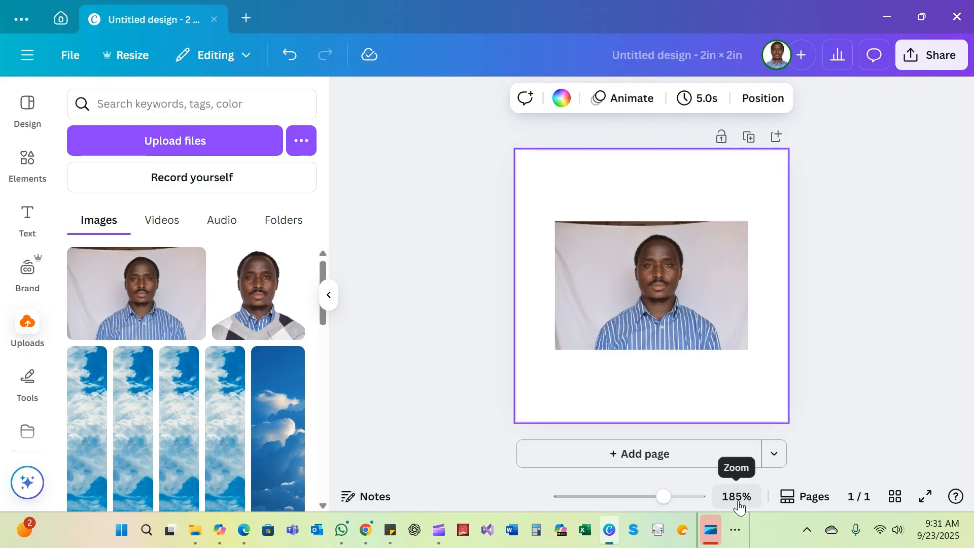
Stretch the photo's top, bottom, left and right edges out to the page edges
{"action": "left_click", "coordinate": [650, 286]}
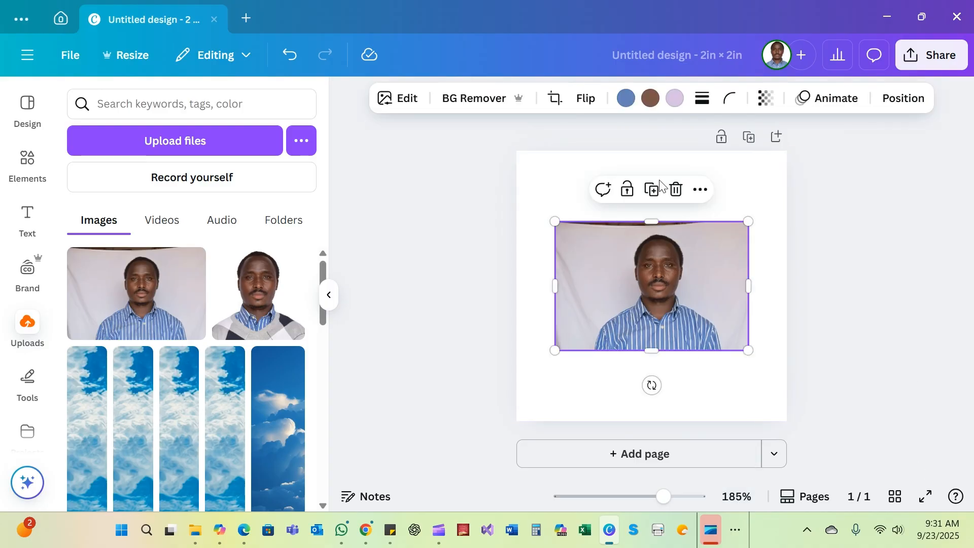
{"action": "left_click_drag", "start_coordinate": [650, 221], "coordinate": [649, 170]}
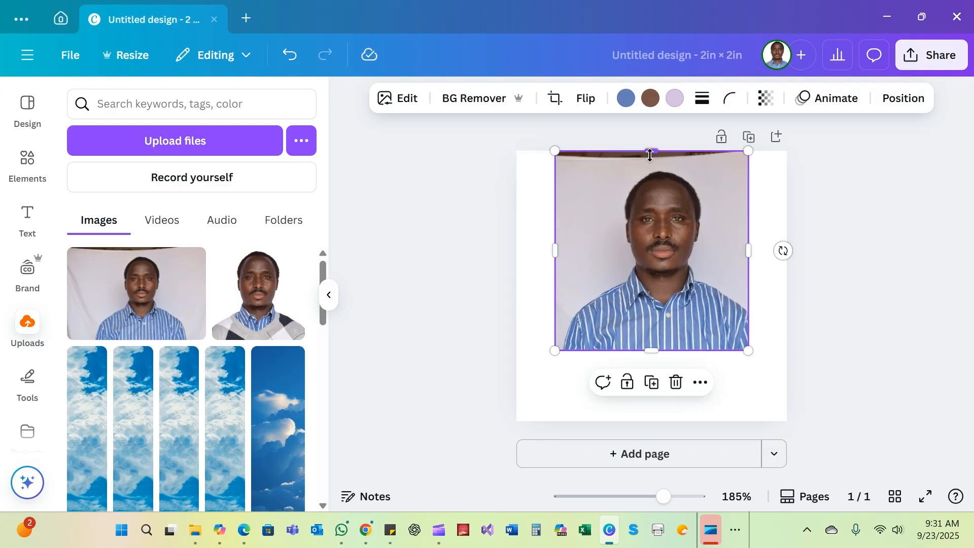
{"action": "mouse_move", "coordinate": [712, 267]}
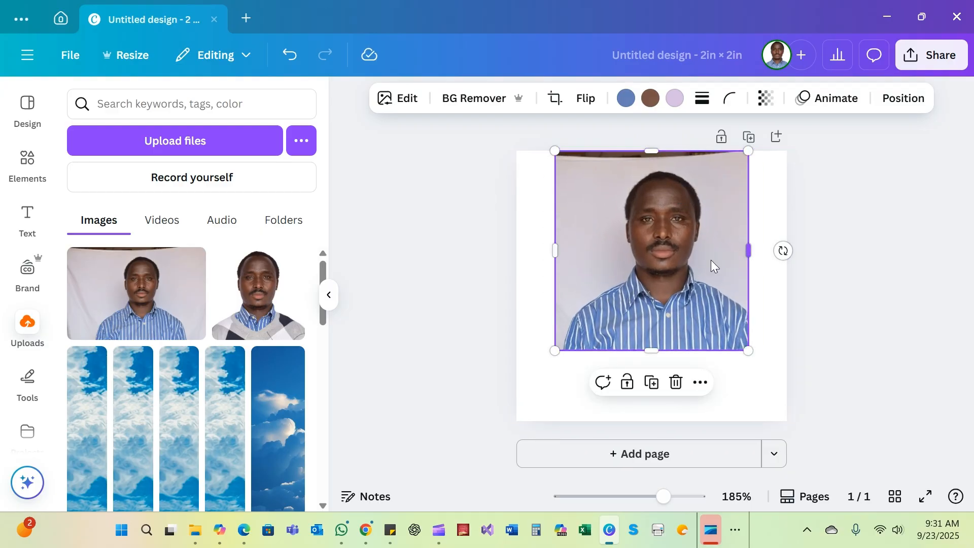
{"action": "left_click_drag", "start_coordinate": [650, 350], "coordinate": [655, 401]}
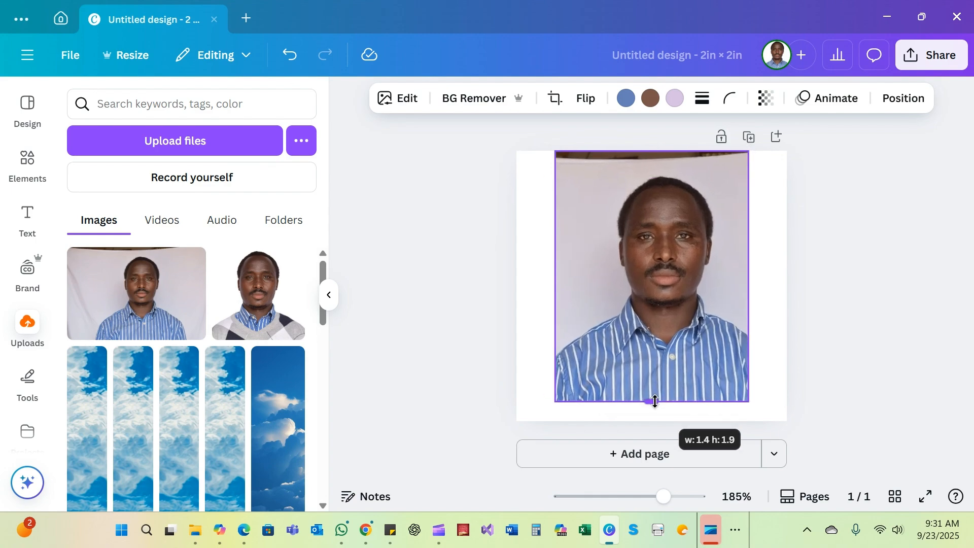
{"action": "left_click_drag", "start_coordinate": [653, 401], "coordinate": [652, 421]}
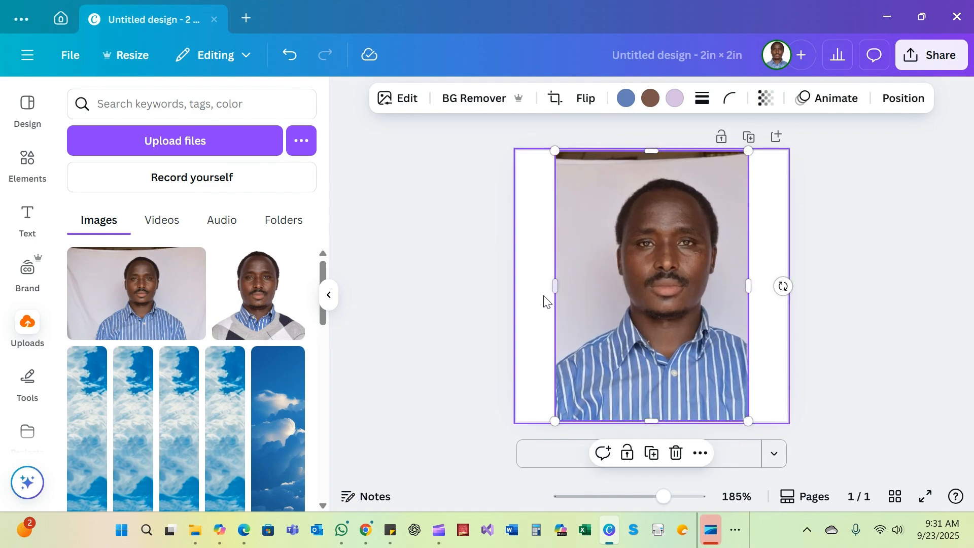
{"action": "left_click_drag", "start_coordinate": [555, 285], "coordinate": [536, 285]}
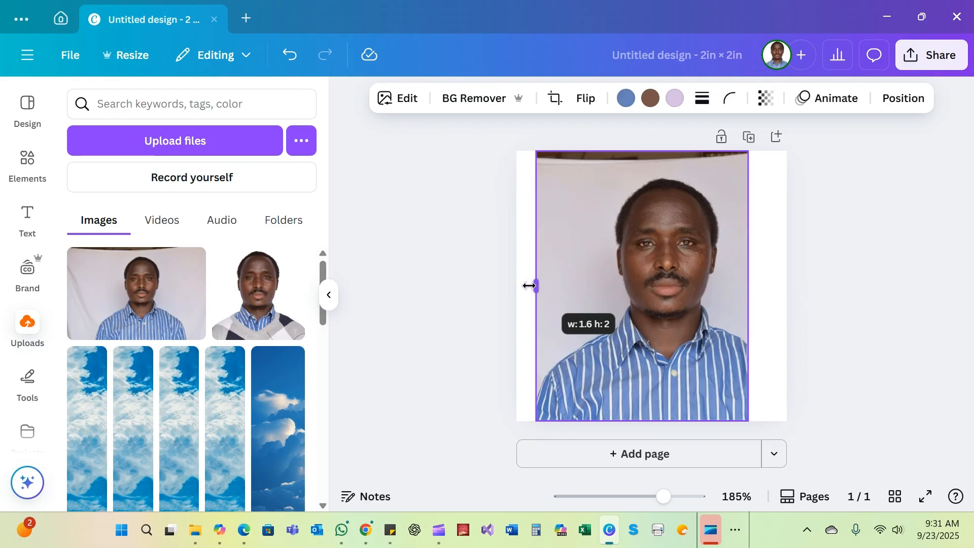
{"action": "left_click_drag", "start_coordinate": [531, 286], "coordinate": [749, 286]}
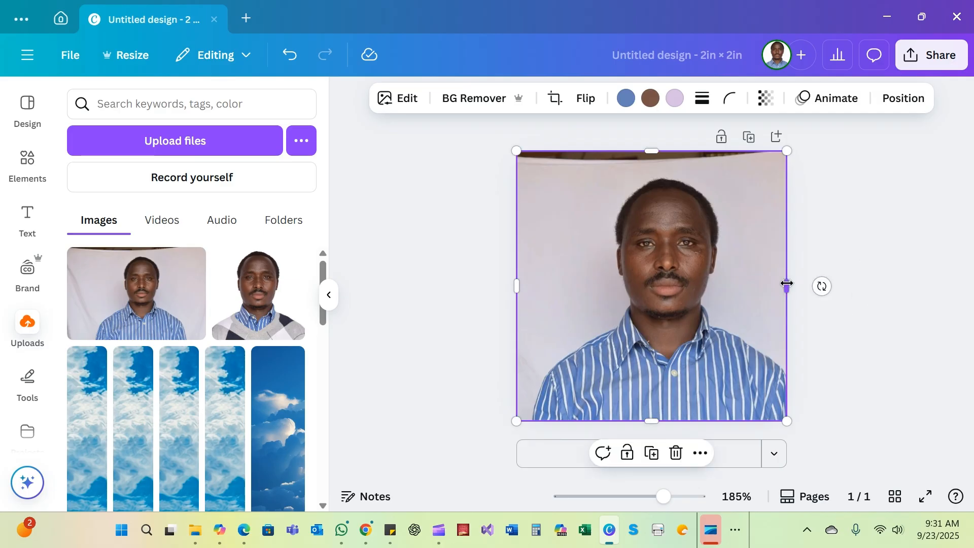
{"action": "left_click_drag", "start_coordinate": [786, 286], "coordinate": [787, 286]}
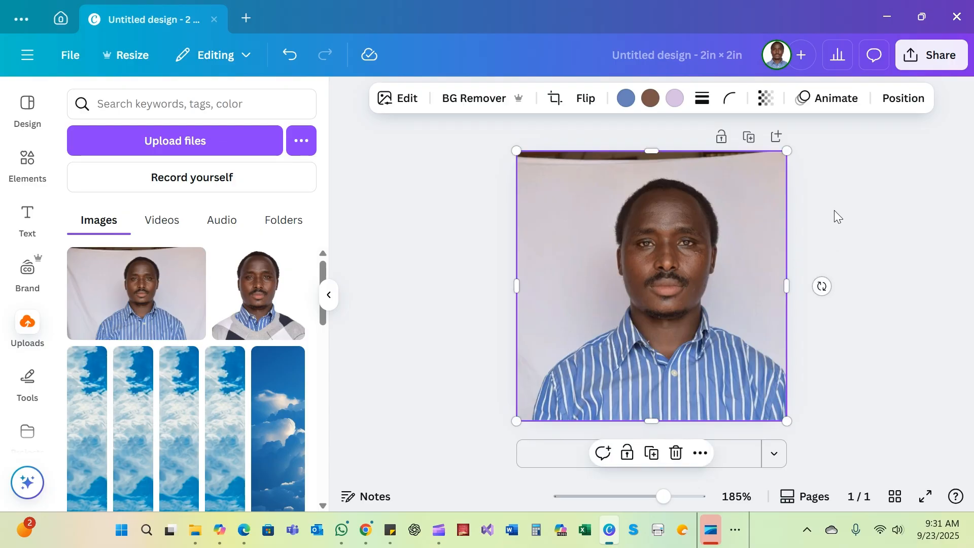
{"action": "left_click", "coordinate": [869, 247]}
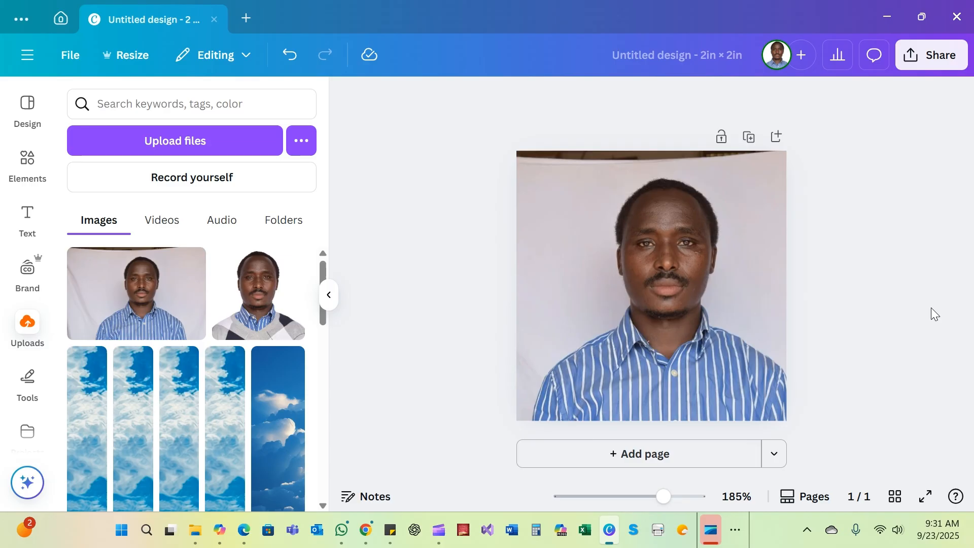
Realign the photo's left edge with the page so it fills the full 2 × 2 in page
{"action": "left_click", "coordinate": [668, 275]}
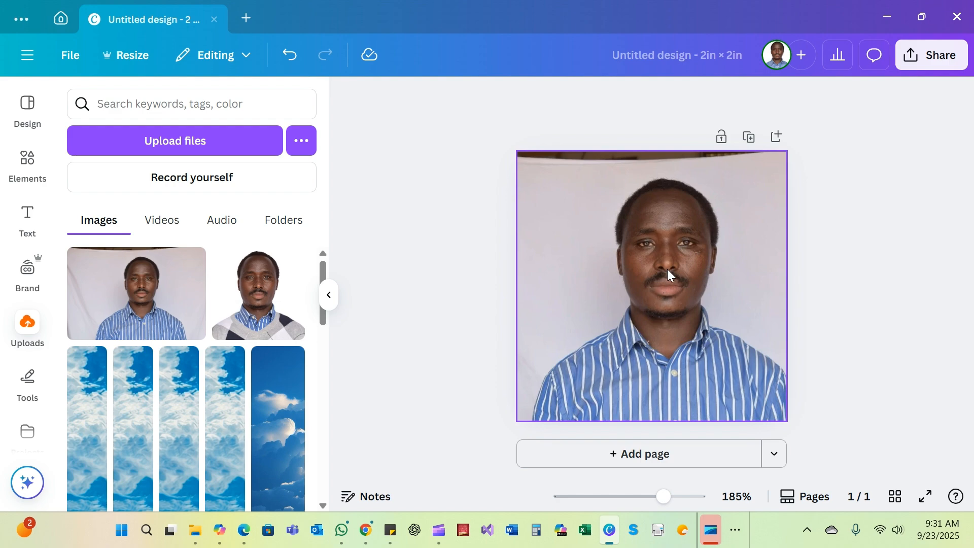
{"action": "mouse_move", "coordinate": [676, 297]}
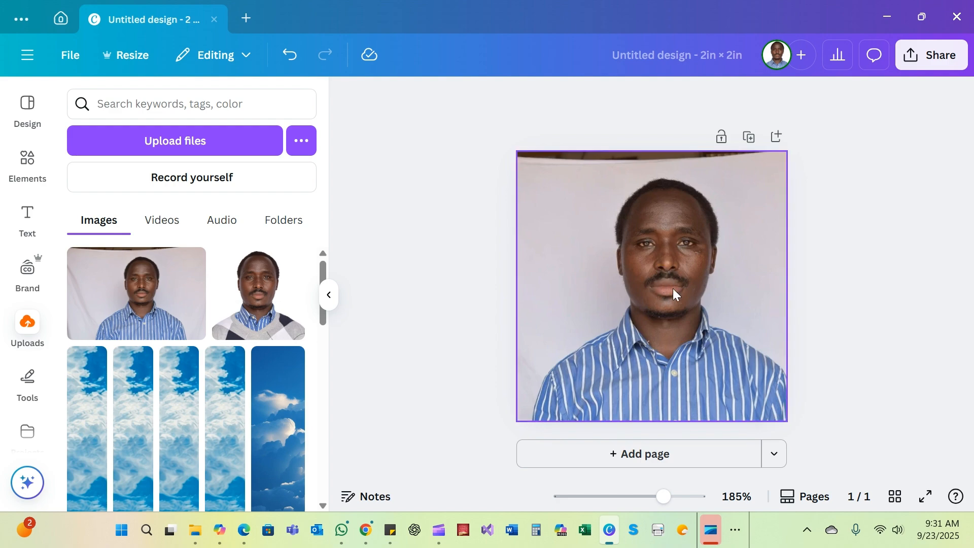
{"action": "left_click", "coordinate": [674, 292]}
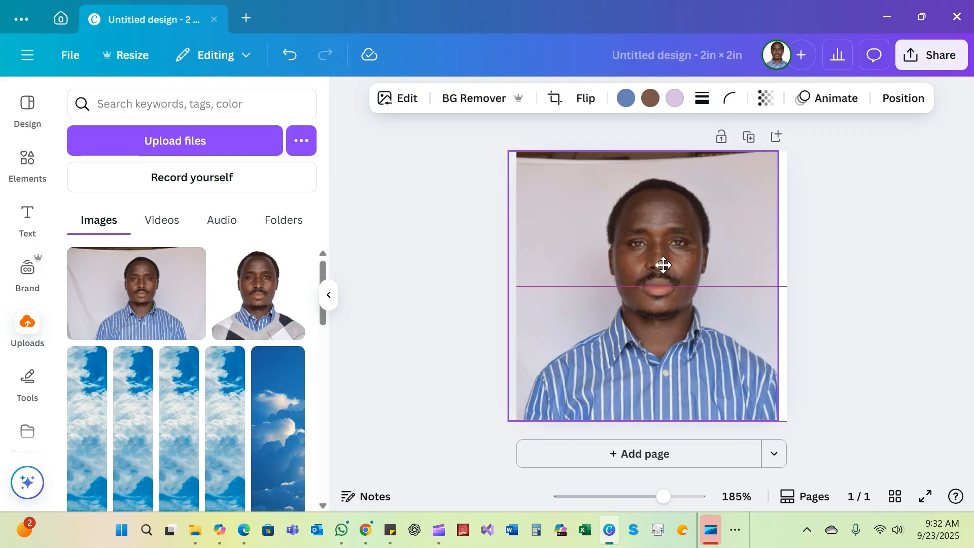
{"action": "left_click", "coordinate": [646, 264]}
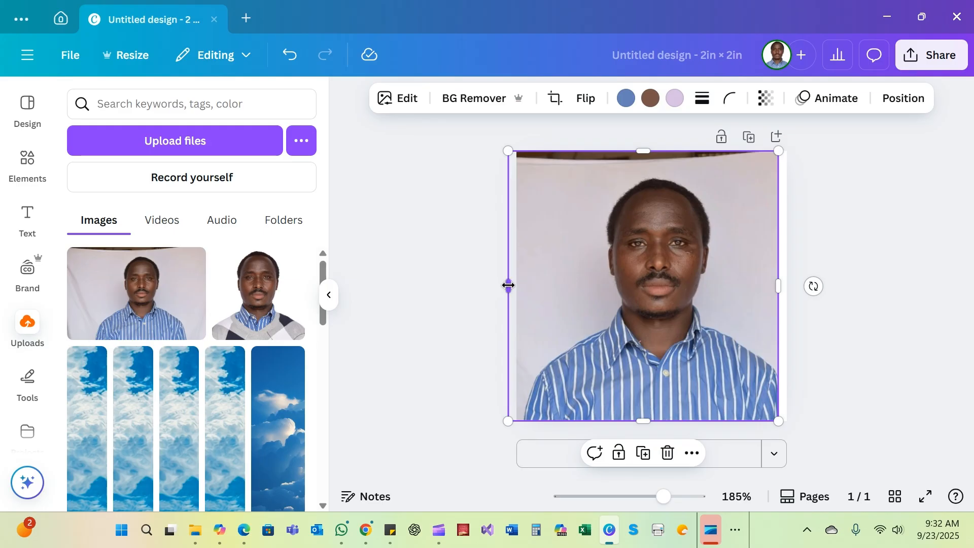
{"action": "left_click_drag", "start_coordinate": [509, 285], "coordinate": [516, 286]}
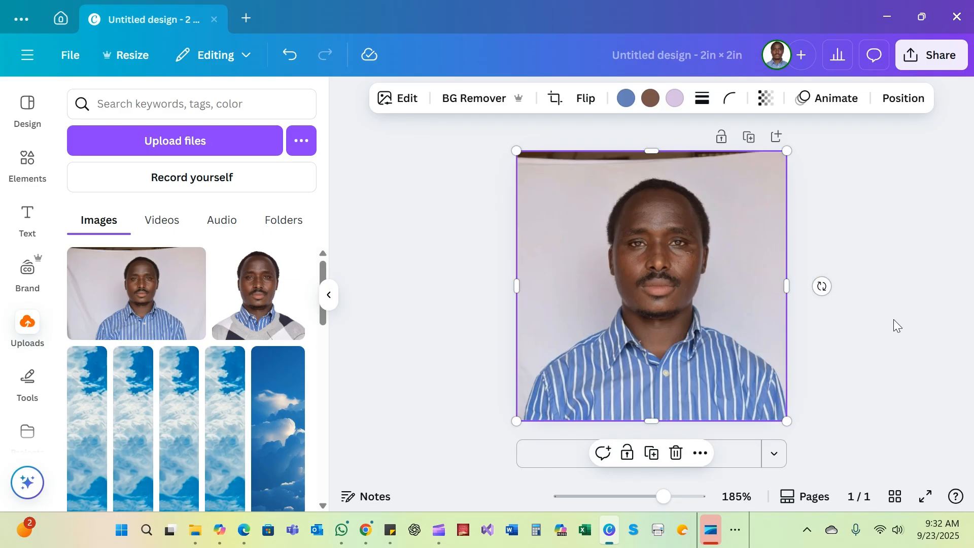
{"action": "mouse_move", "coordinate": [608, 293]}
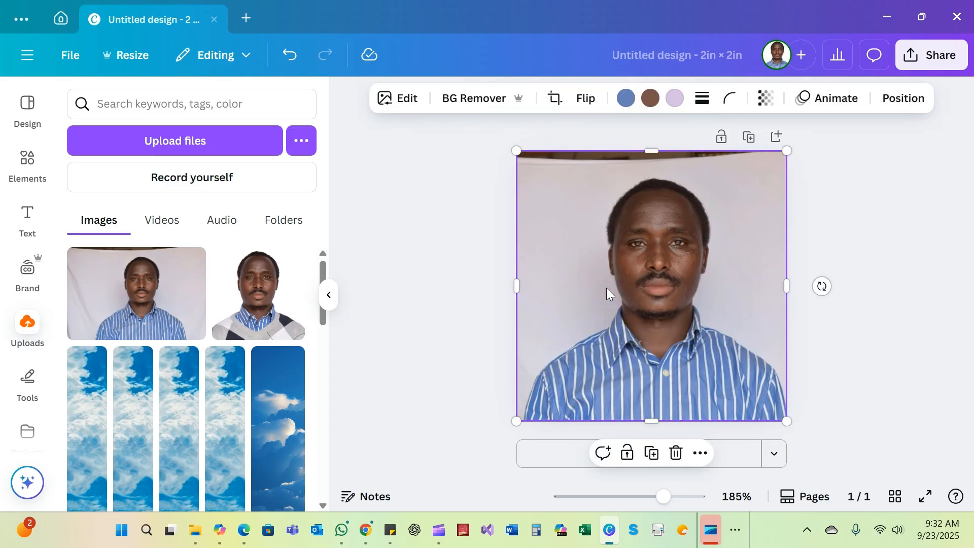
{"action": "mouse_move", "coordinate": [648, 291]}
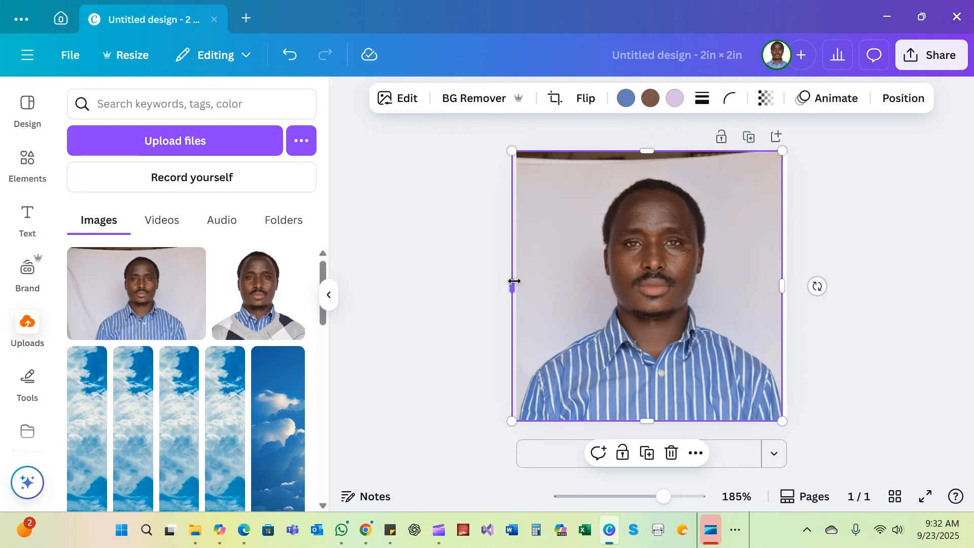
{"action": "left_click_drag", "start_coordinate": [514, 285], "coordinate": [519, 280]}
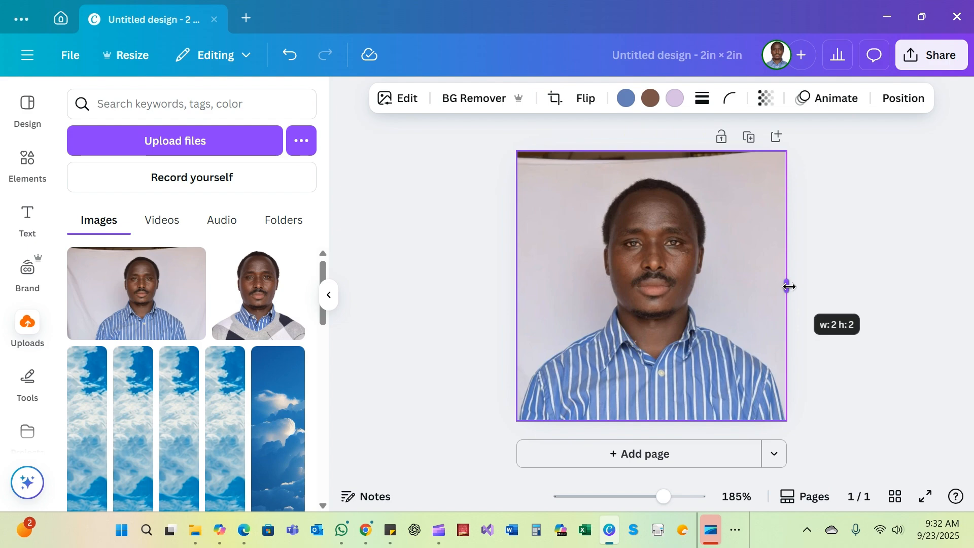
{"action": "left_click", "coordinate": [839, 224]}
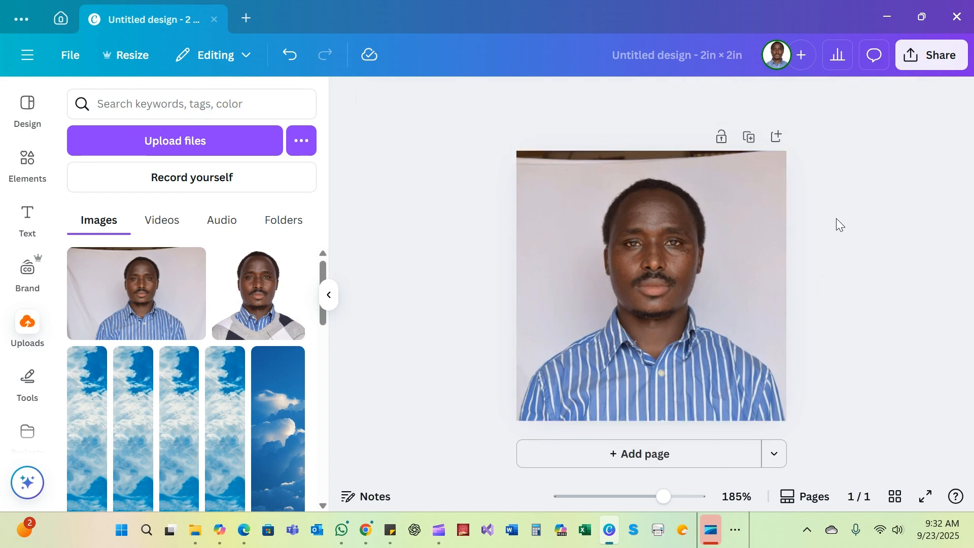
Remove the photo's grey backdrop with BG Remover, leaving a plain white background
{"action": "left_click", "coordinate": [652, 283]}
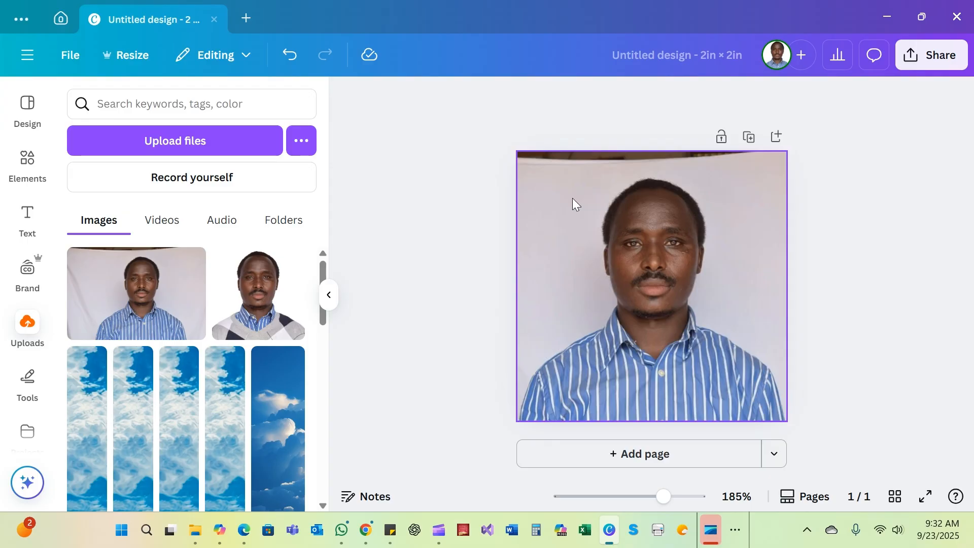
{"action": "mouse_move", "coordinate": [647, 159]}
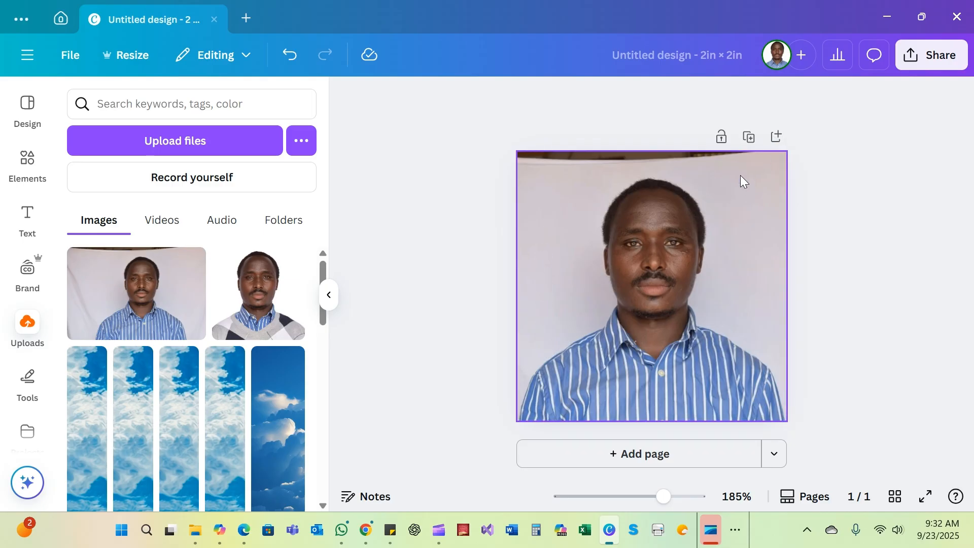
{"action": "left_click", "coordinate": [651, 284]}
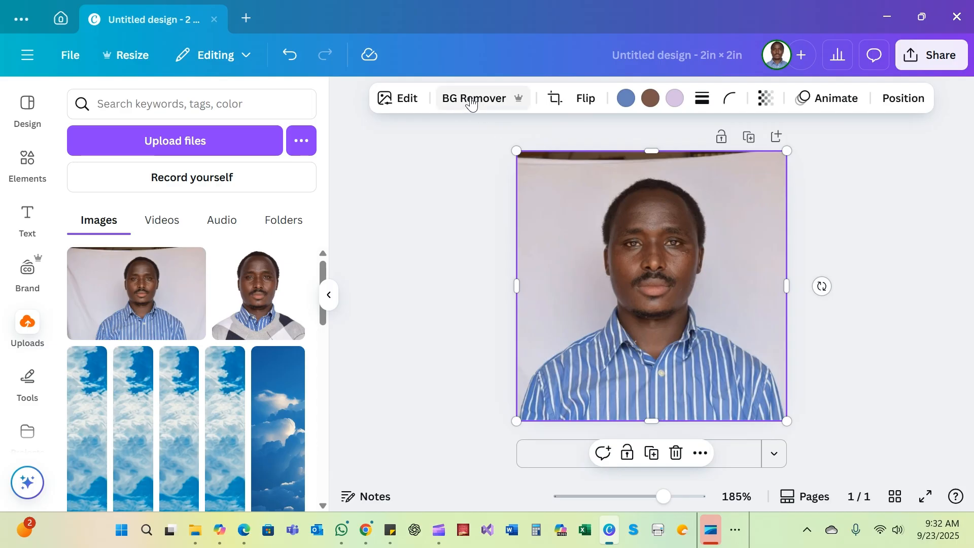
{"action": "left_click", "coordinate": [474, 98]}
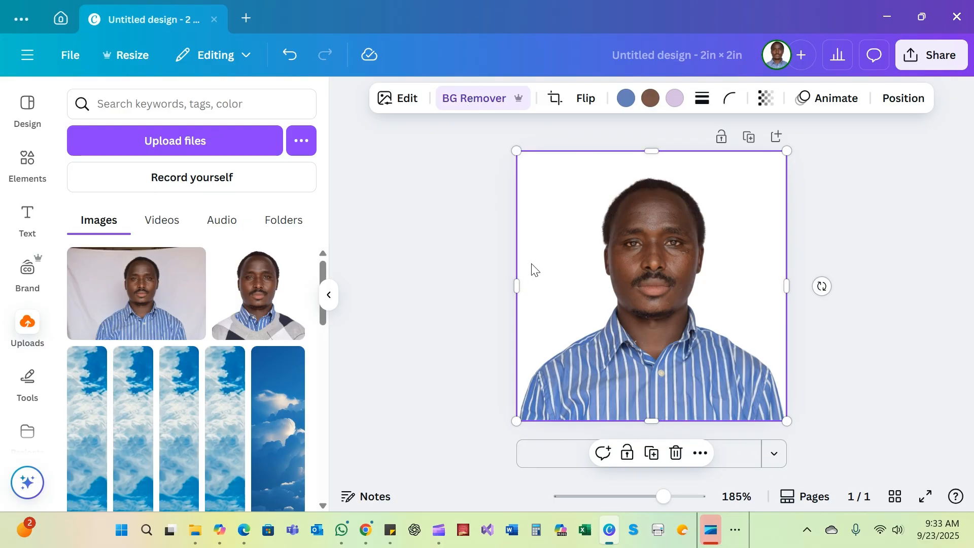
{"action": "mouse_move", "coordinate": [738, 206]}
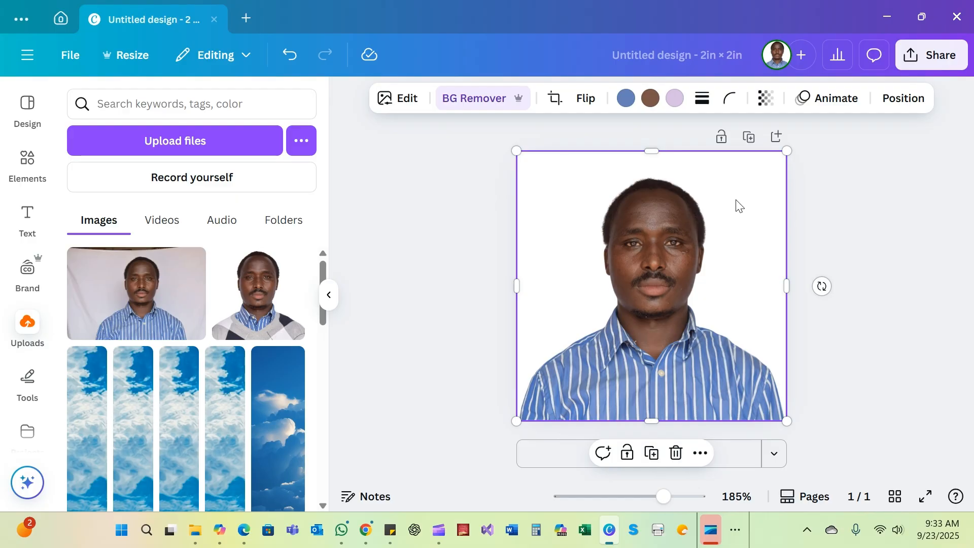
{"action": "mouse_move", "coordinate": [805, 268]}
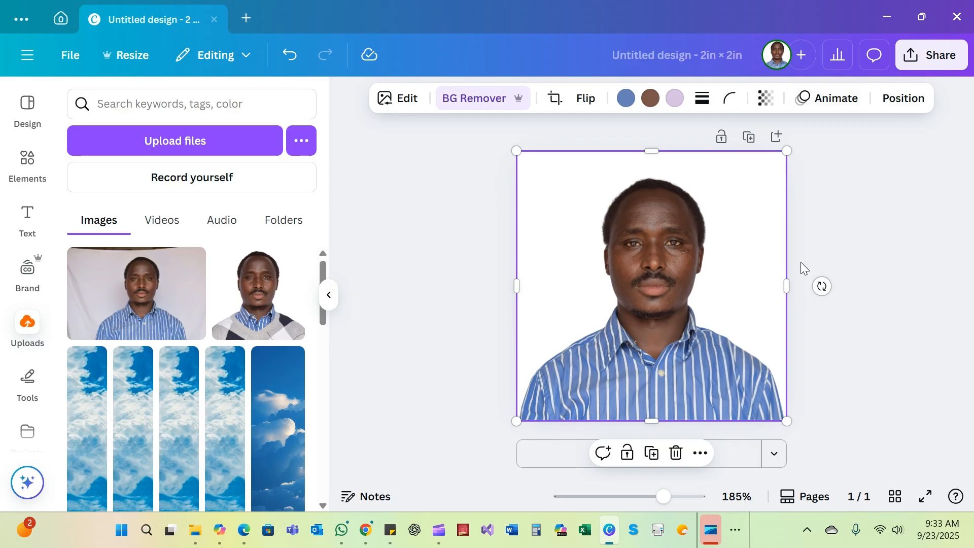
{"action": "mouse_move", "coordinate": [895, 206]}
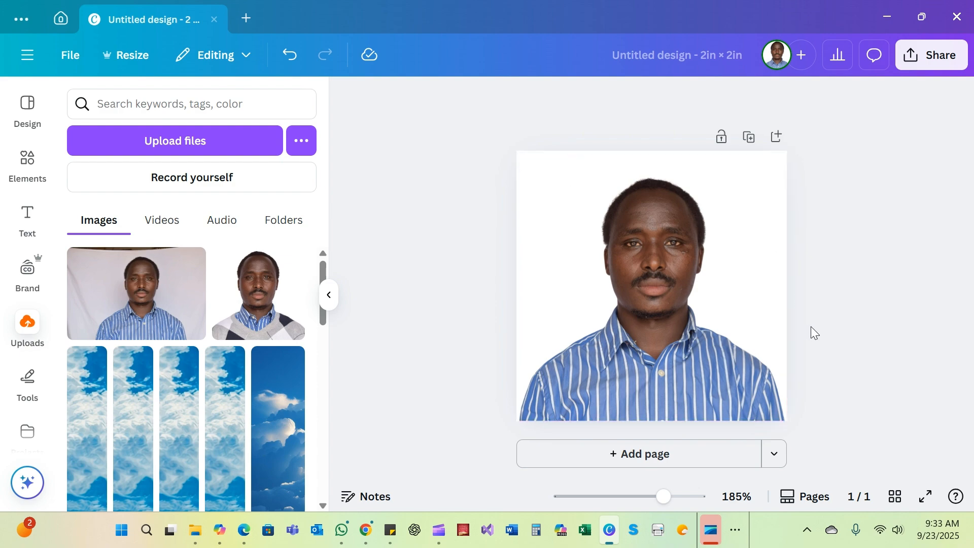
{"action": "mouse_move", "coordinate": [737, 496]}
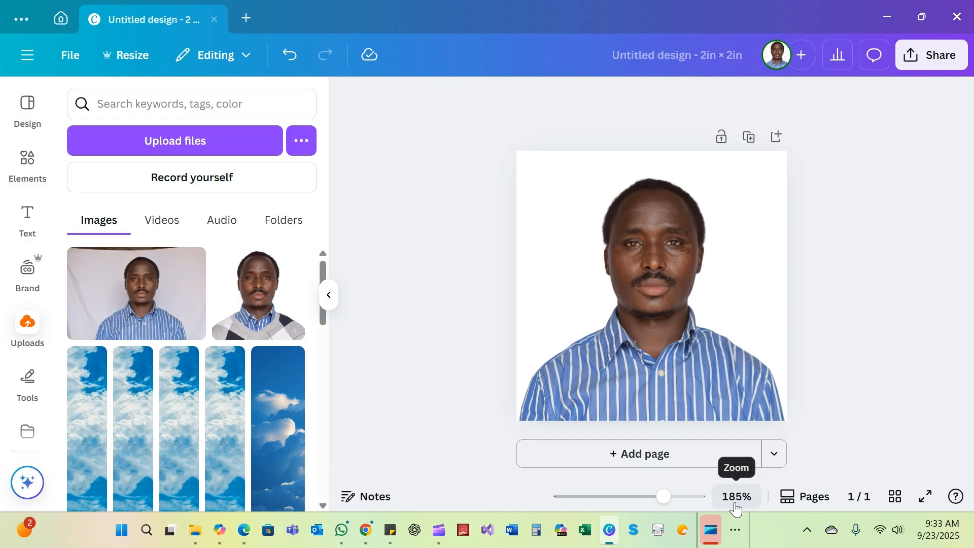
{"action": "mouse_move", "coordinate": [733, 509]}
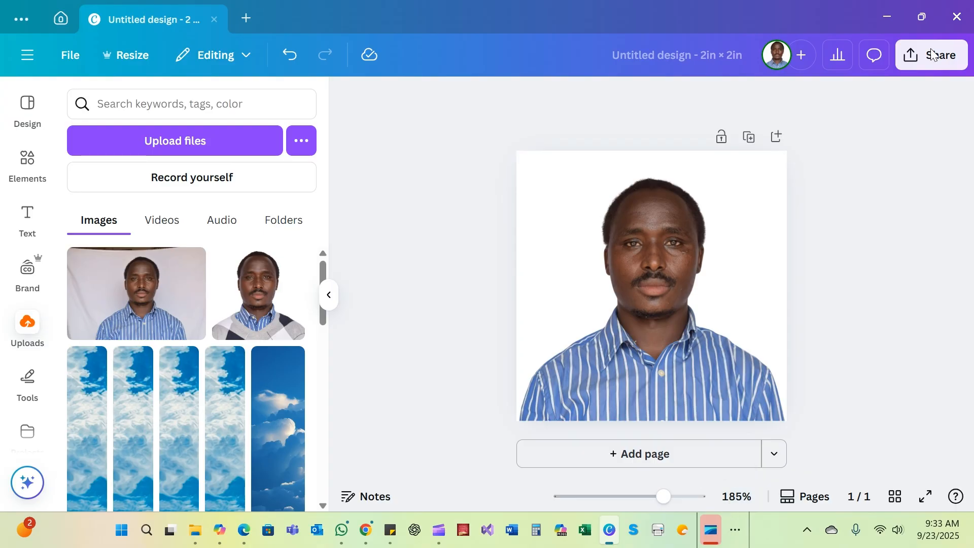
Download the design as a 600 × 600 px JPG at quality 93
{"action": "left_click", "coordinate": [932, 55]}
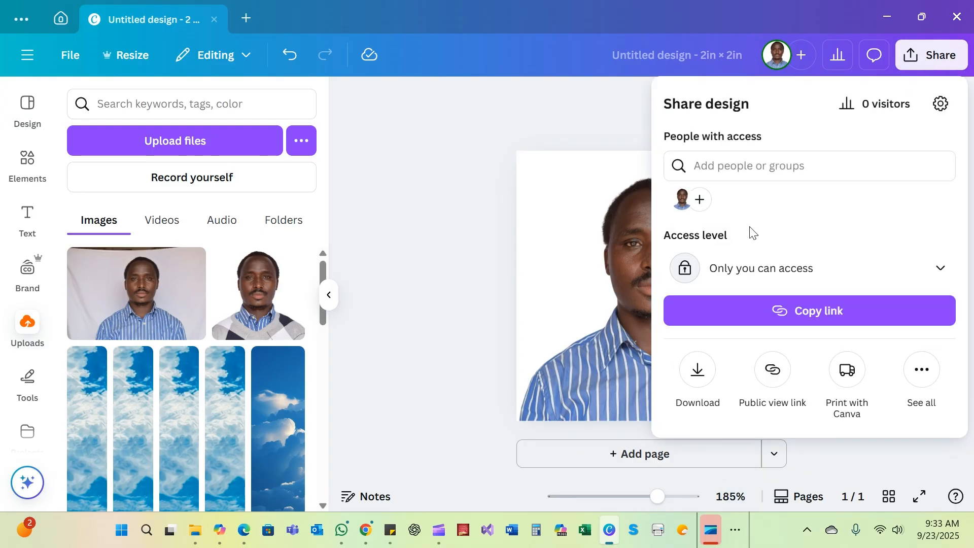
{"action": "left_click", "coordinate": [697, 372]}
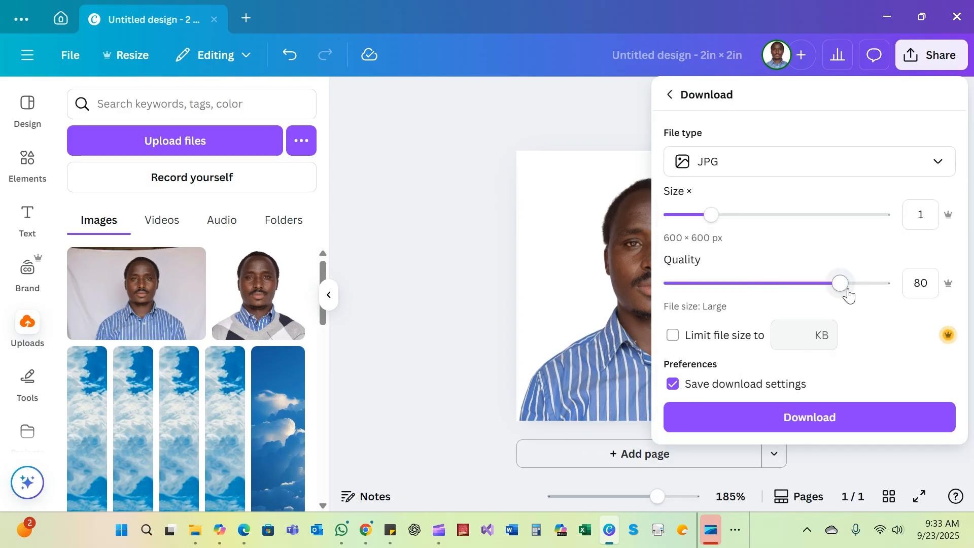
{"action": "left_click_drag", "start_coordinate": [840, 283], "coordinate": [869, 284]}
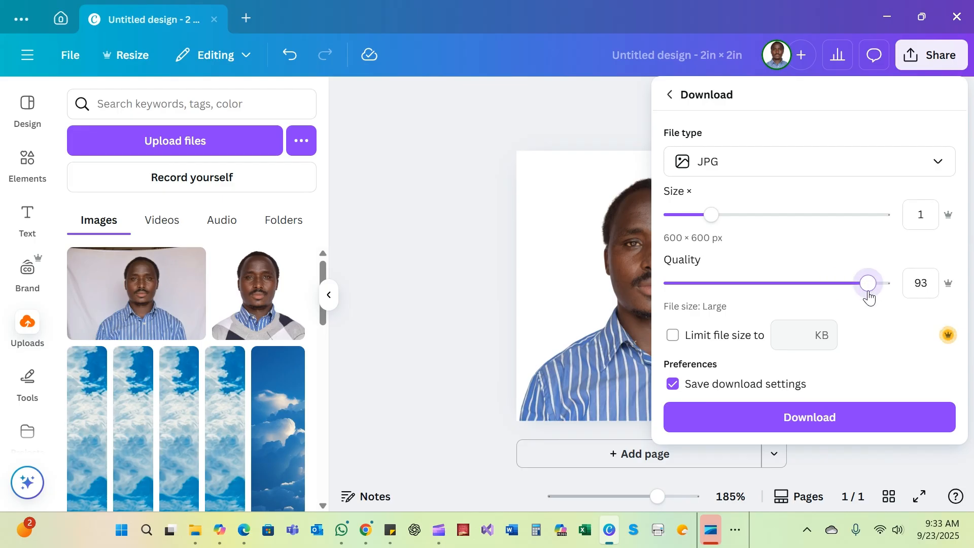
{"action": "left_click", "coordinate": [808, 417]}
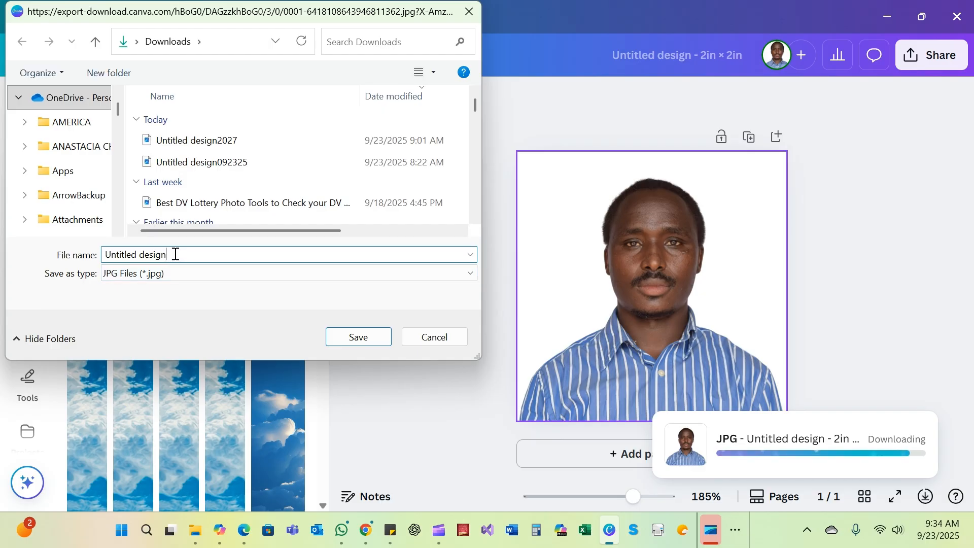
Save the JPG to Downloads as 'Untitled designTODAY'
{"action": "type", "text": "TODA"}
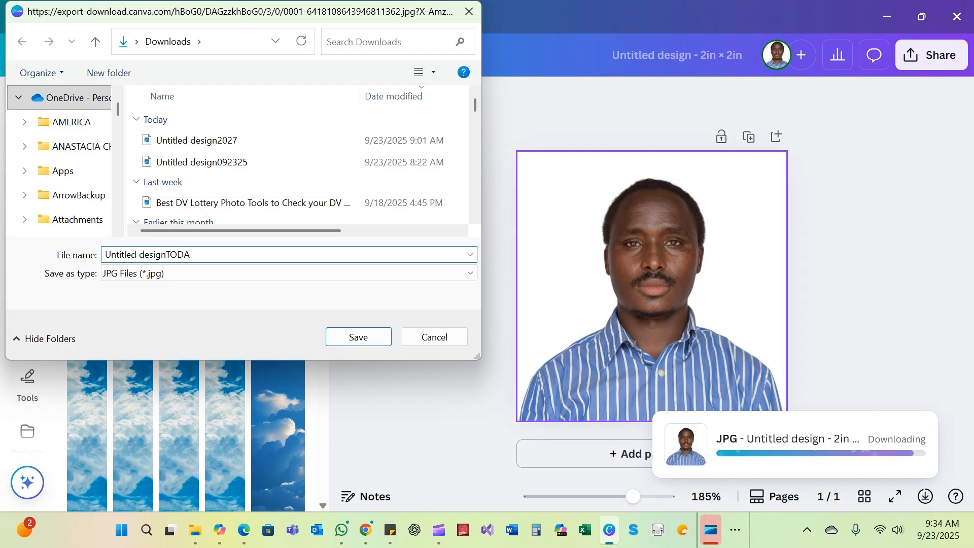
{"action": "type", "text": "Y"}
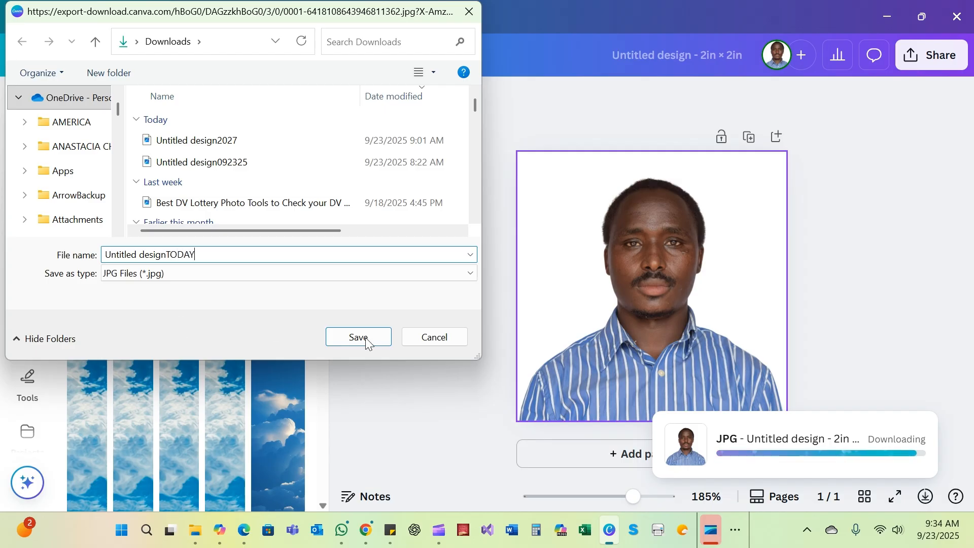
{"action": "left_click", "coordinate": [358, 337]}
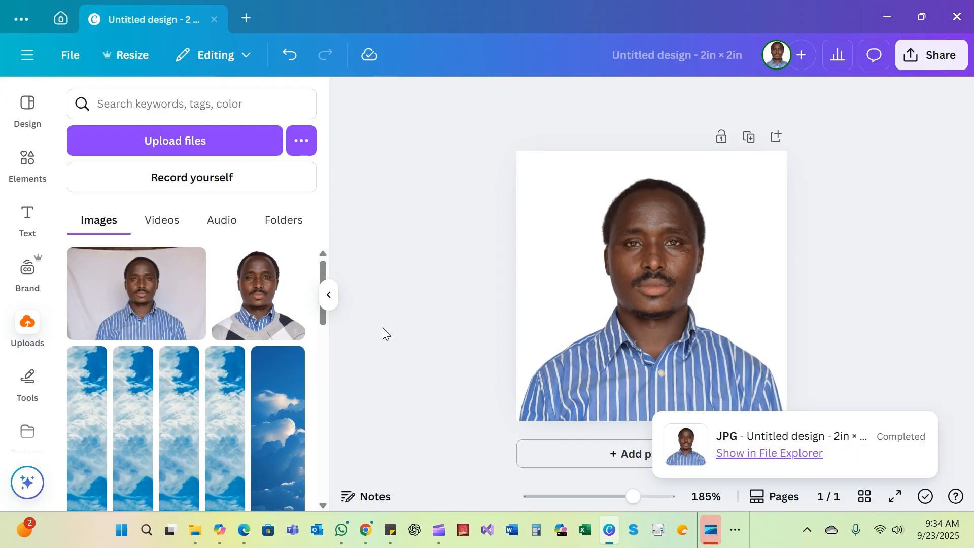
{"action": "mouse_move", "coordinate": [801, 278]}
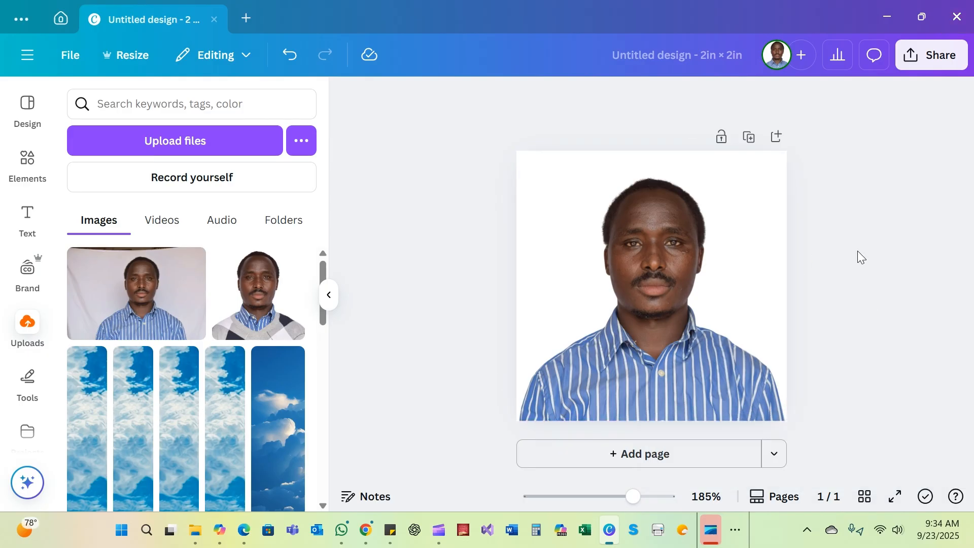
{"action": "mouse_move", "coordinate": [838, 395]}
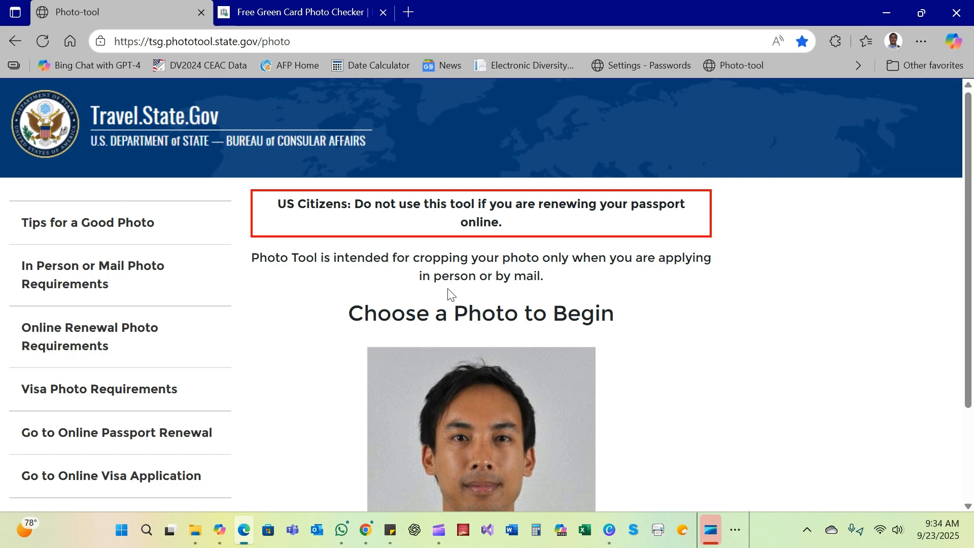
{"action": "mouse_move", "coordinate": [454, 292]}
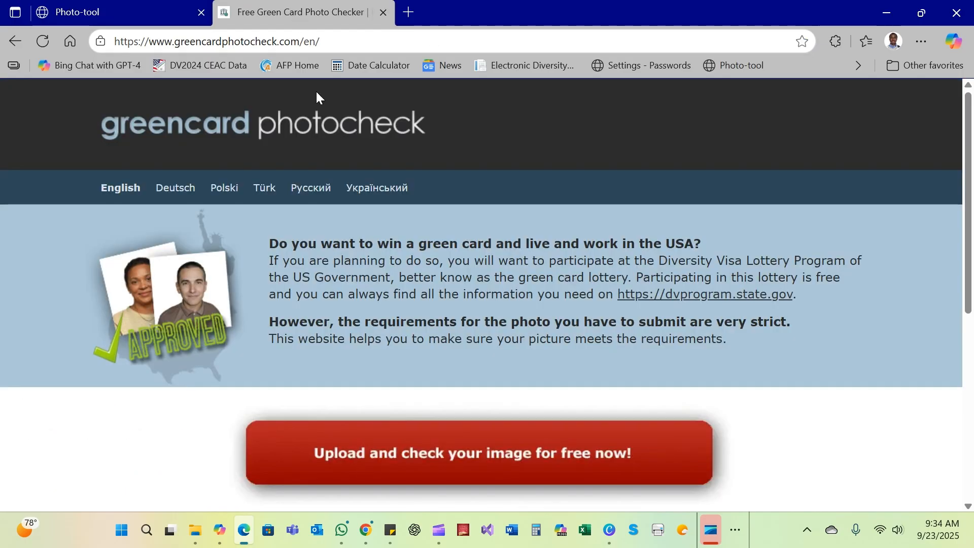
{"action": "mouse_move", "coordinate": [514, 181]}
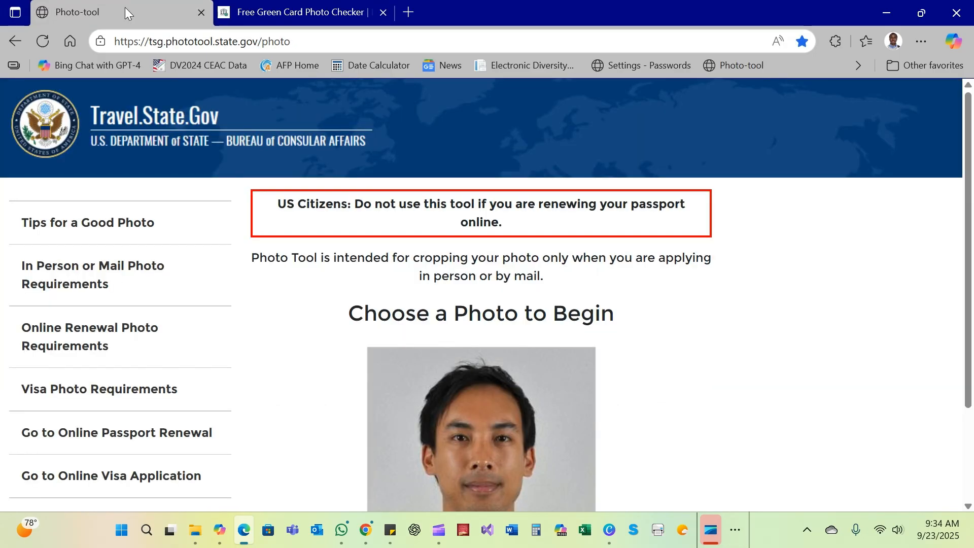
{"action": "mouse_move", "coordinate": [649, 312]}
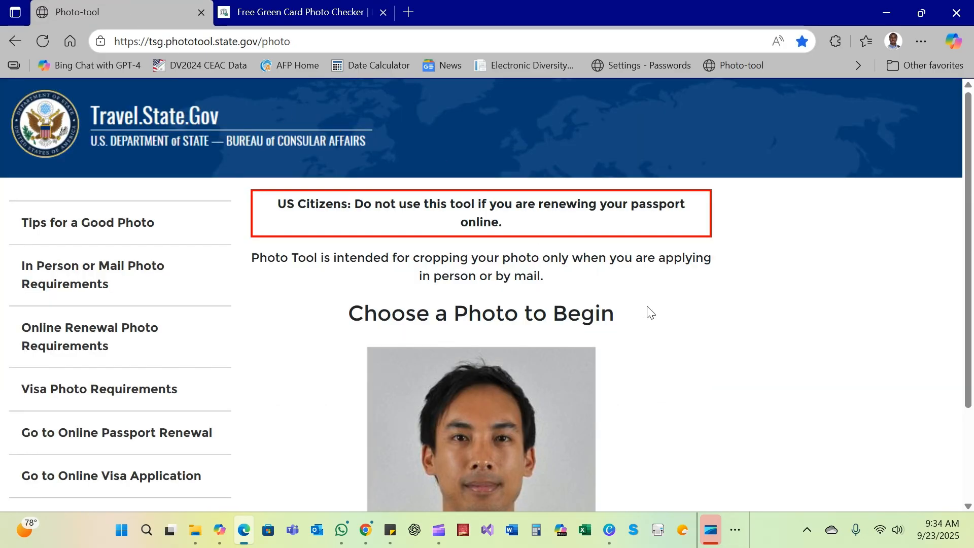
Scroll the Travel.State.Gov photo tool page down to the Choose Photo button
{"action": "scroll", "scroll_direction": "down", "scroll_amount": 3}
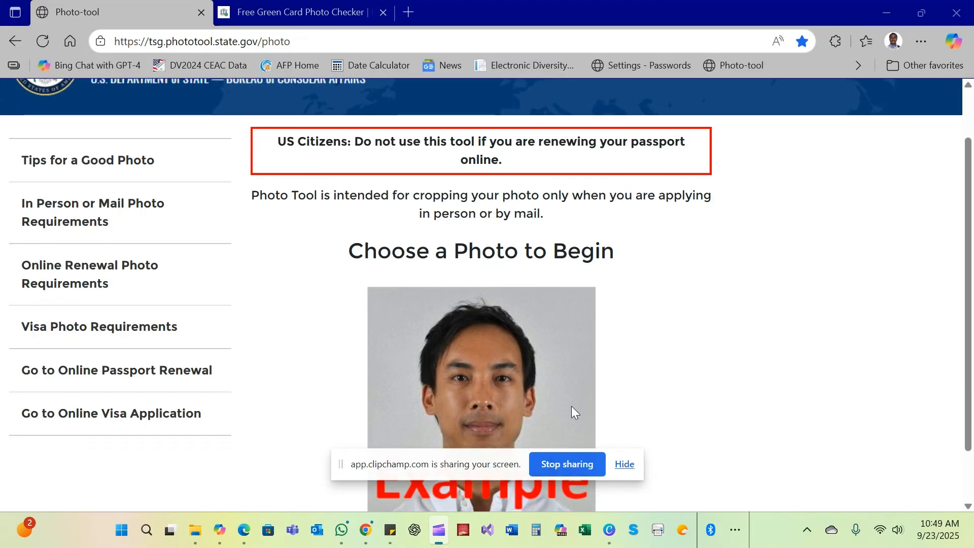
{"action": "scroll", "scroll_direction": "down", "scroll_amount": 3}
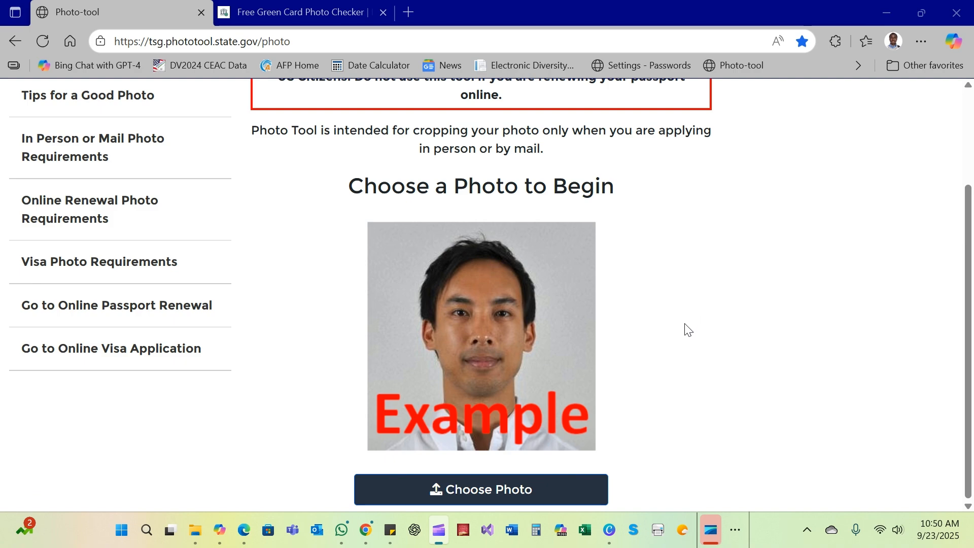
{"action": "mouse_move", "coordinate": [690, 372]}
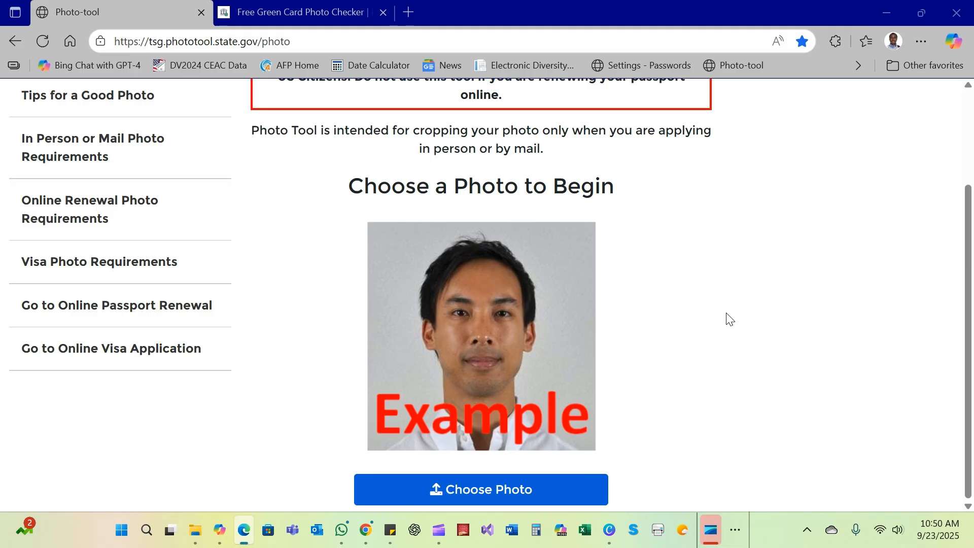
Upload the DV photo from Downloads so the Photo Tool reports 600x600, no cropping needed
{"action": "left_click", "coordinate": [480, 489]}
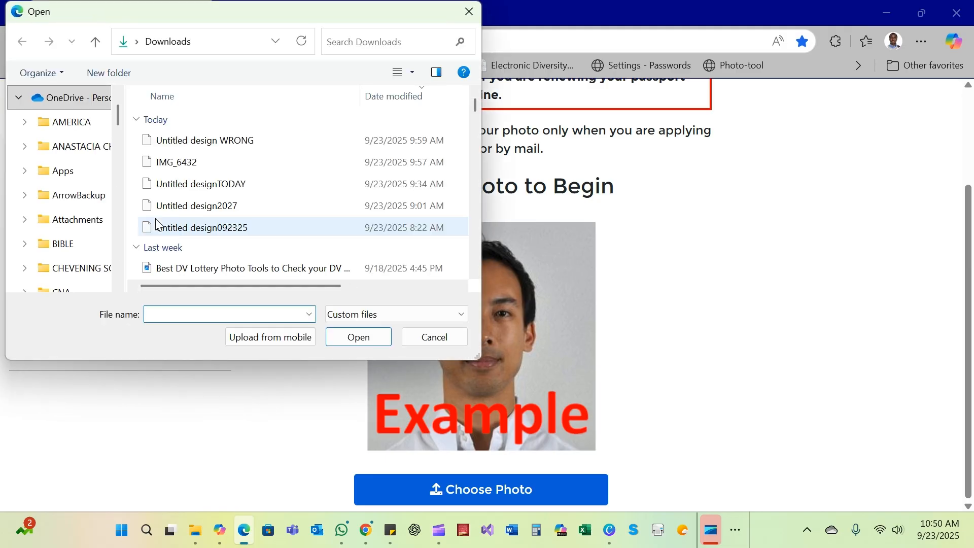
{"action": "left_click", "coordinate": [200, 184]}
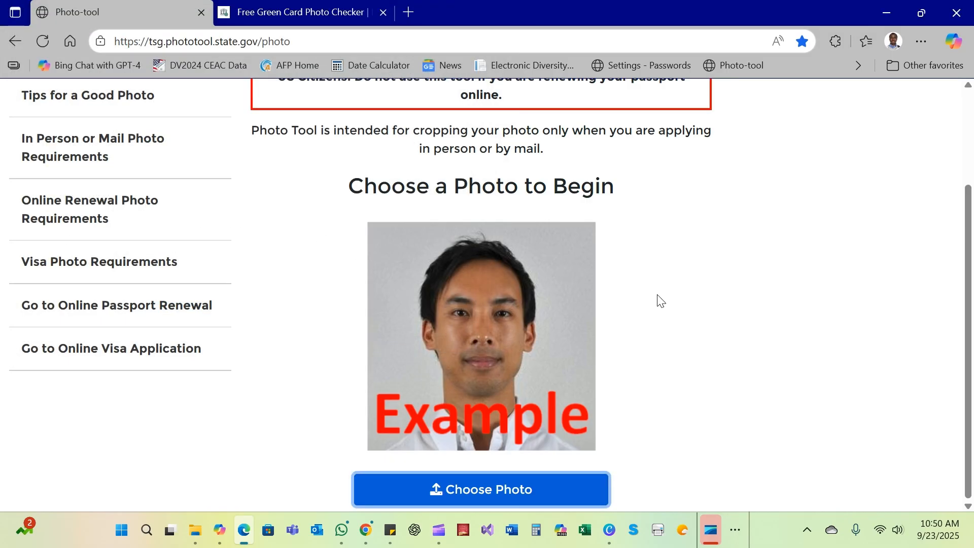
{"action": "left_click", "coordinate": [480, 489]}
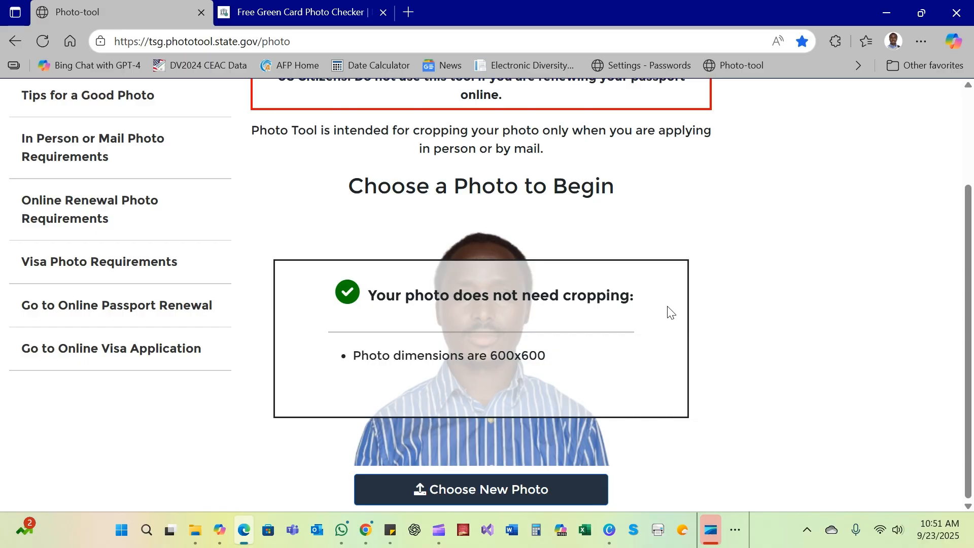
{"action": "mouse_move", "coordinate": [540, 491]}
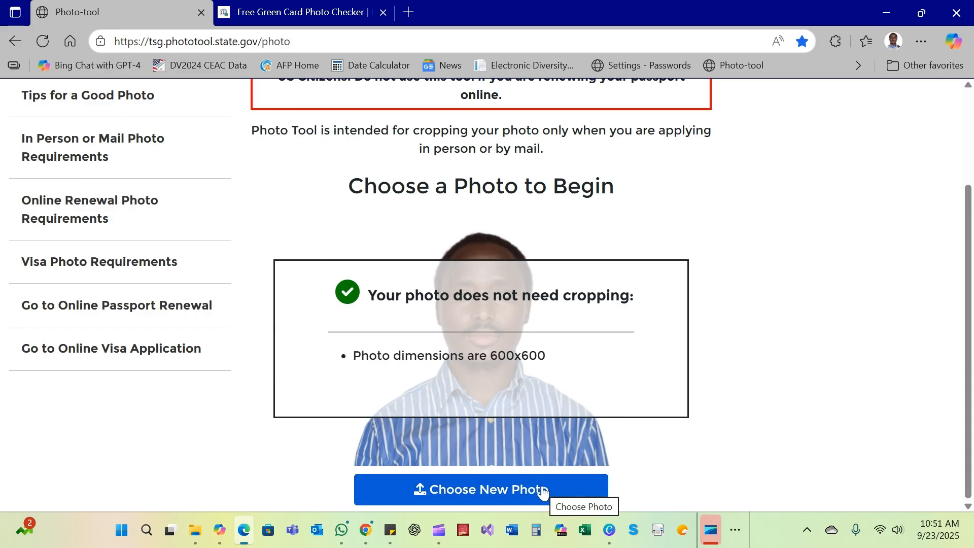
{"action": "mouse_move", "coordinate": [729, 264]}
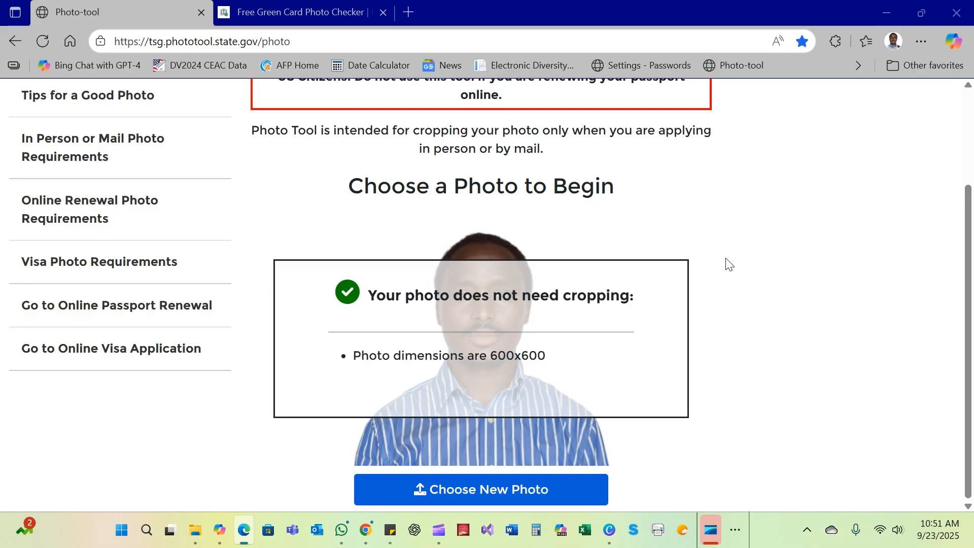
Upload 'Untitled design WRONG' from Downloads and view its 600x600 no-cropping result
{"action": "left_click", "coordinate": [481, 489]}
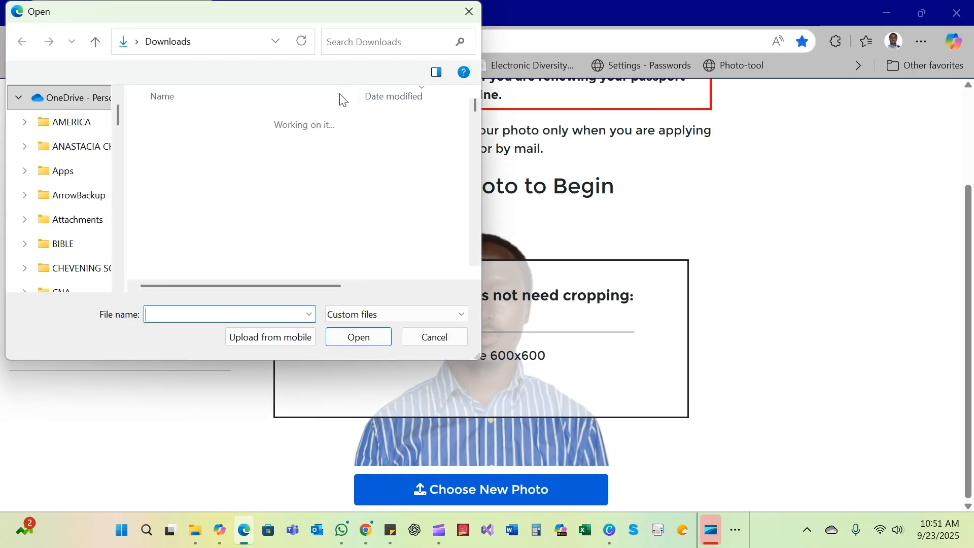
{"action": "left_click", "coordinate": [204, 140]}
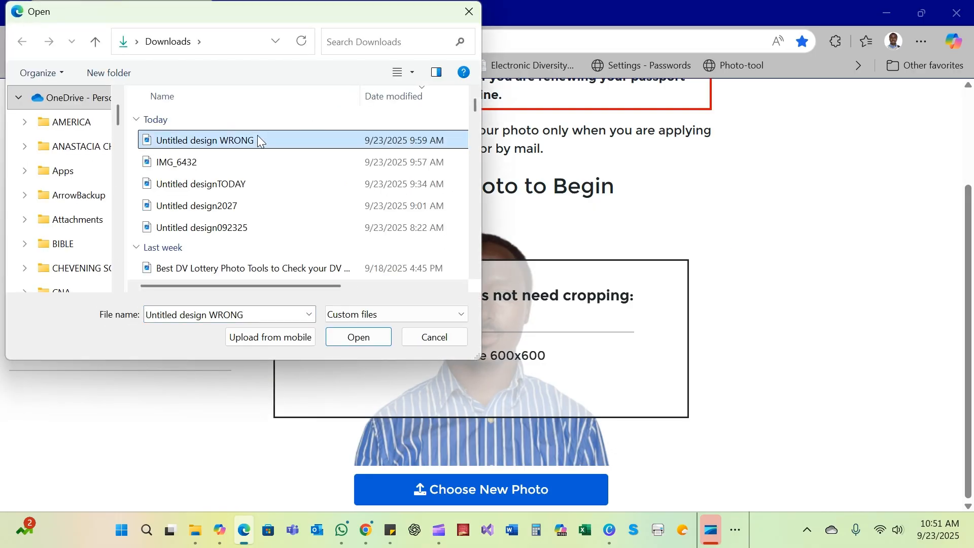
{"action": "left_click", "coordinate": [358, 337]}
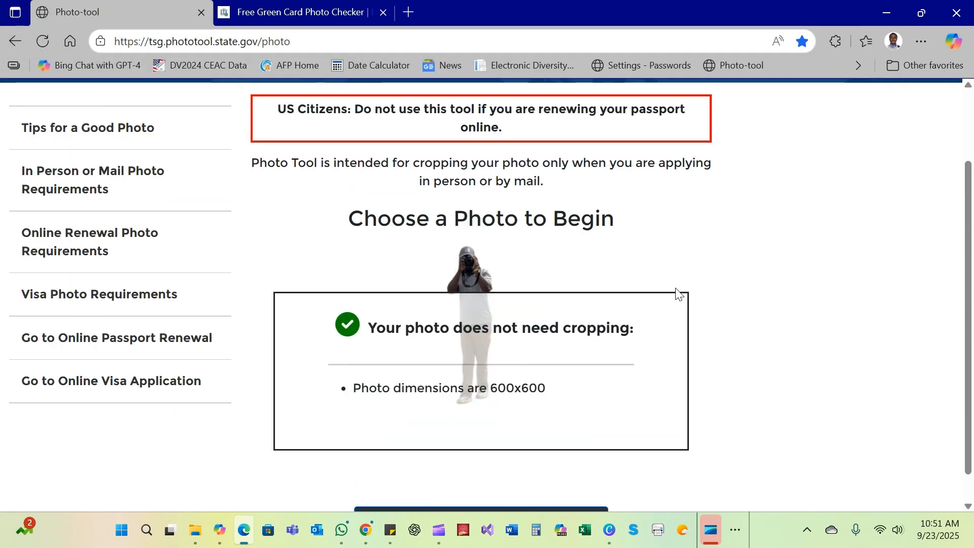
{"action": "scroll", "scroll_direction": "down", "scroll_amount": 3}
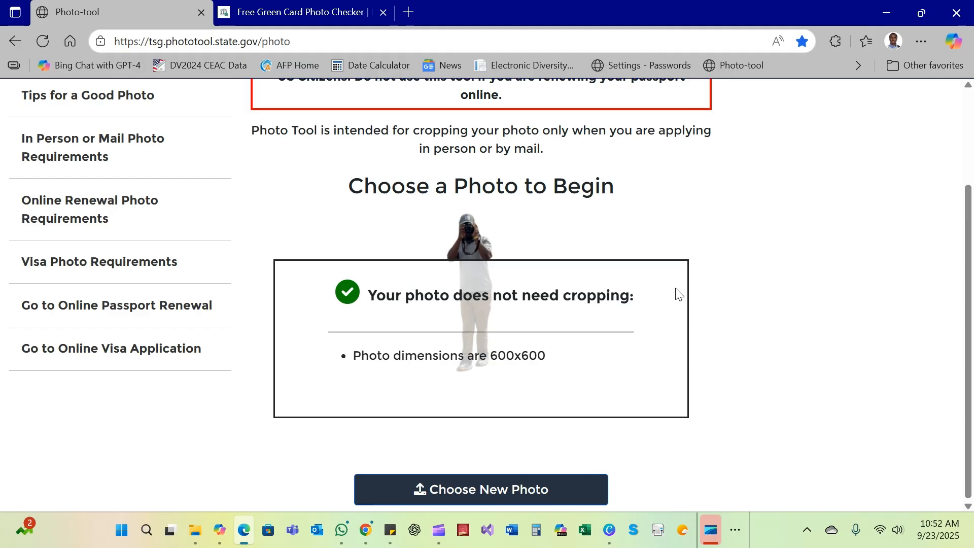
{"action": "mouse_move", "coordinate": [631, 216]}
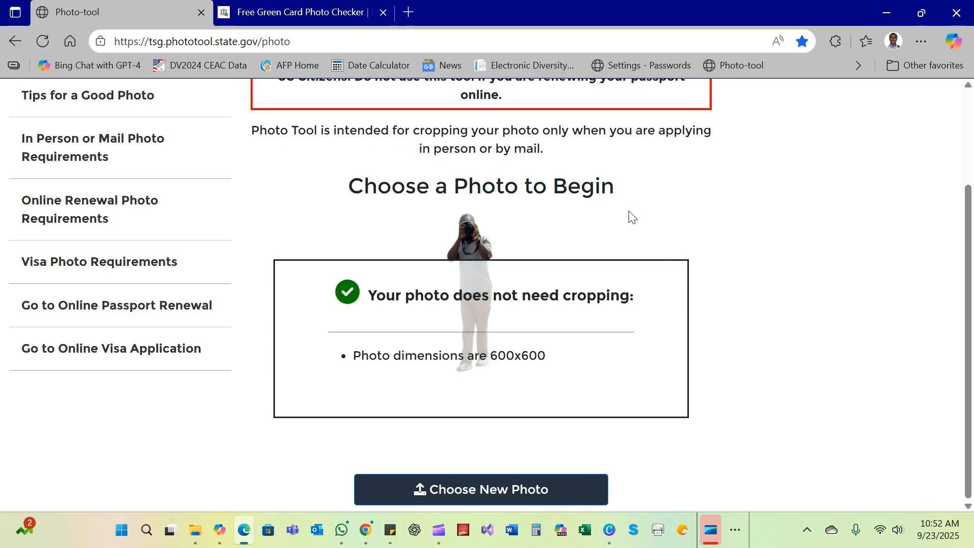
{"action": "mouse_move", "coordinate": [467, 225]}
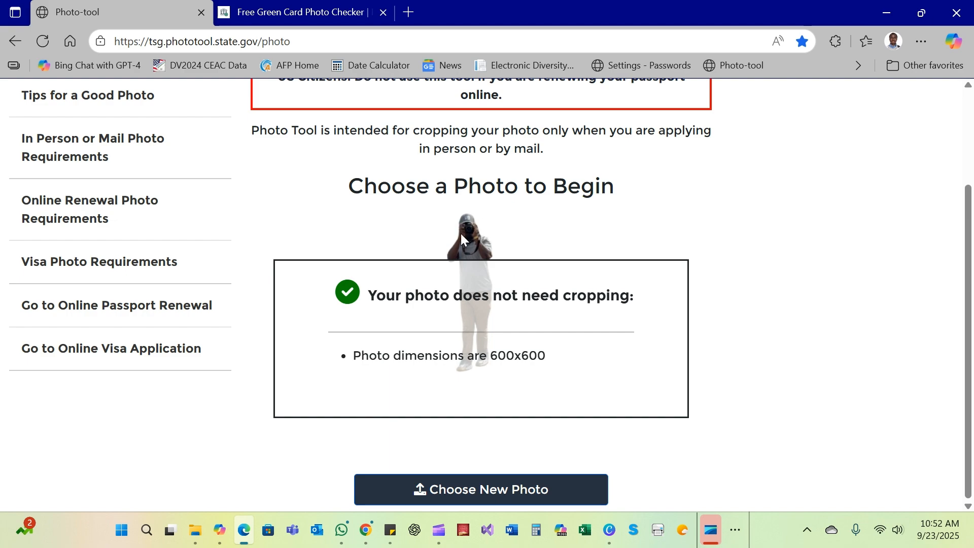
{"action": "mouse_move", "coordinate": [479, 238]}
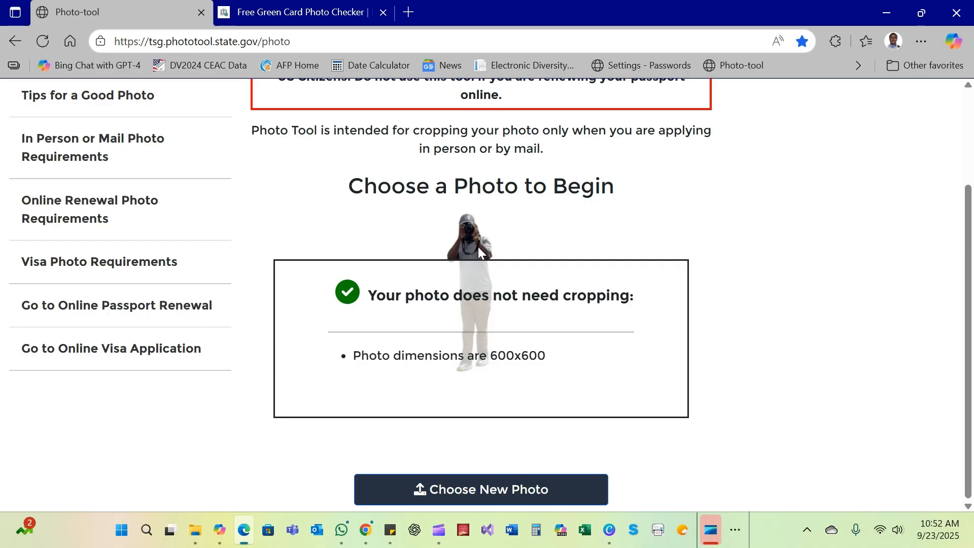
{"action": "mouse_move", "coordinate": [475, 247]}
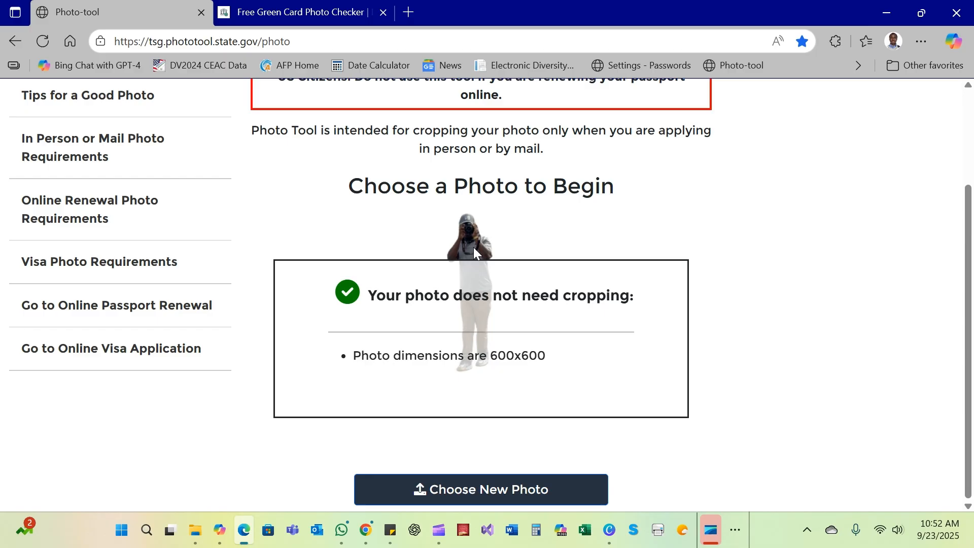
{"action": "mouse_move", "coordinate": [559, 288]}
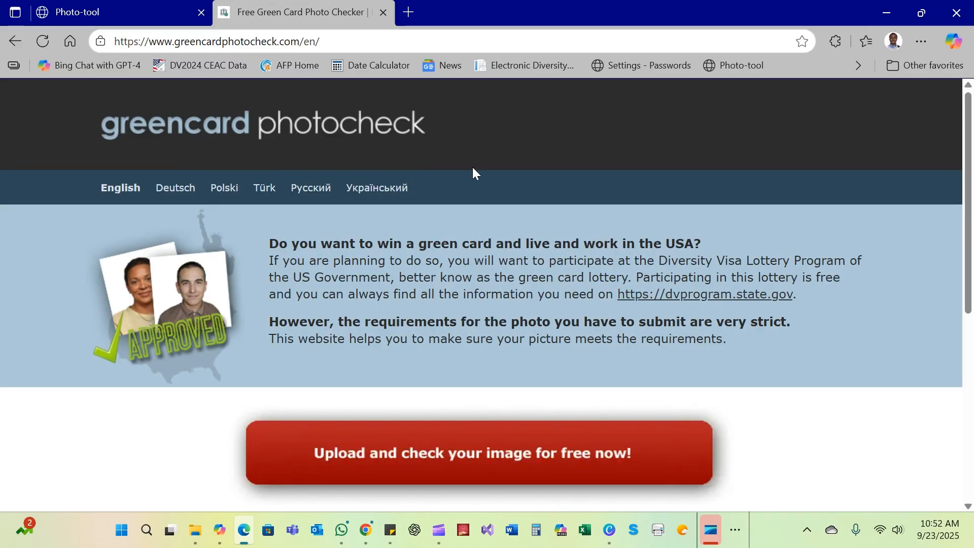
{"action": "mouse_move", "coordinate": [520, 128]}
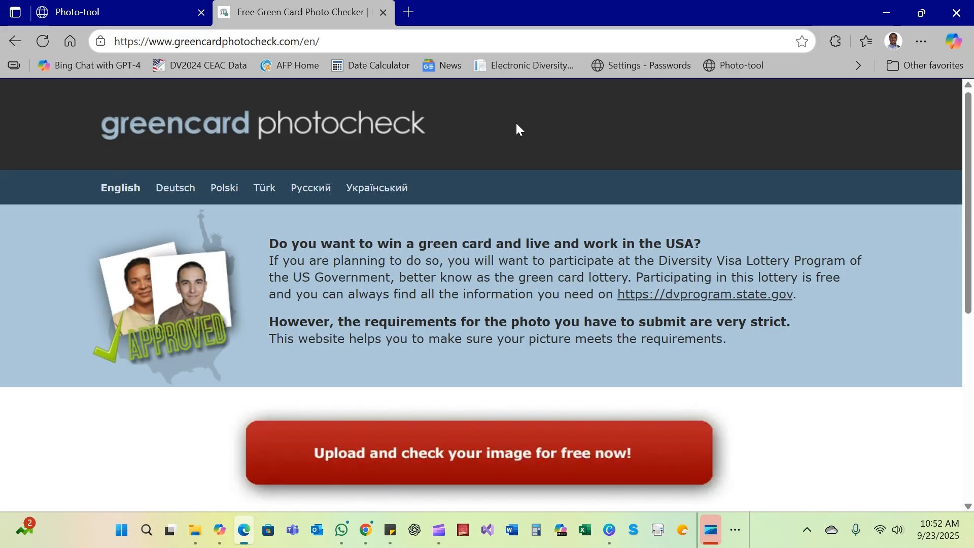
{"action": "mouse_move", "coordinate": [459, 451]}
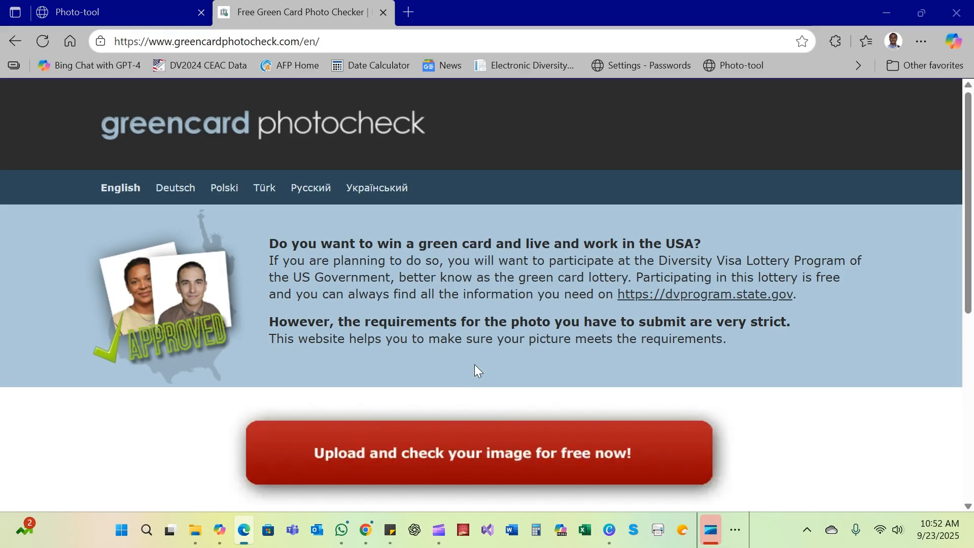
Upload 'Untitled designTODAY' from Downloads to the Green Card Photo Check
{"action": "left_click", "coordinate": [477, 453]}
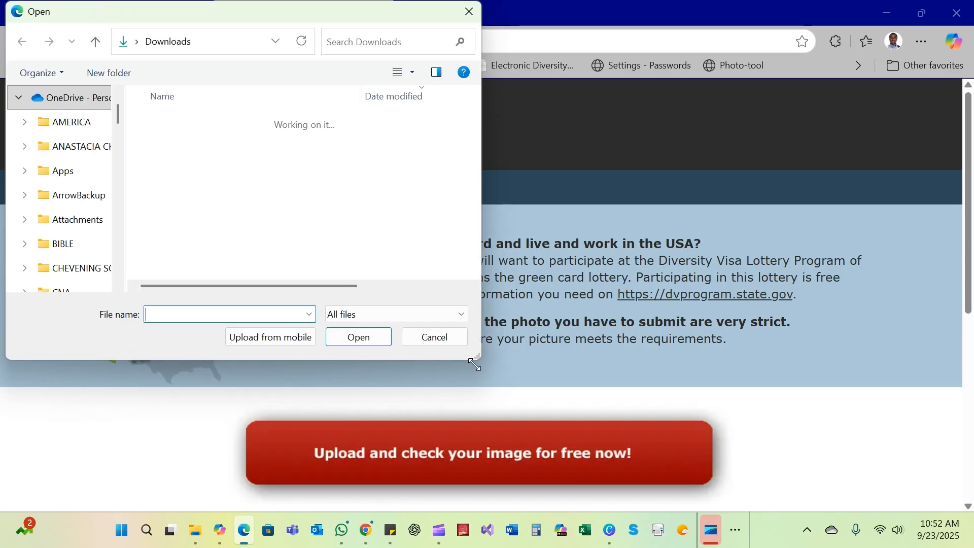
{"action": "left_click", "coordinate": [200, 206]}
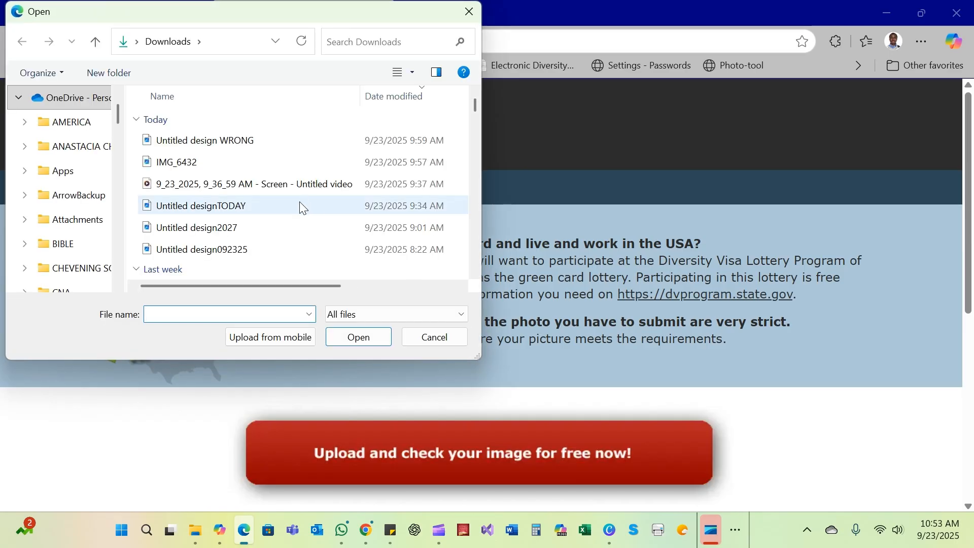
{"action": "left_click", "coordinate": [200, 206]}
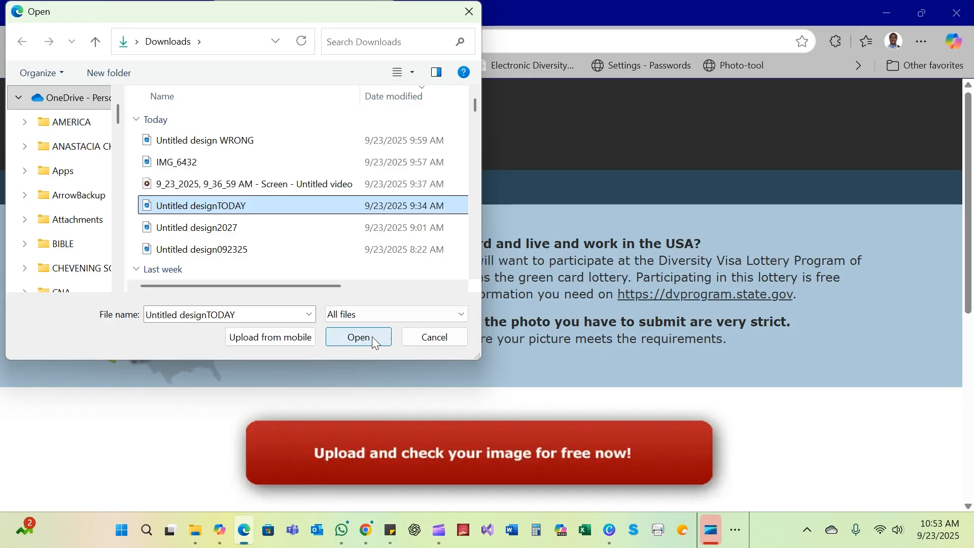
{"action": "left_click", "coordinate": [359, 337]}
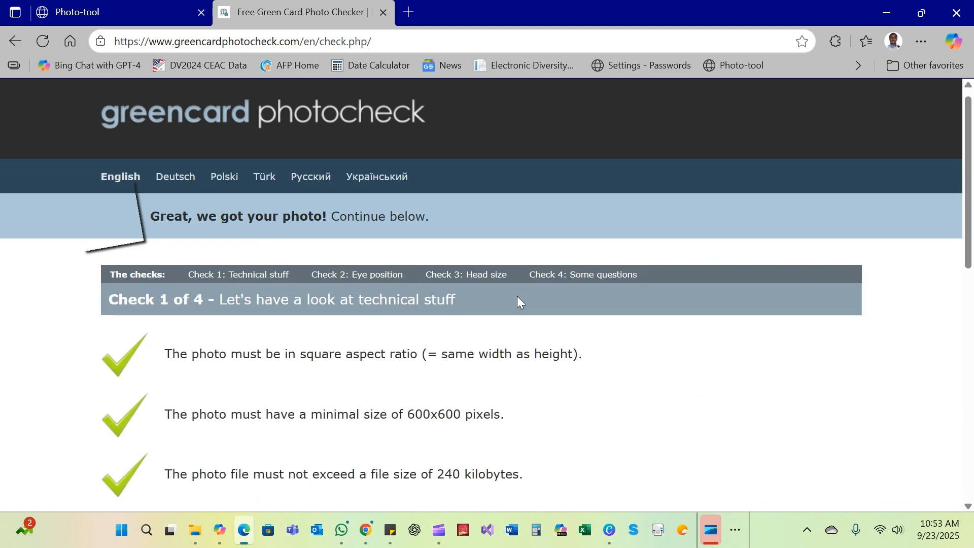
Scroll through the Check 1 results confirming file size, JPEG, true colour and white background pass
{"action": "scroll", "scroll_direction": "down", "scroll_amount": 3}
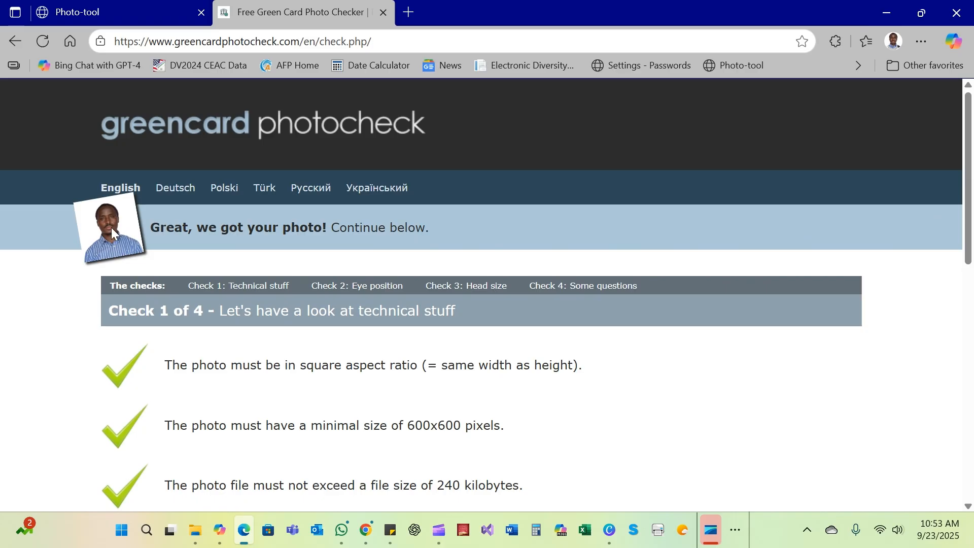
{"action": "mouse_move", "coordinate": [267, 253]}
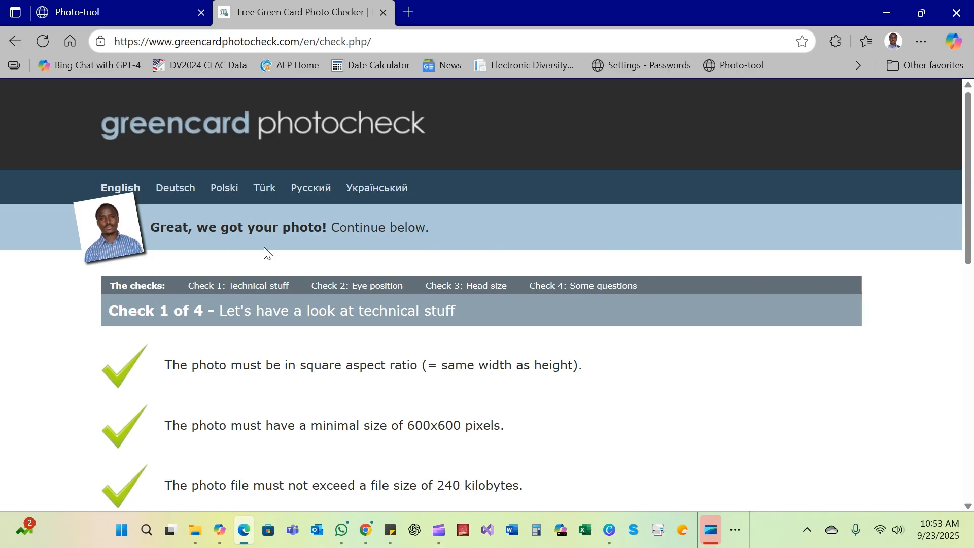
{"action": "scroll", "scroll_direction": "down", "scroll_amount": 3}
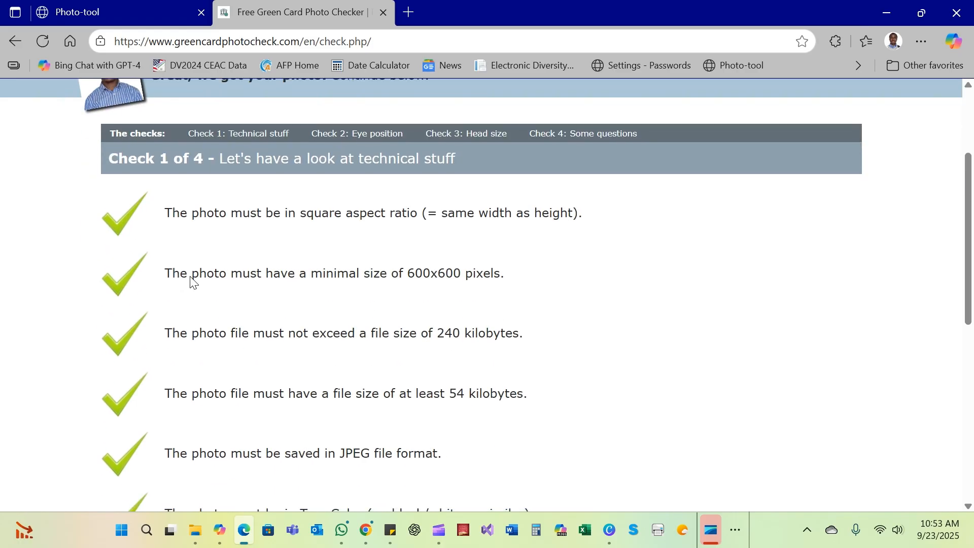
{"action": "mouse_move", "coordinate": [251, 227]}
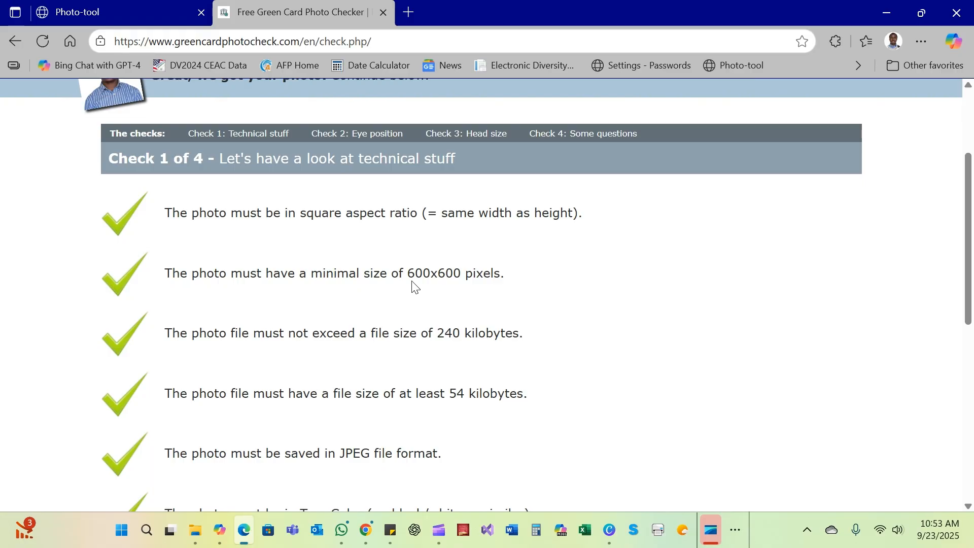
{"action": "mouse_move", "coordinate": [442, 280]}
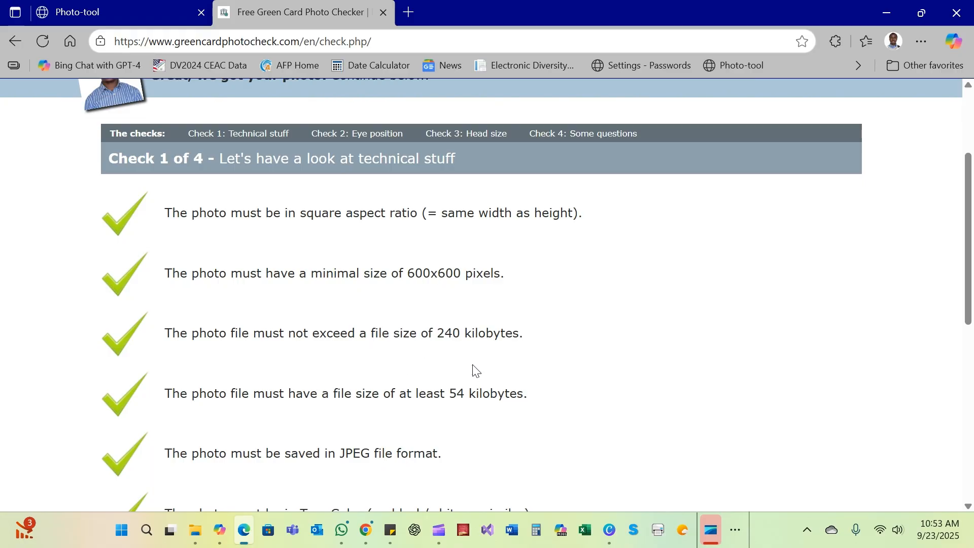
{"action": "mouse_move", "coordinate": [480, 362]}
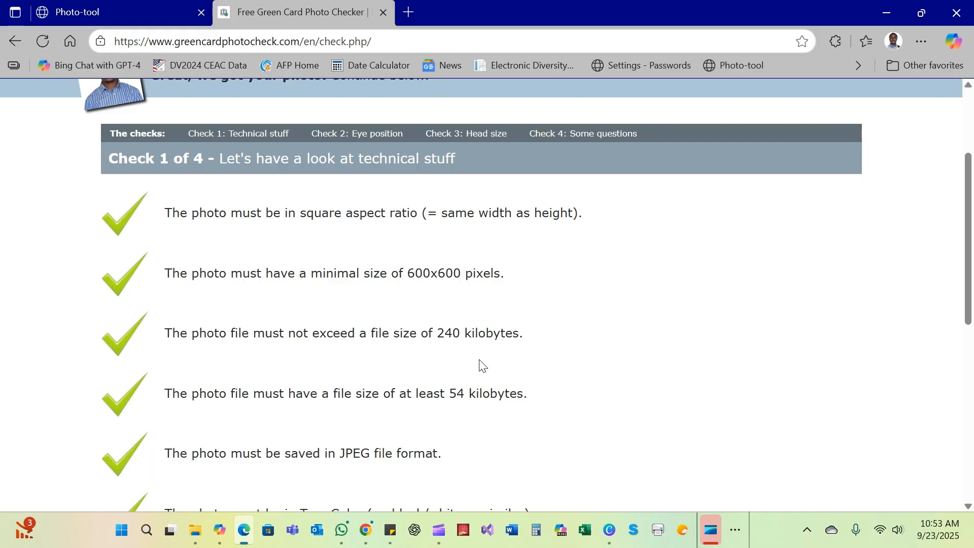
{"action": "scroll", "scroll_direction": "down", "scroll_amount": 3}
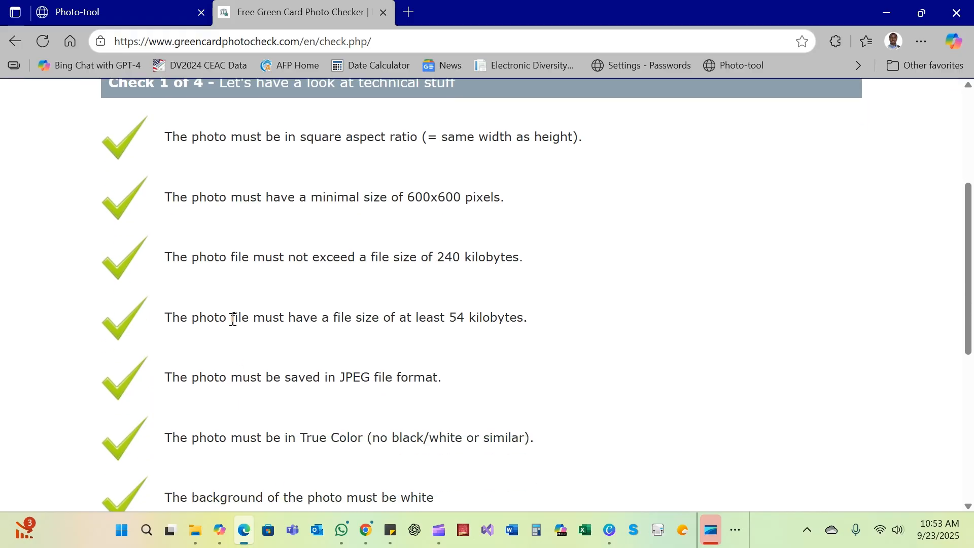
{"action": "mouse_move", "coordinate": [498, 346]}
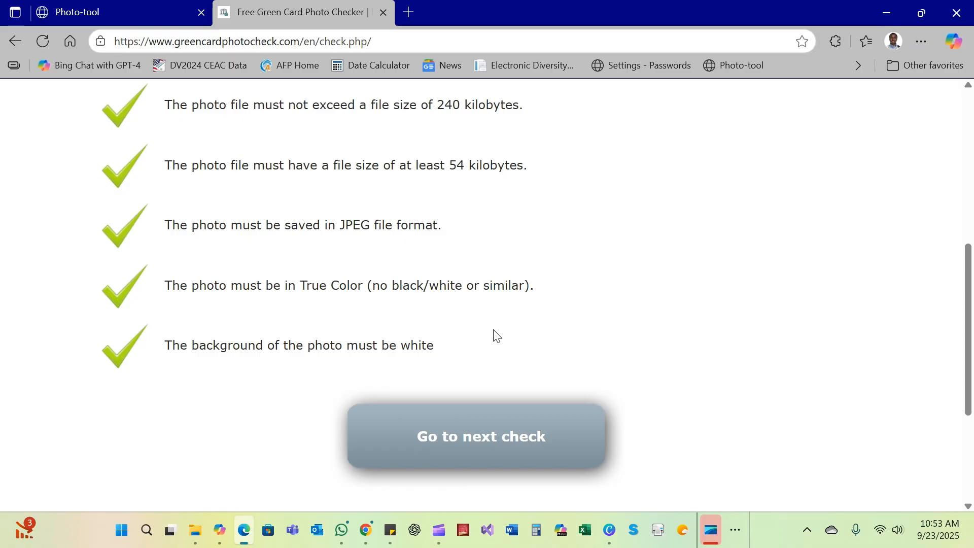
{"action": "mouse_move", "coordinate": [258, 318]}
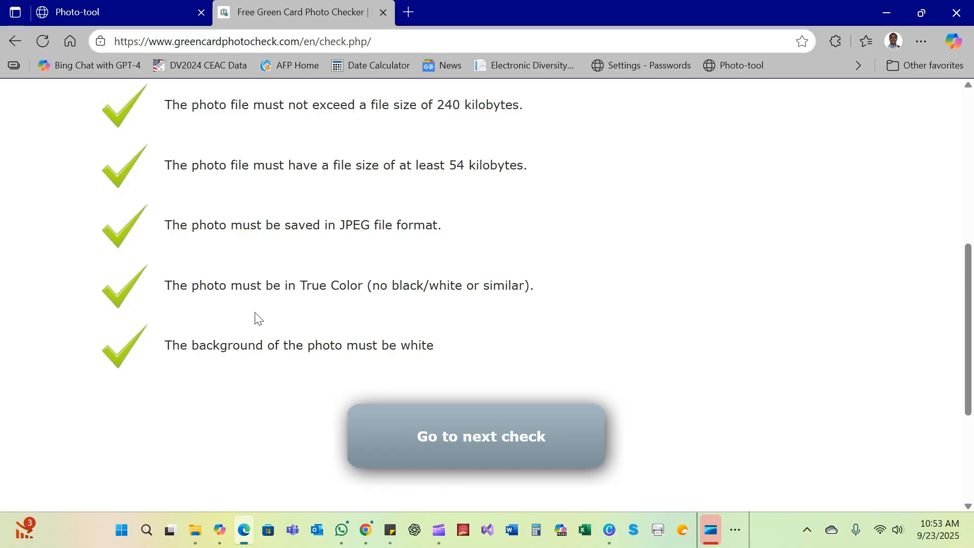
{"action": "mouse_move", "coordinate": [444, 302]}
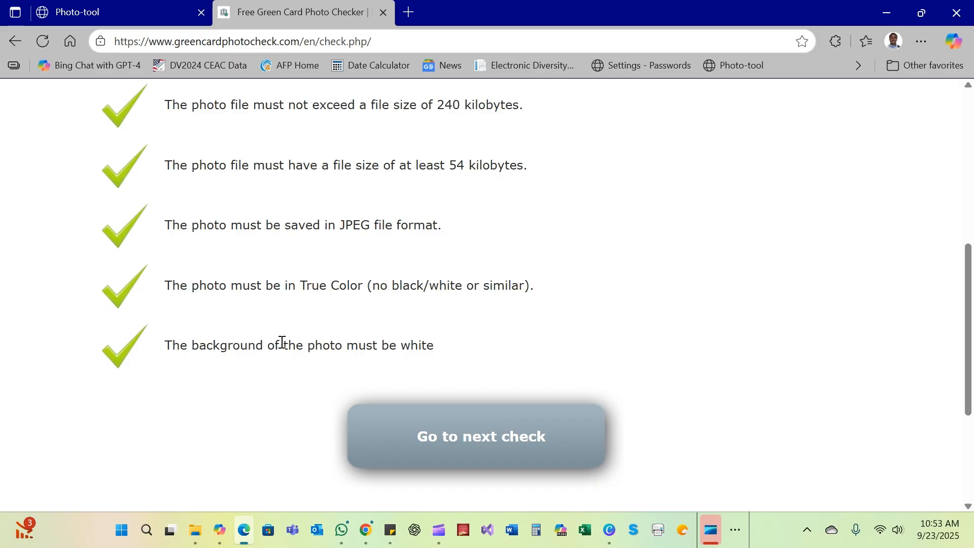
{"action": "mouse_move", "coordinate": [486, 380]}
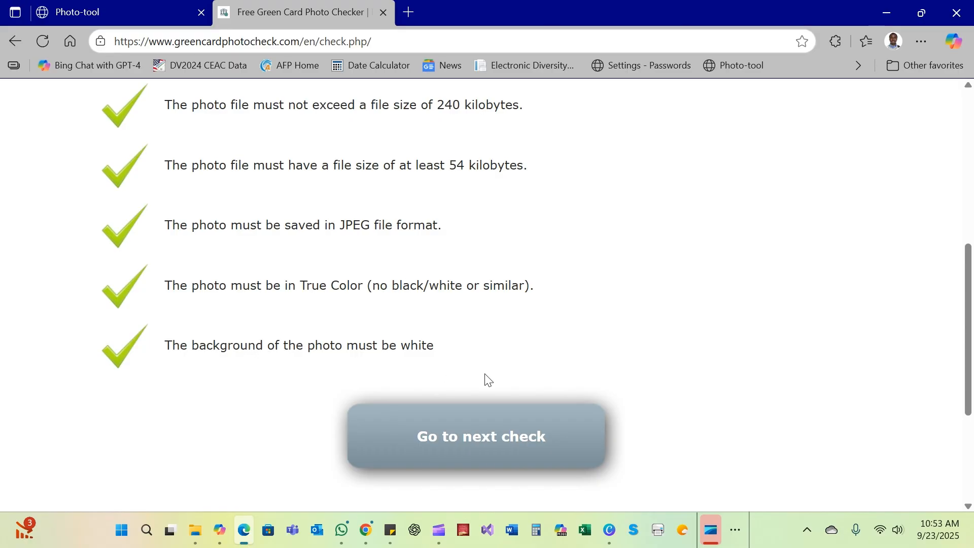
{"action": "scroll", "scroll_direction": "up", "scroll_amount": 3}
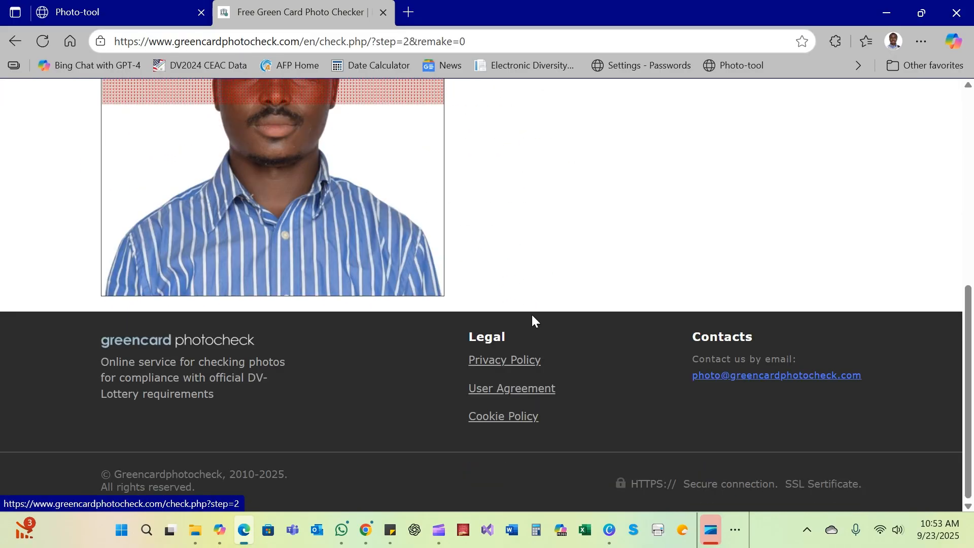
Confirm Yes on Check 2 that the eyes lie within the red dotted band
{"action": "scroll", "scroll_direction": "up", "scroll_amount": 3}
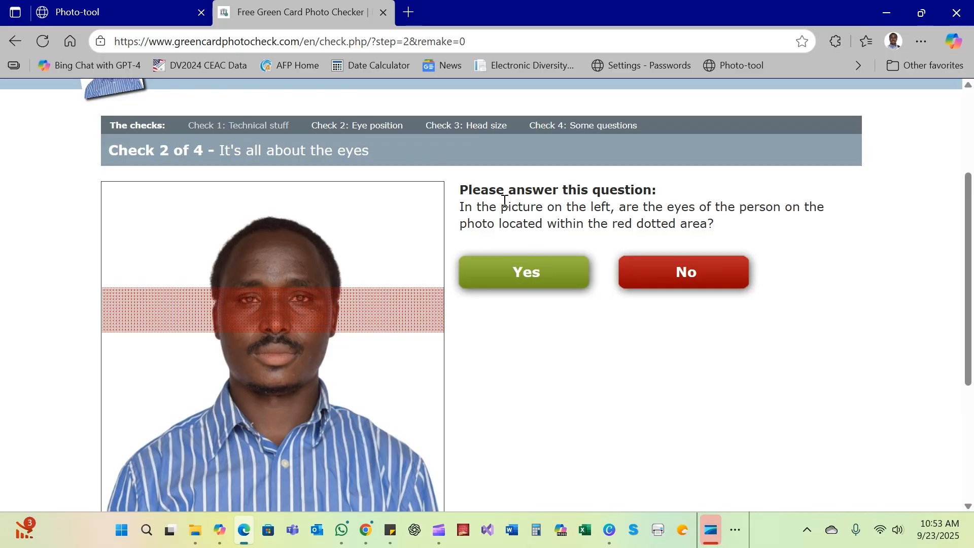
{"action": "mouse_move", "coordinate": [526, 204]}
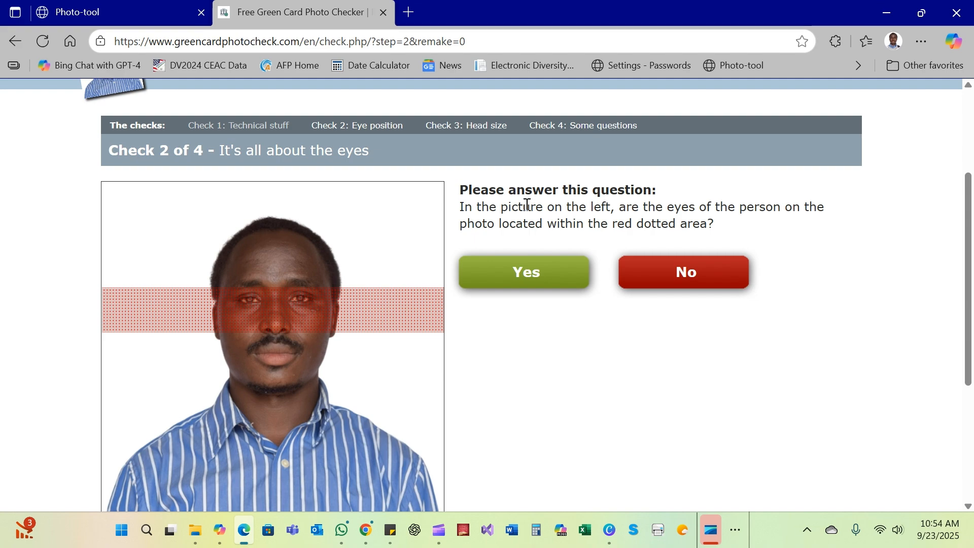
{"action": "mouse_move", "coordinate": [811, 212]}
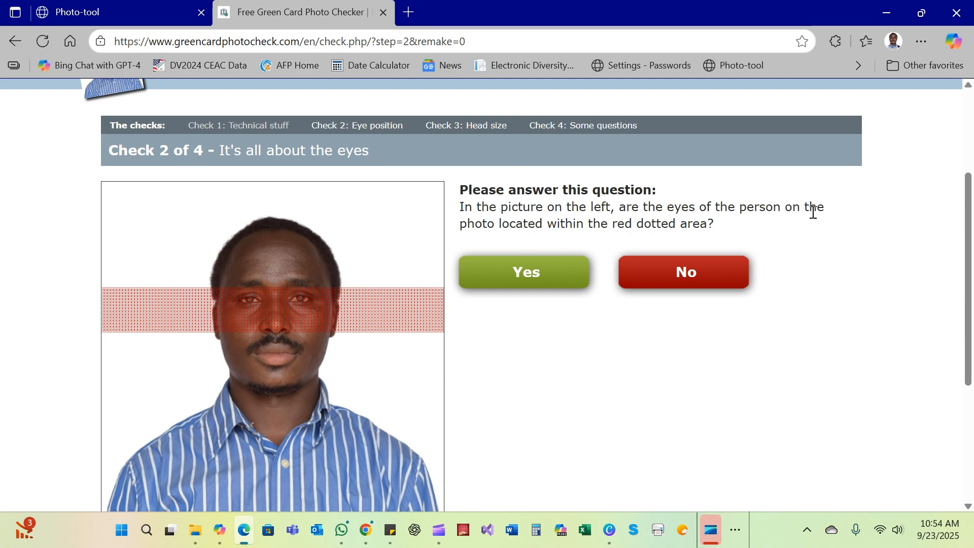
{"action": "mouse_move", "coordinate": [258, 201]}
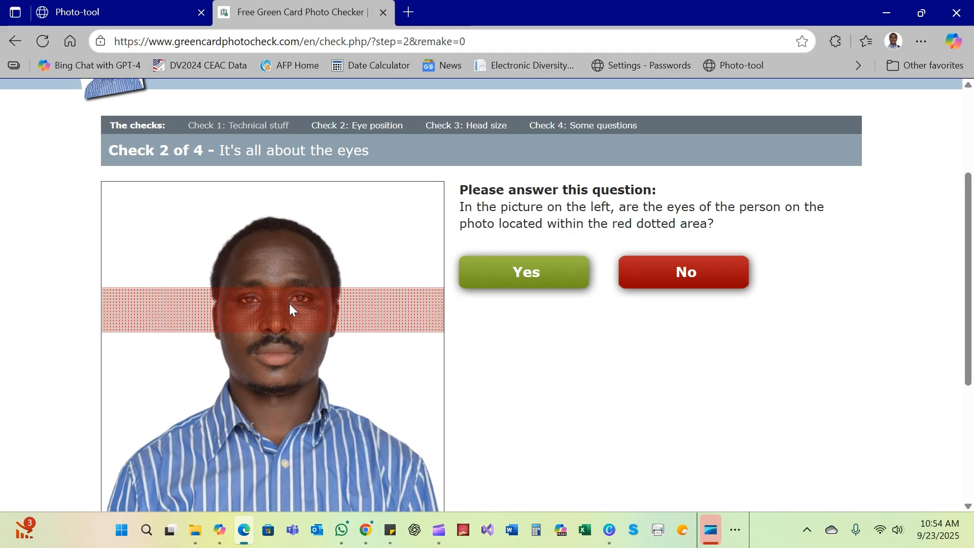
{"action": "mouse_move", "coordinate": [275, 316]}
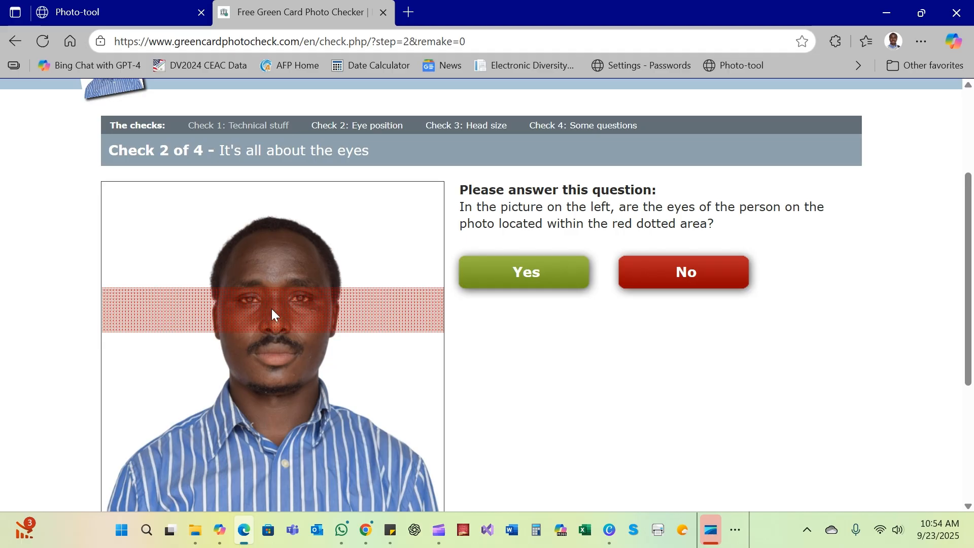
{"action": "scroll", "scroll_direction": "down", "scroll_amount": 3}
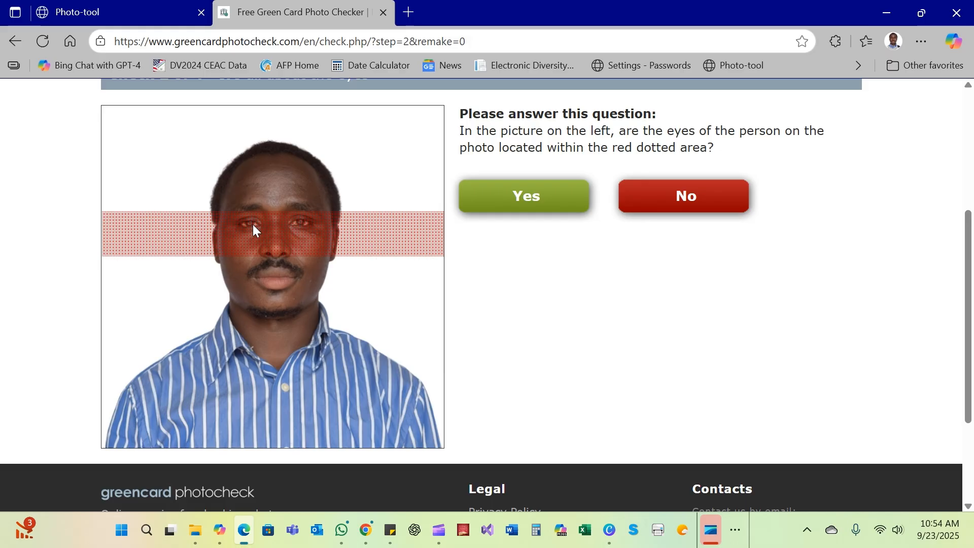
{"action": "mouse_move", "coordinate": [342, 234]}
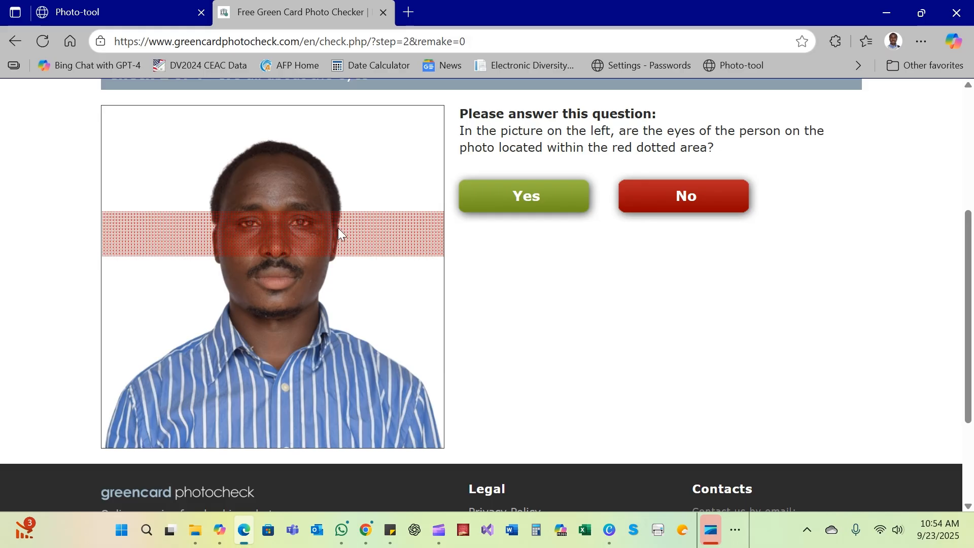
{"action": "left_click", "coordinate": [524, 195]}
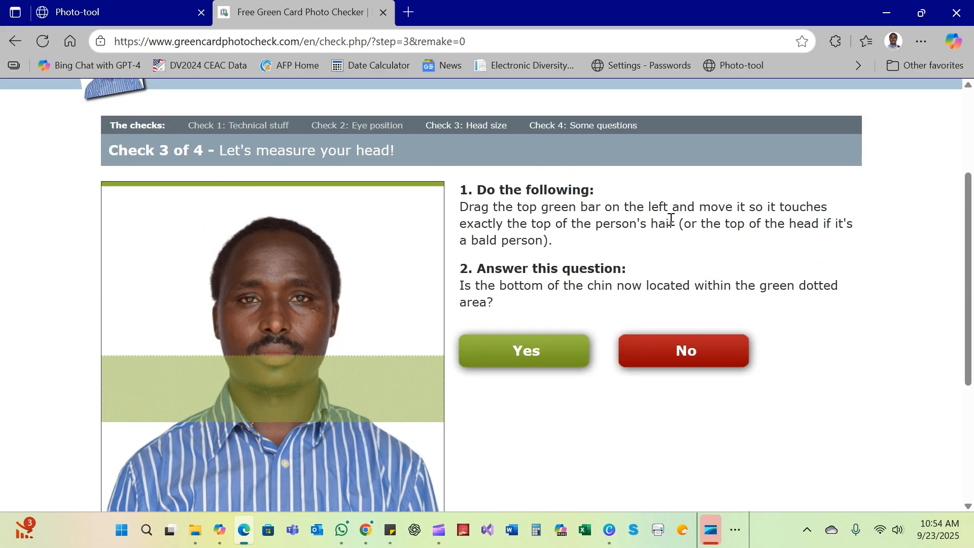
{"action": "mouse_move", "coordinate": [629, 219]}
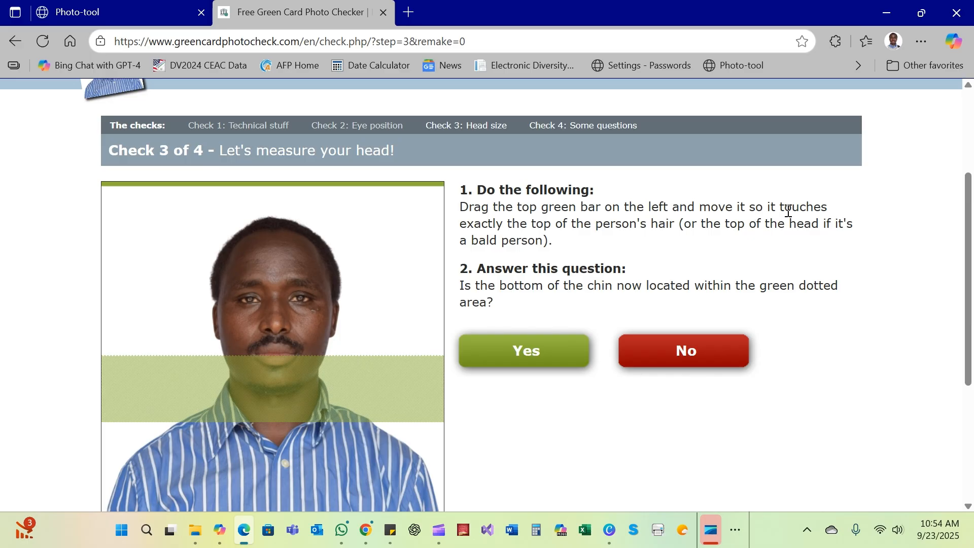
{"action": "mouse_move", "coordinate": [683, 238]}
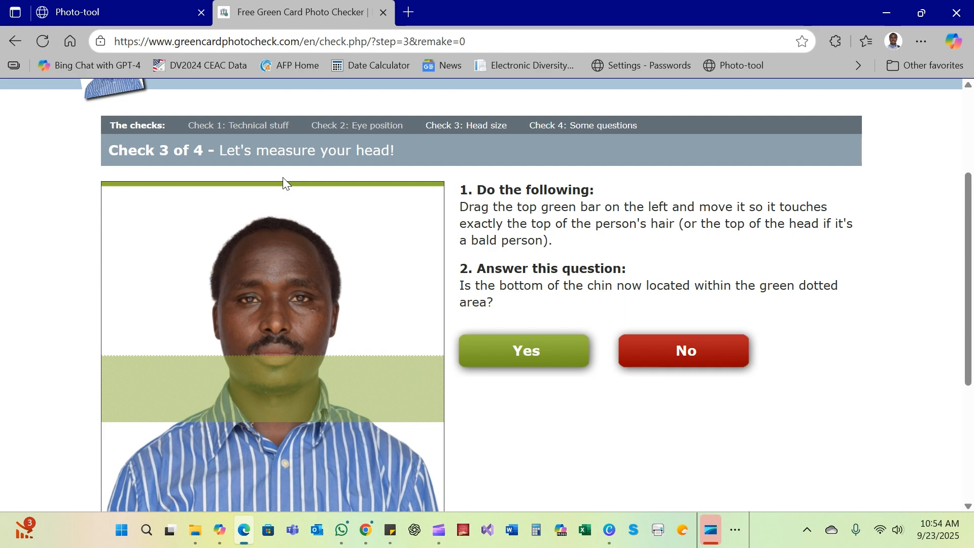
{"action": "mouse_move", "coordinate": [275, 188]}
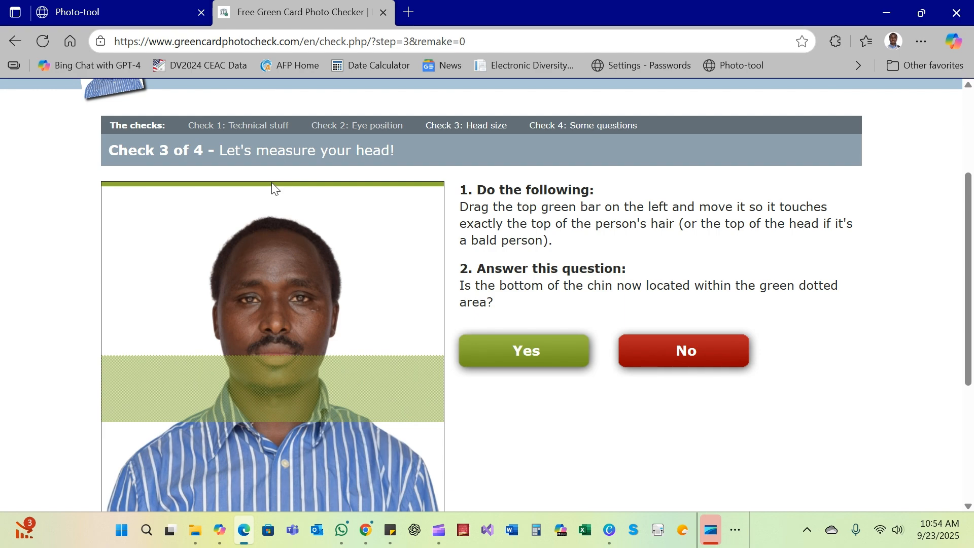
Lower the green bar onto the top of the hair and confirm Yes on the head-size check
{"action": "left_click_drag", "start_coordinate": [272, 183], "coordinate": [276, 214]}
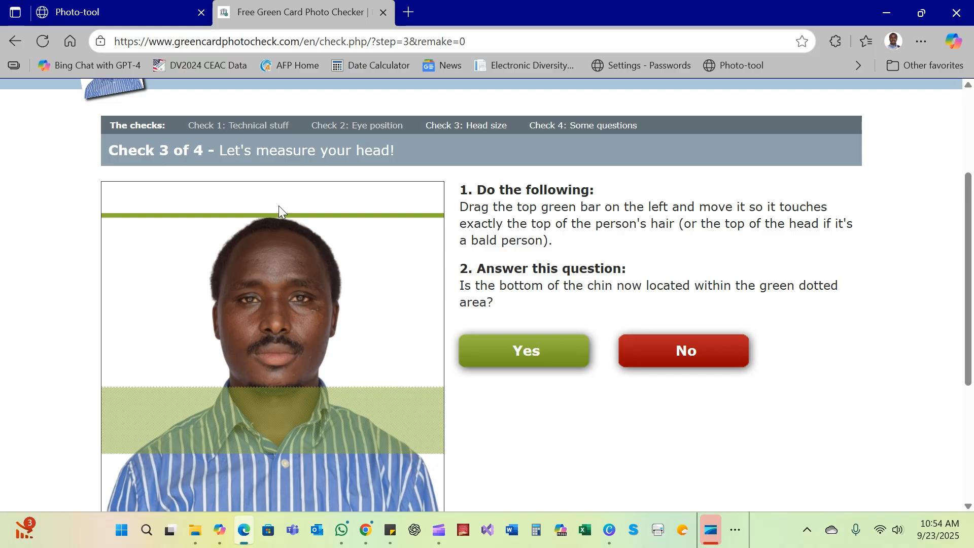
{"action": "left_click_drag", "start_coordinate": [280, 215], "coordinate": [280, 246]}
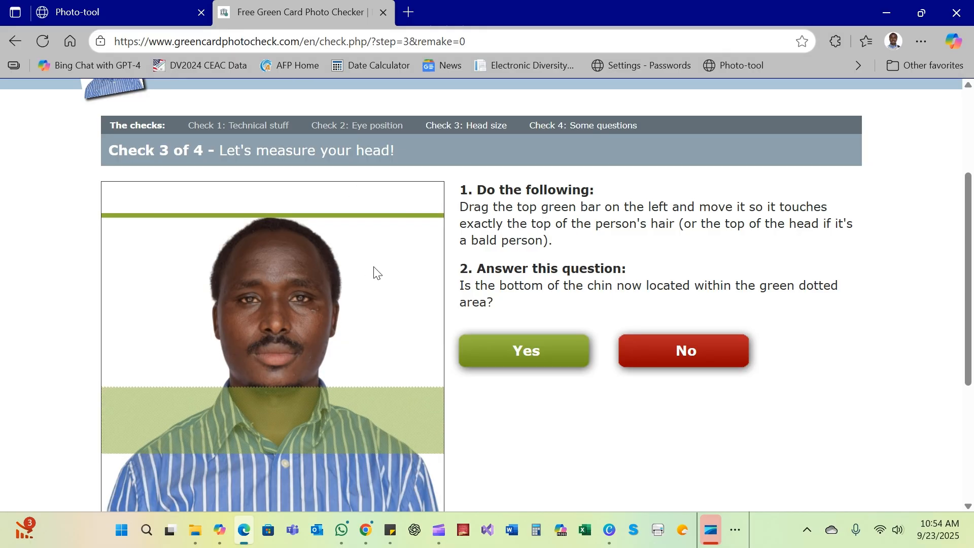
{"action": "mouse_move", "coordinate": [587, 259]}
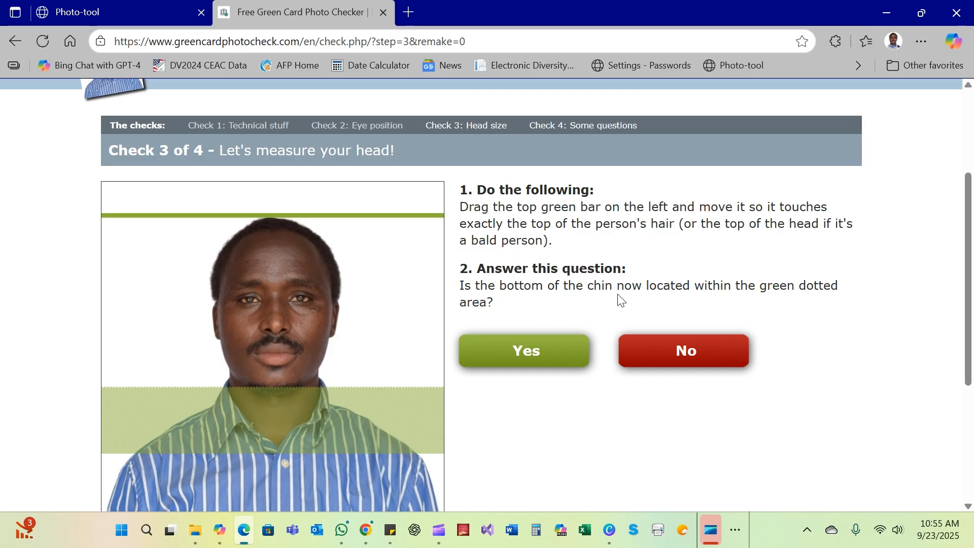
{"action": "mouse_move", "coordinate": [807, 300]}
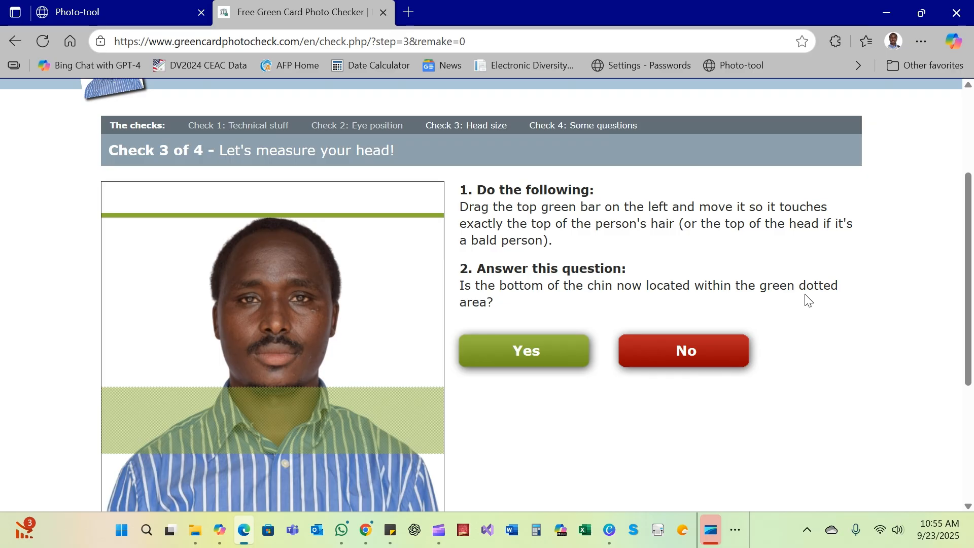
{"action": "mouse_move", "coordinate": [275, 400]}
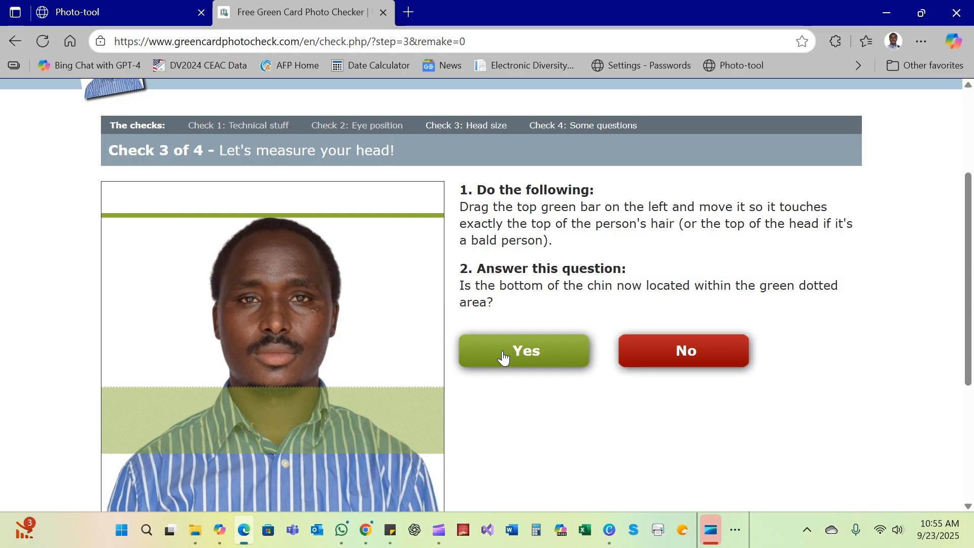
{"action": "left_click", "coordinate": [524, 350]}
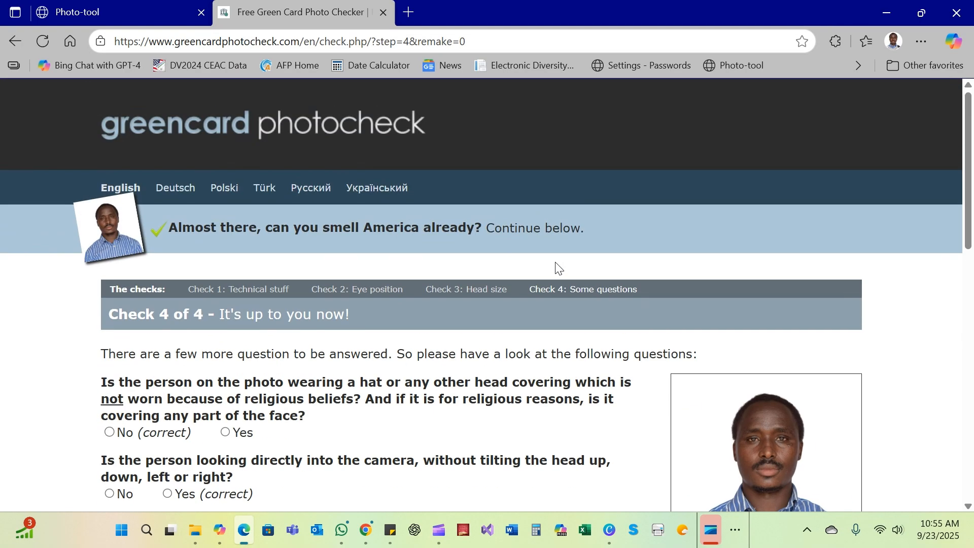
{"action": "scroll", "scroll_direction": "down", "scroll_amount": 3}
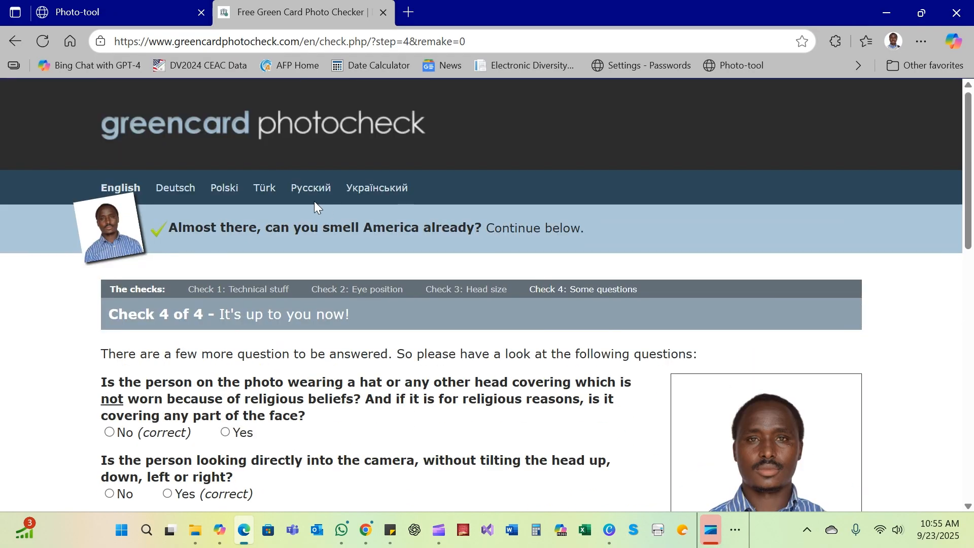
{"action": "scroll", "scroll_direction": "down", "scroll_amount": 3}
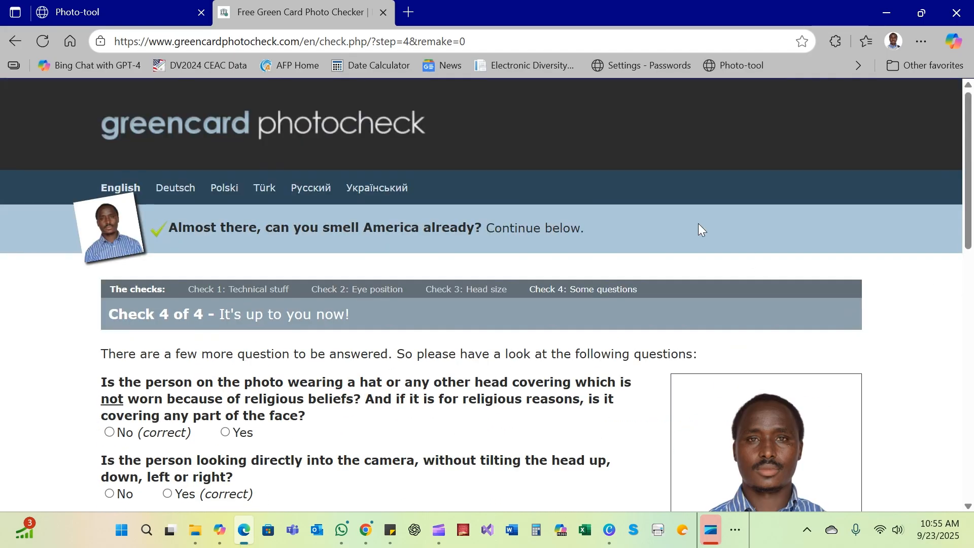
{"action": "mouse_move", "coordinate": [663, 205]}
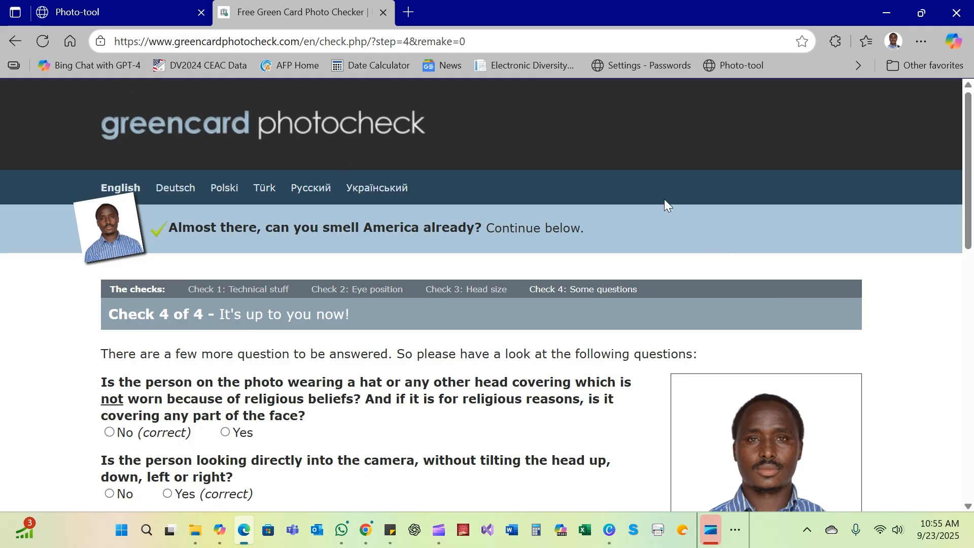
{"action": "mouse_move", "coordinate": [117, 35]}
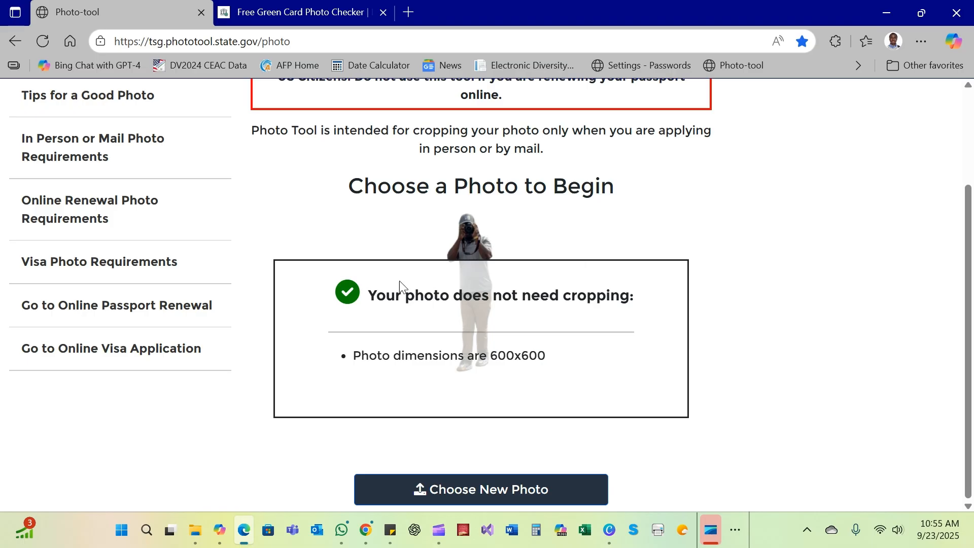
{"action": "mouse_move", "coordinate": [493, 273]}
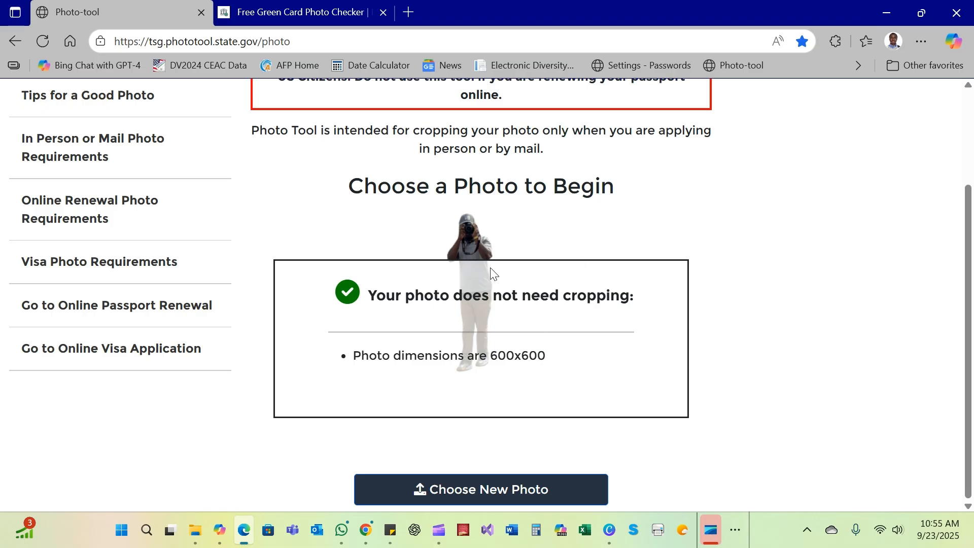
{"action": "mouse_move", "coordinate": [590, 293]}
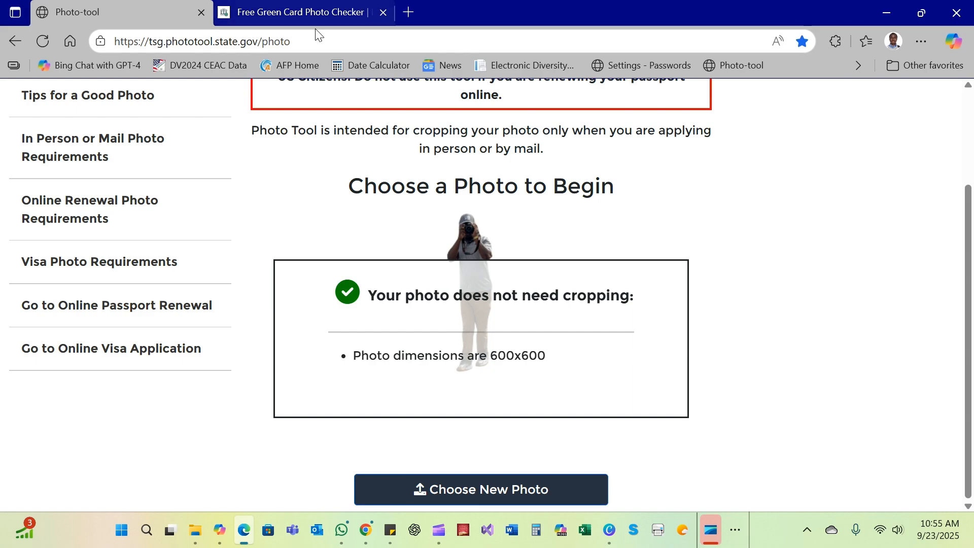
{"action": "left_click", "coordinate": [299, 12]}
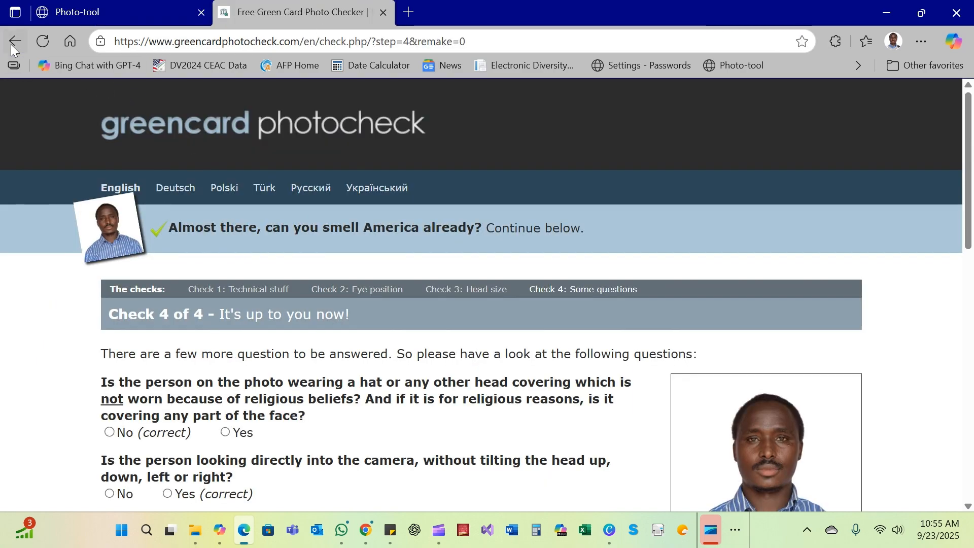
Return to the upload page and choose another photo from Downloads
{"action": "left_click", "coordinate": [12, 41]}
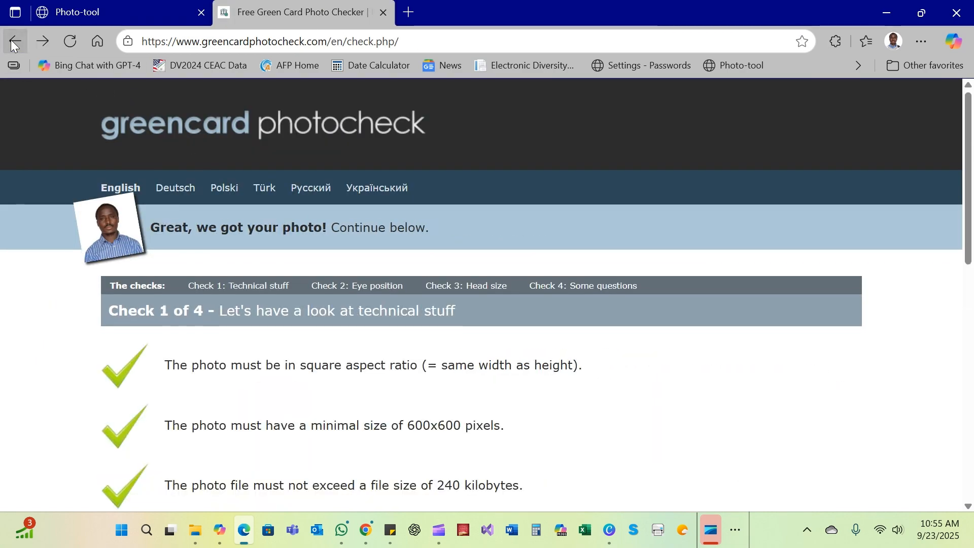
{"action": "left_click", "coordinate": [13, 41]}
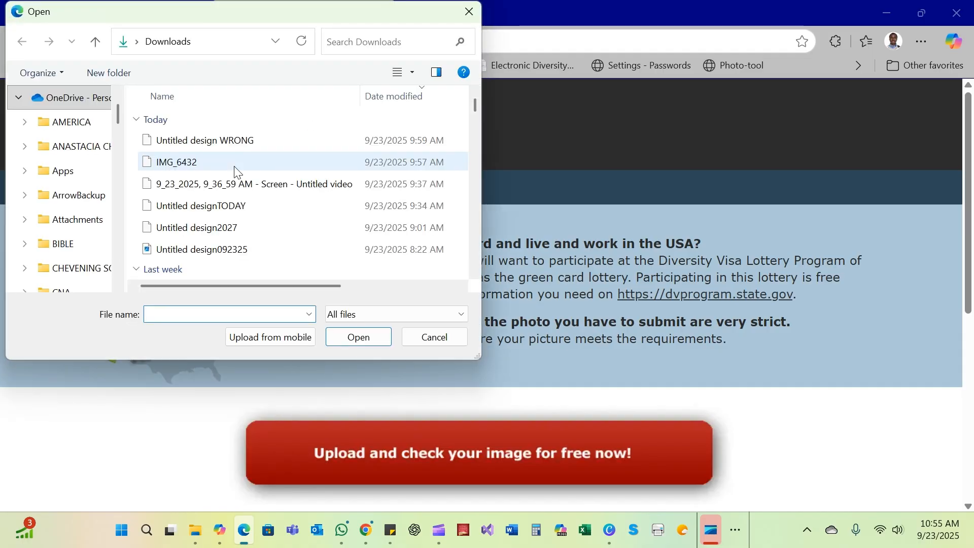
{"action": "left_click", "coordinate": [217, 140]}
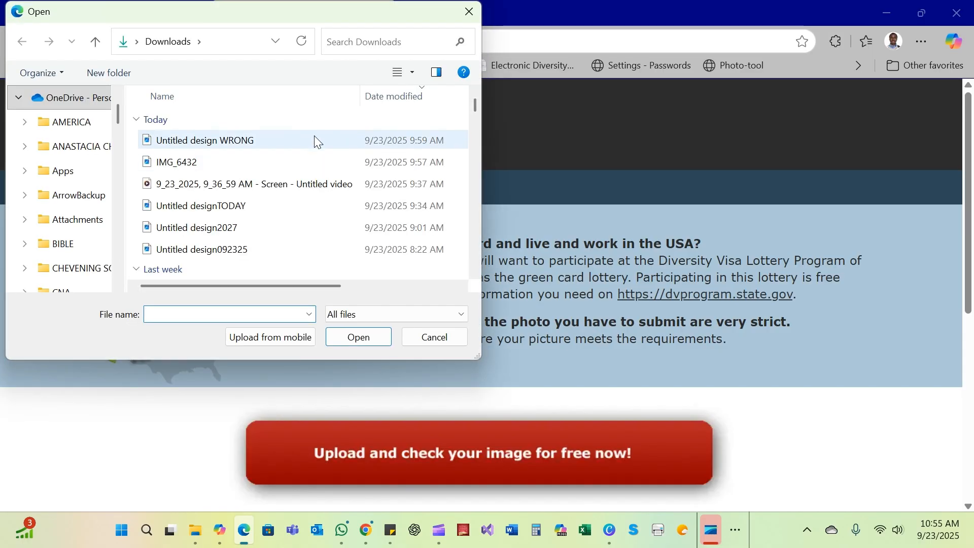
{"action": "mouse_move", "coordinate": [201, 205]}
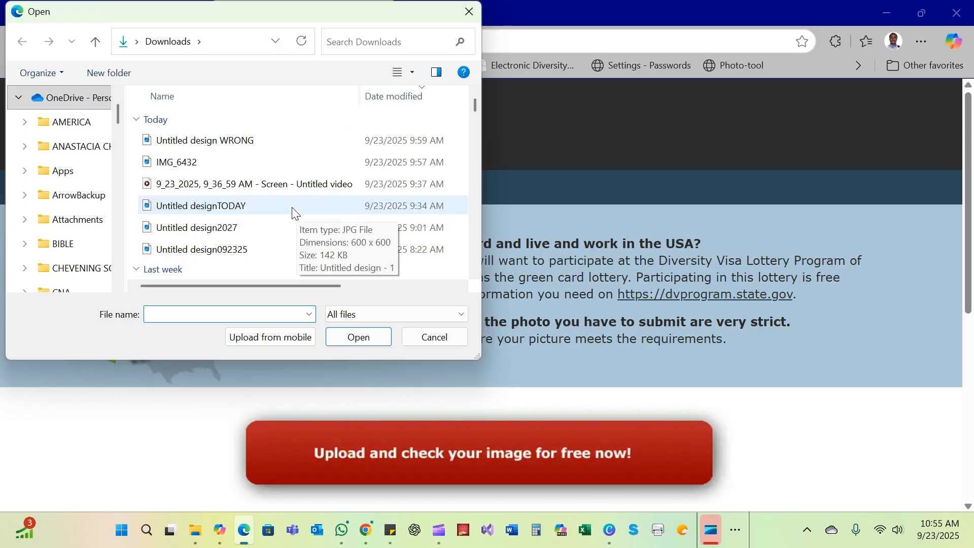
{"action": "left_click", "coordinate": [207, 140]}
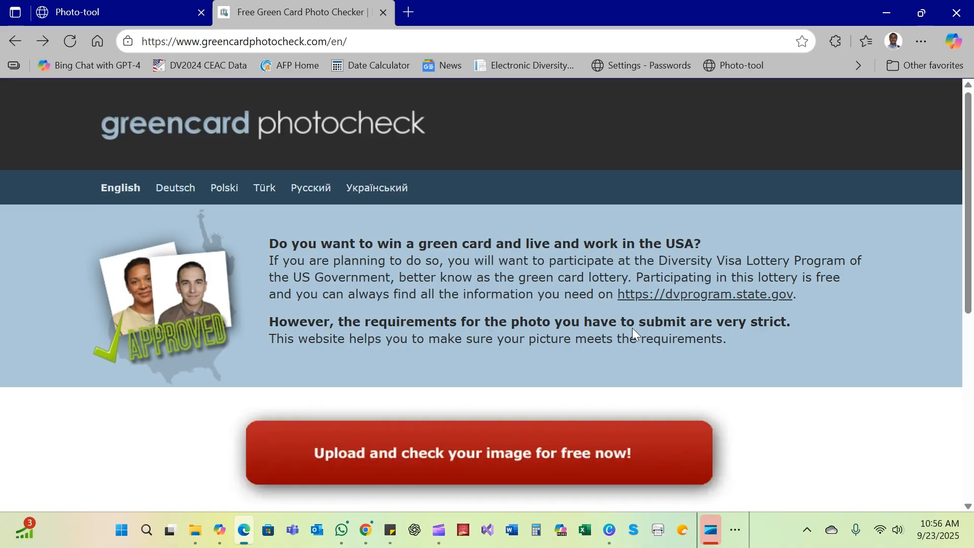
Continue to the check results, which fail the 54-kilobyte minimum file size
{"action": "left_click", "coordinate": [479, 452]}
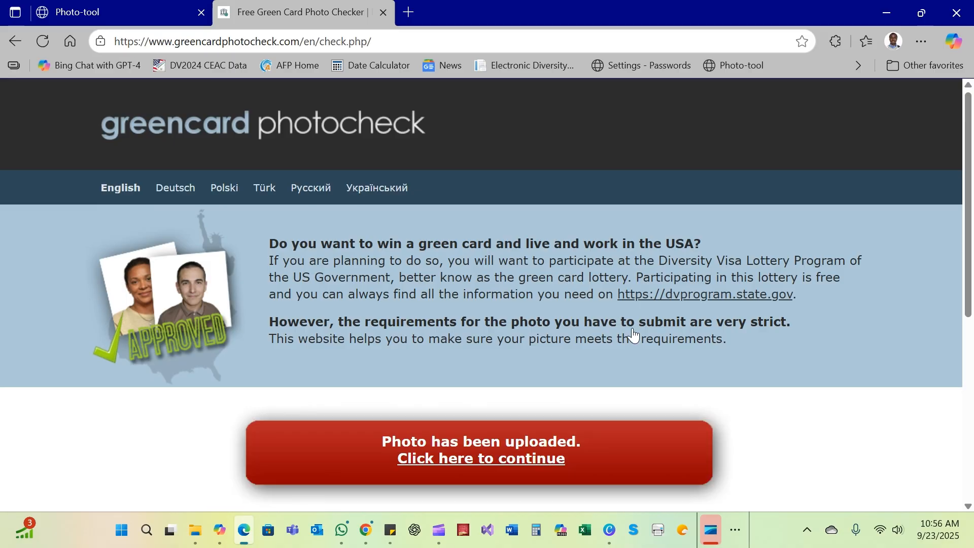
{"action": "left_click", "coordinate": [480, 457]}
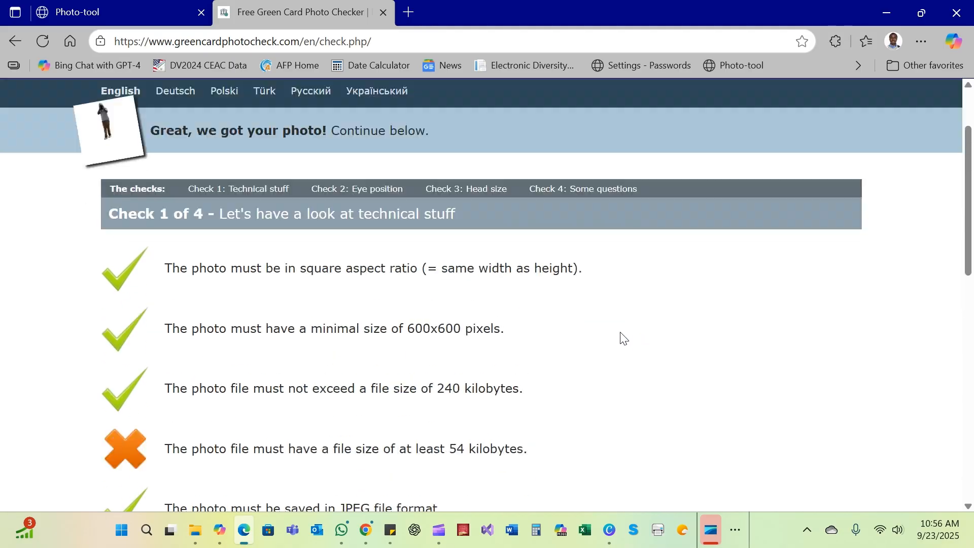
{"action": "scroll", "scroll_direction": "down", "scroll_amount": 3}
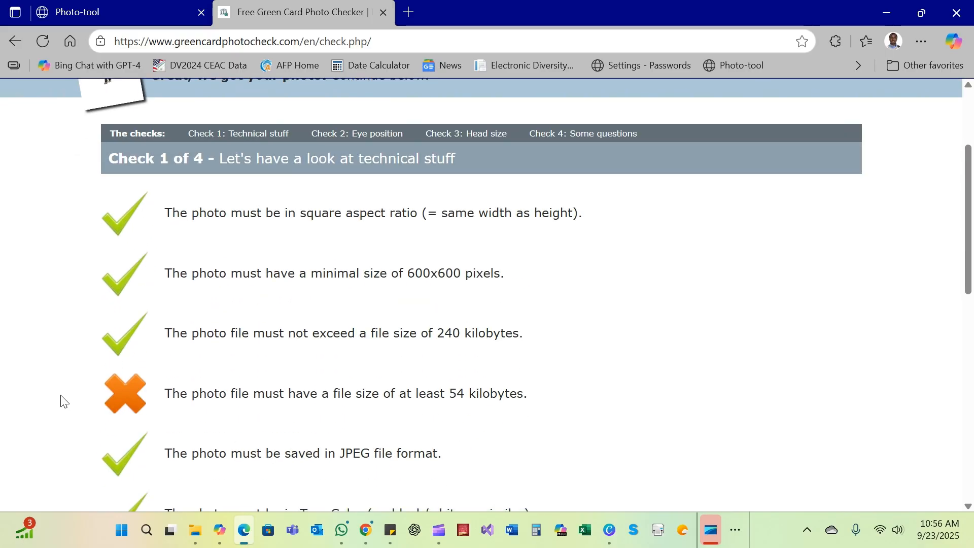
{"action": "mouse_move", "coordinate": [272, 398]}
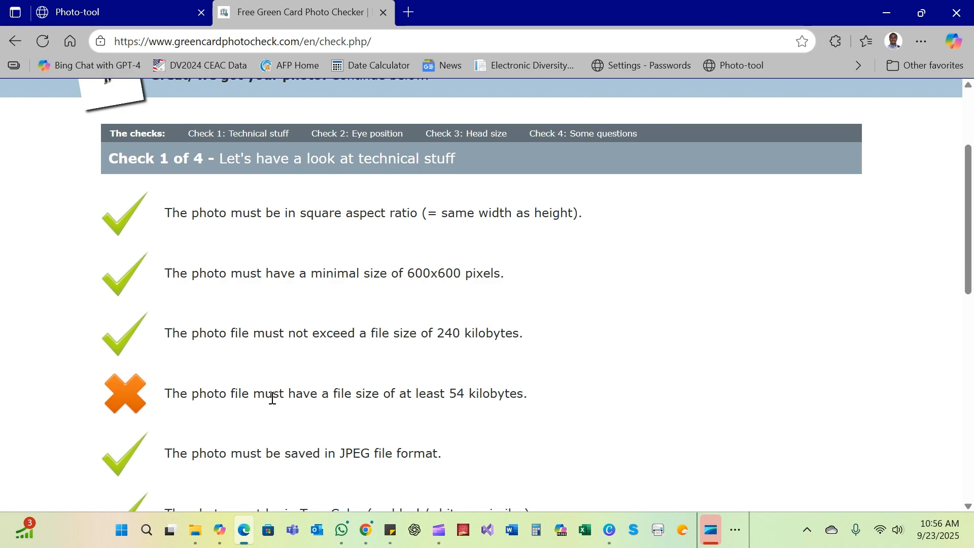
{"action": "mouse_move", "coordinate": [468, 409]}
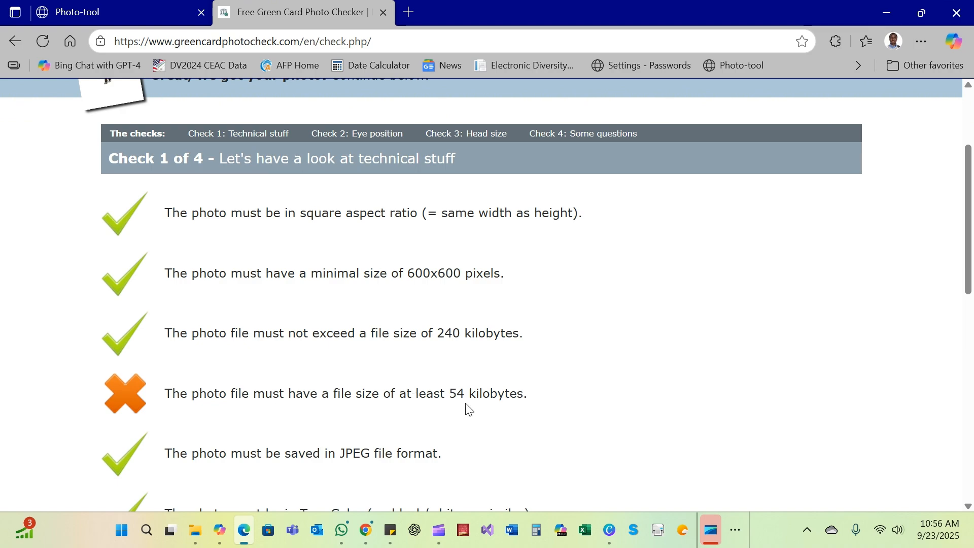
{"action": "scroll", "scroll_direction": "up", "scroll_amount": 3}
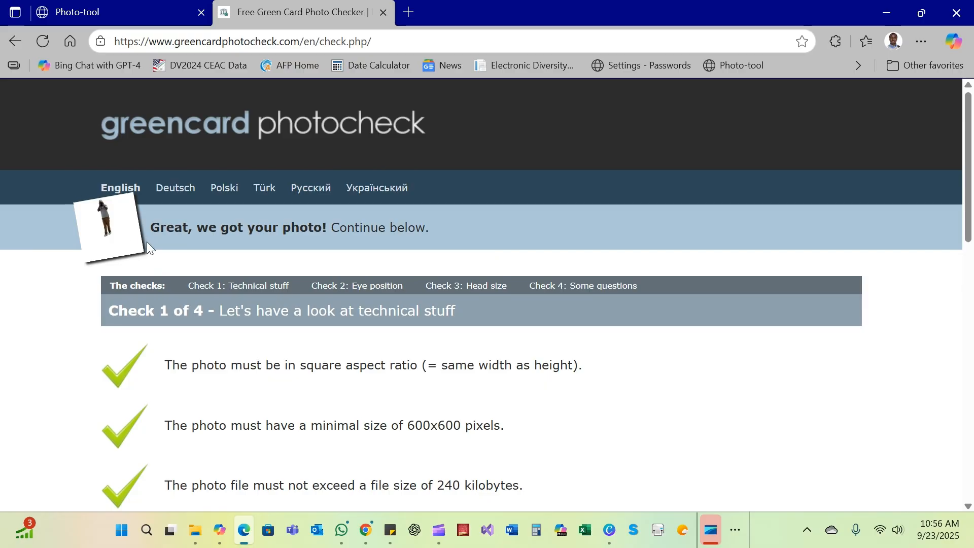
{"action": "mouse_move", "coordinate": [118, 223]}
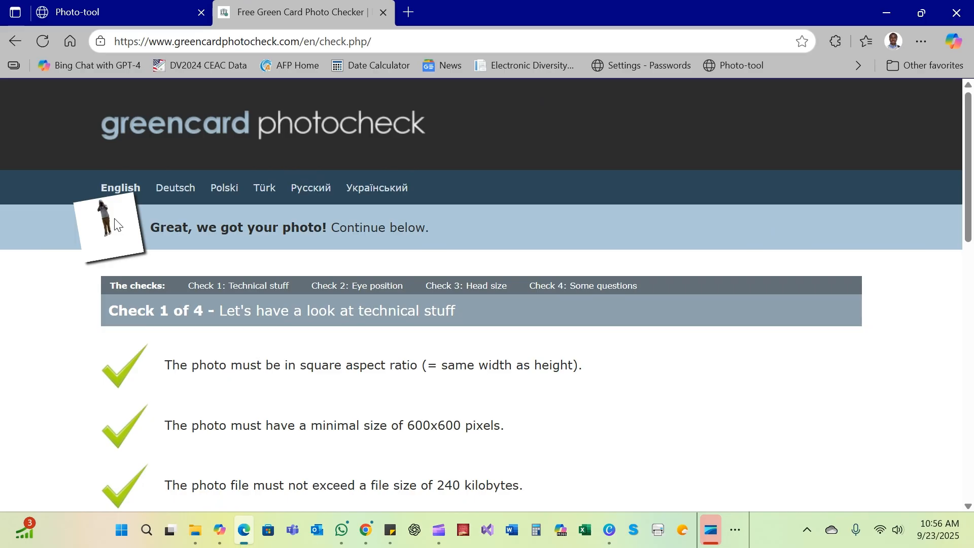
{"action": "mouse_move", "coordinate": [128, 209]}
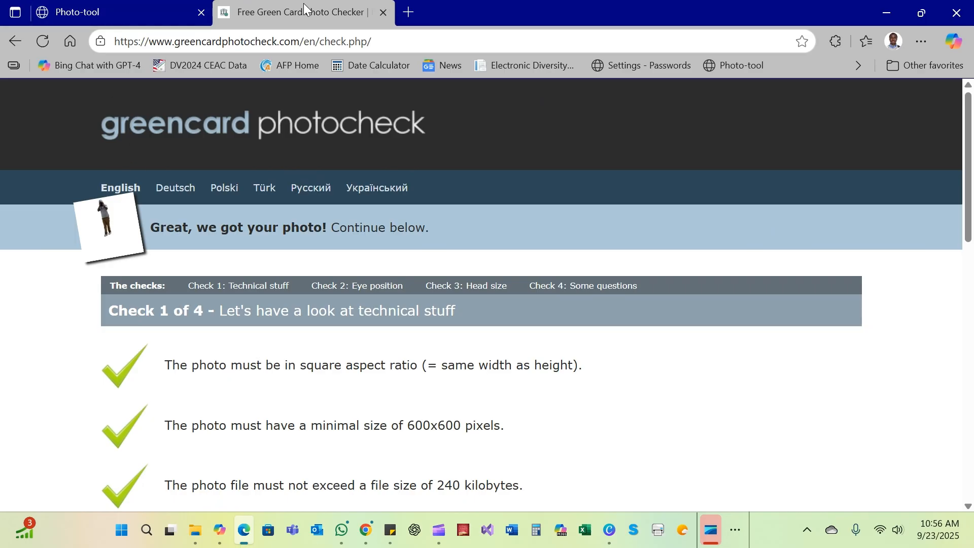
Switch to the Travel.State.Gov photo tool showing the 600x600 photo needs no cropping
{"action": "left_click", "coordinate": [74, 12]}
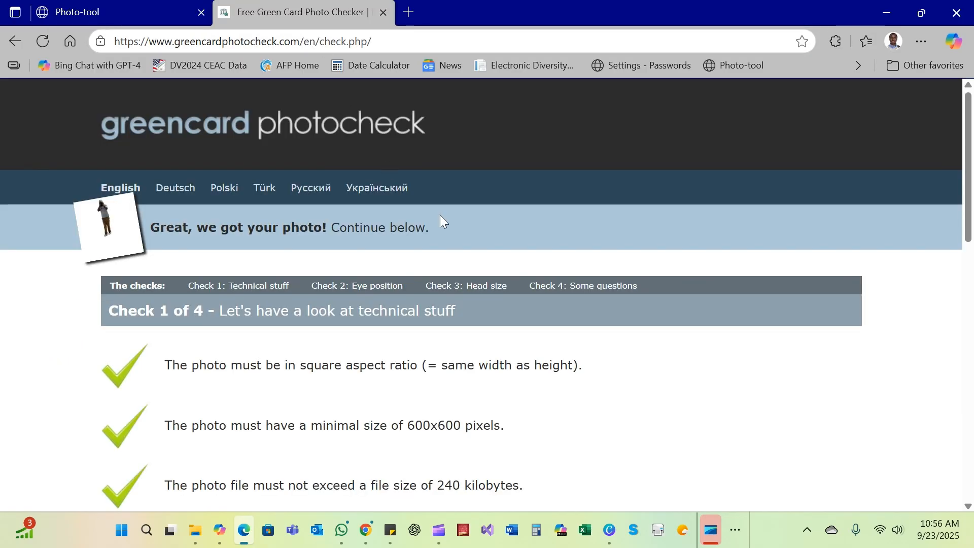
{"action": "mouse_move", "coordinate": [481, 275]}
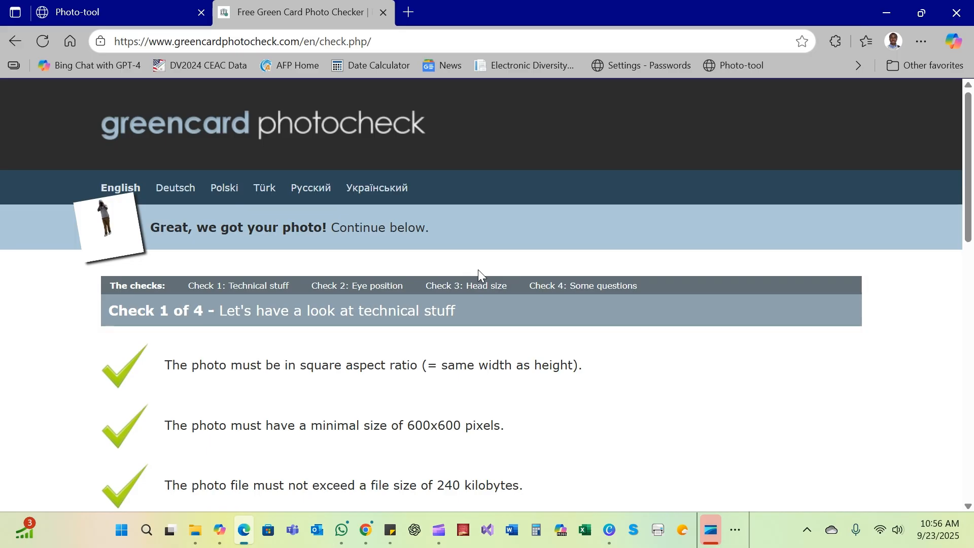
{"action": "mouse_move", "coordinate": [5, 214]}
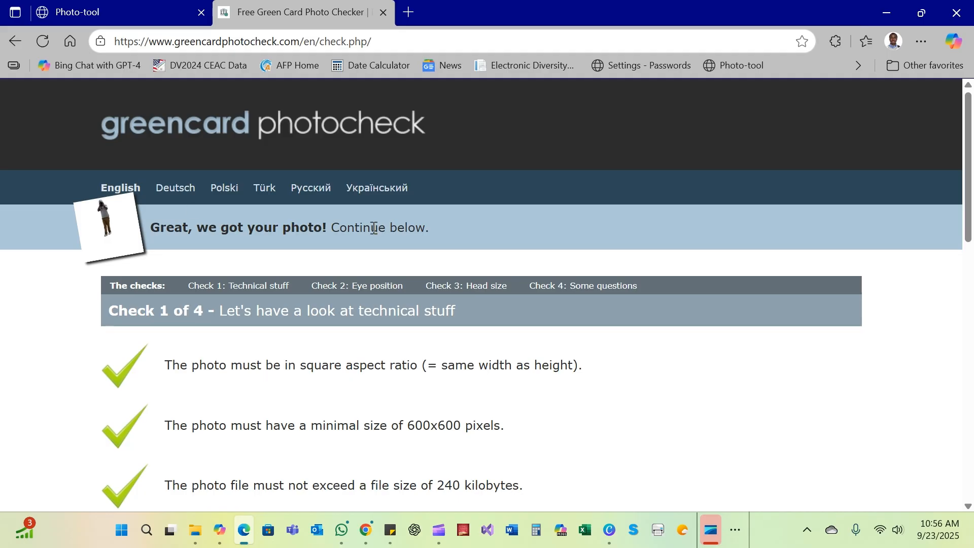
{"action": "scroll", "scroll_direction": "down", "scroll_amount": 3}
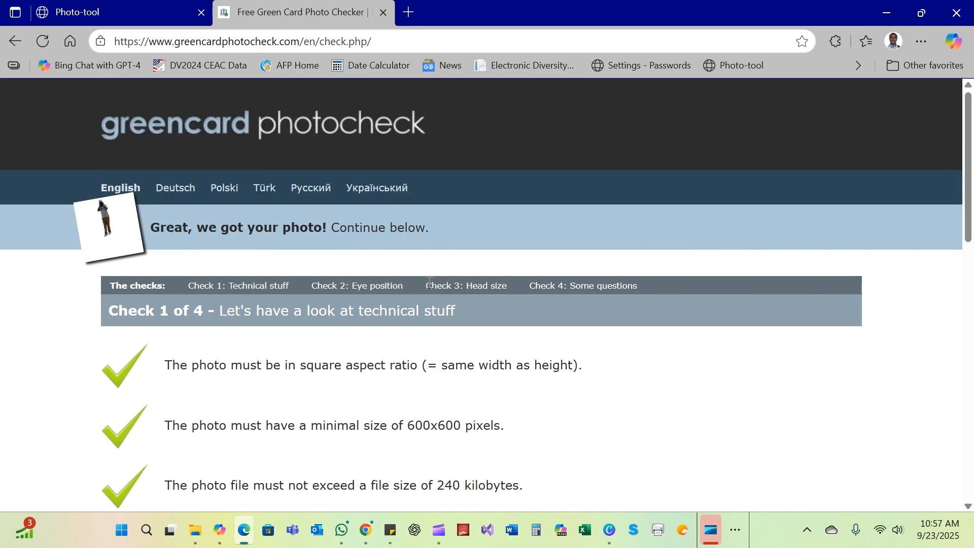
{"action": "left_click", "coordinate": [94, 12]}
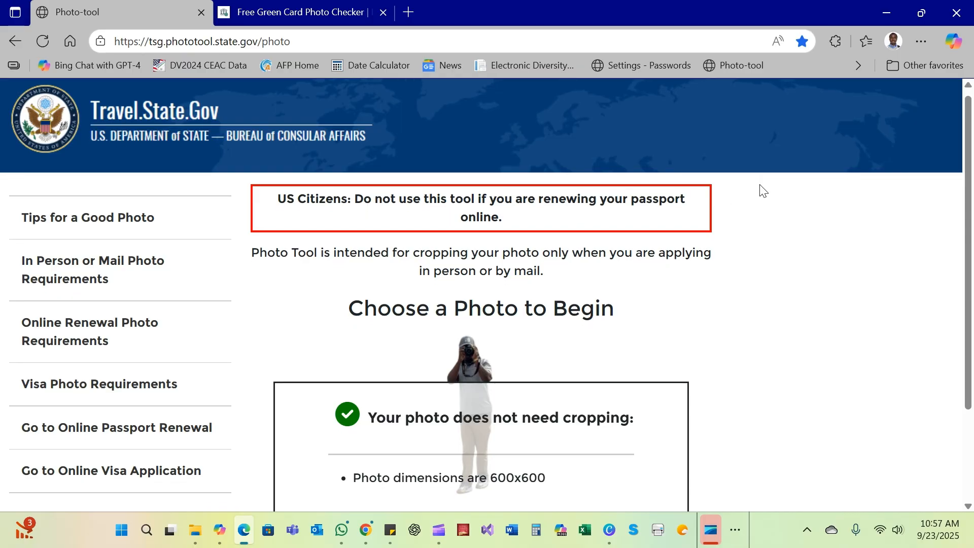
{"action": "scroll", "scroll_direction": "down", "scroll_amount": 3}
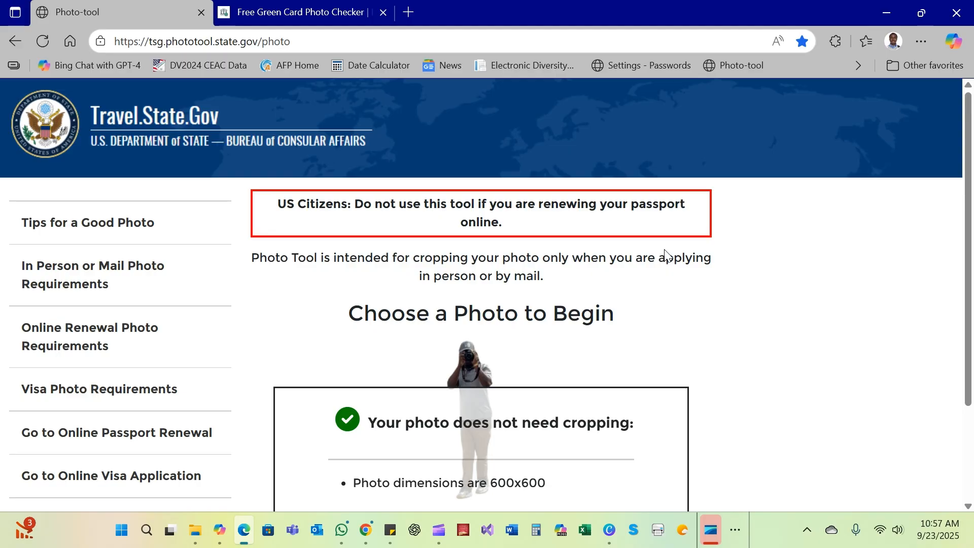
{"action": "scroll", "scroll_direction": "down", "scroll_amount": 3}
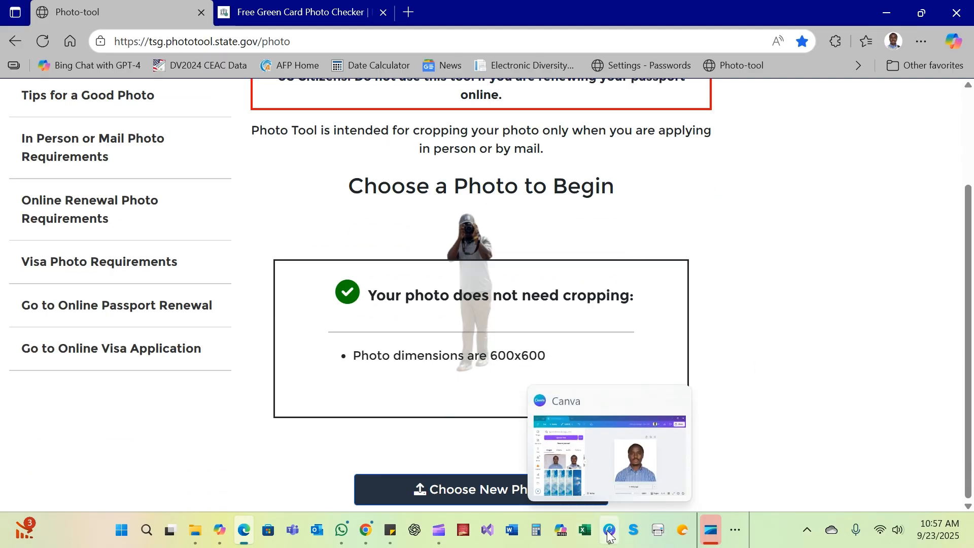
Revisit the Canva portrait design, then bring up the Chrome window with the photo tool result
{"action": "left_click", "coordinate": [607, 536]}
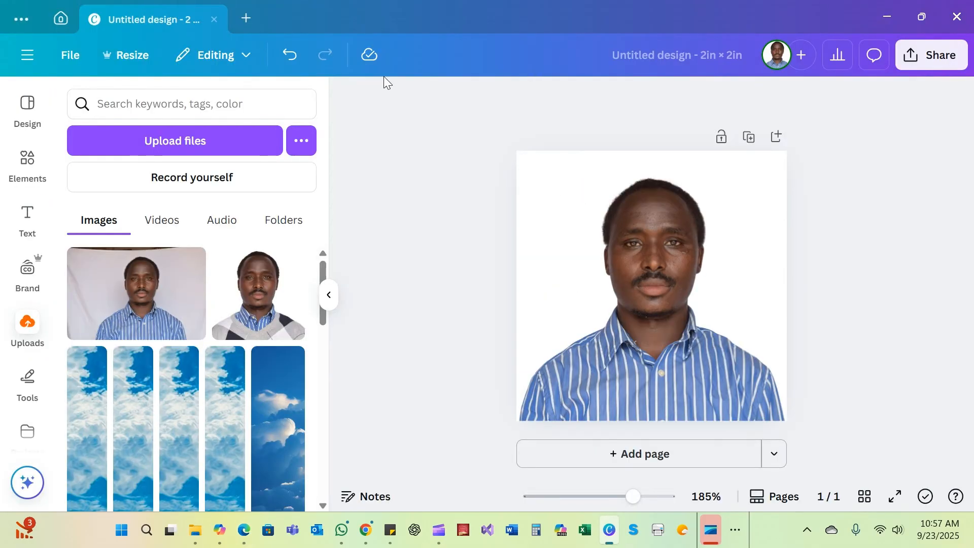
{"action": "left_click", "coordinate": [653, 286]}
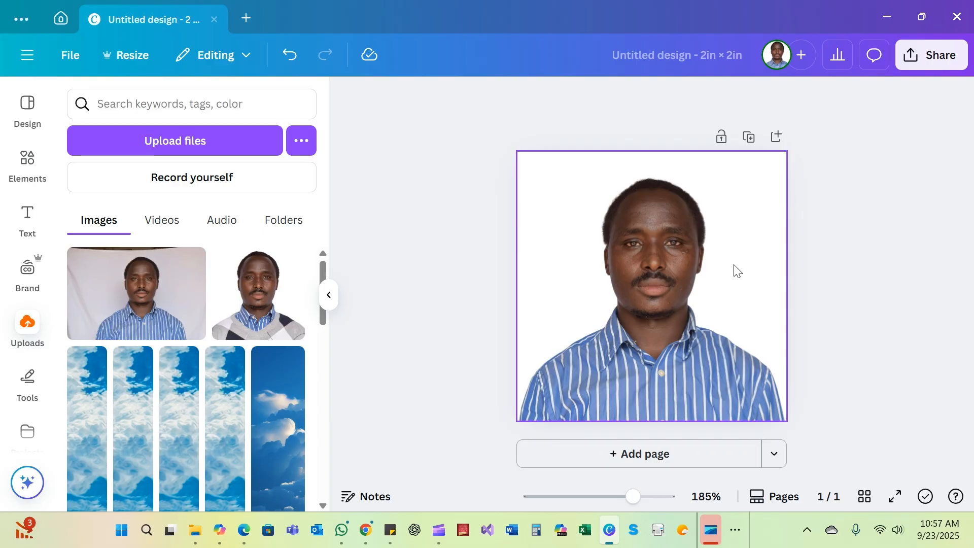
{"action": "left_click", "coordinate": [436, 329]}
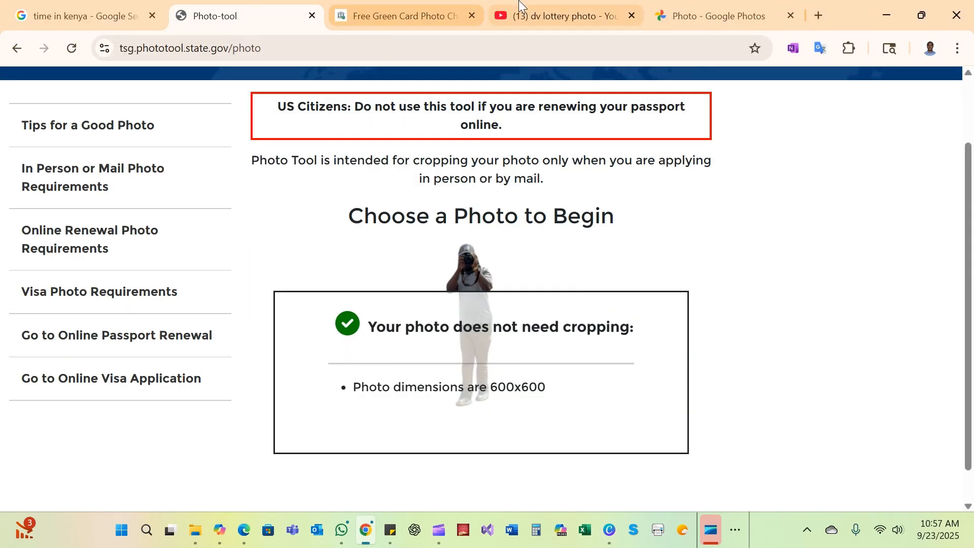
Browse the YouTube search results for 'dv lottery photo'
{"action": "left_click", "coordinate": [562, 16]}
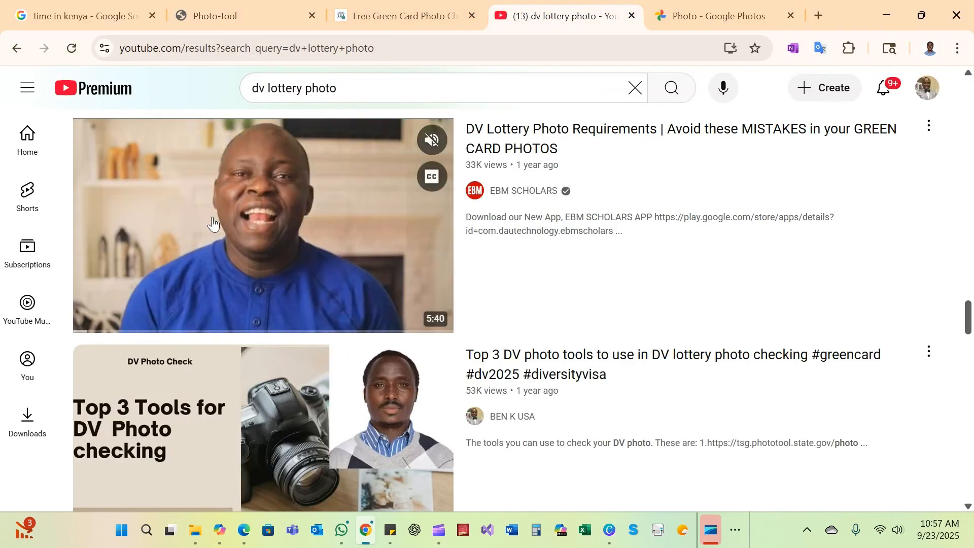
{"action": "scroll", "scroll_direction": "down", "scroll_amount": 3}
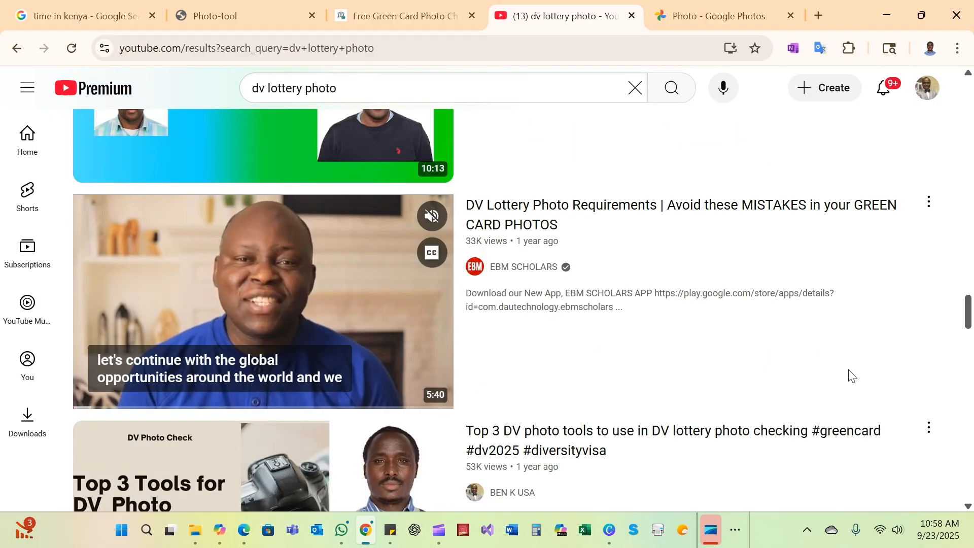
{"action": "scroll", "scroll_direction": "down", "scroll_amount": 3}
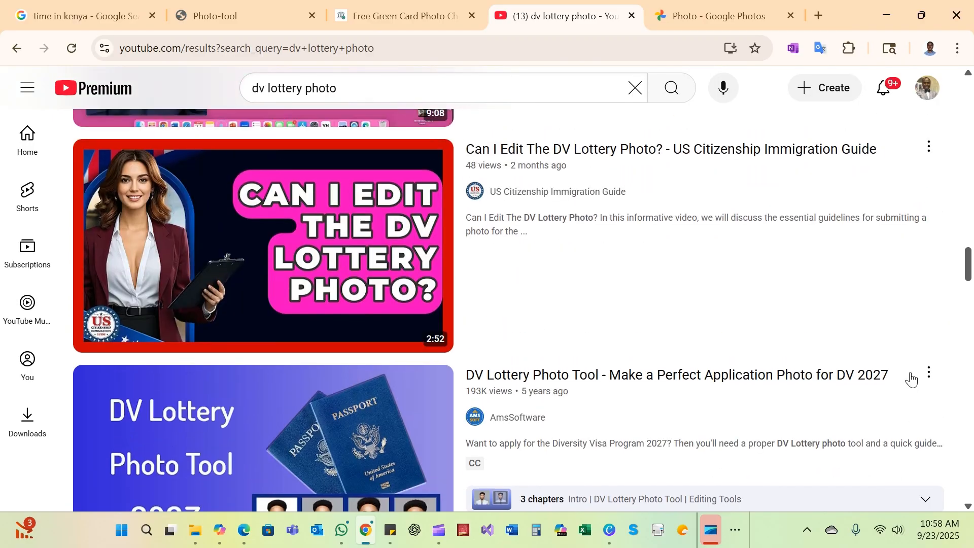
{"action": "scroll", "scroll_direction": "down", "scroll_amount": 3}
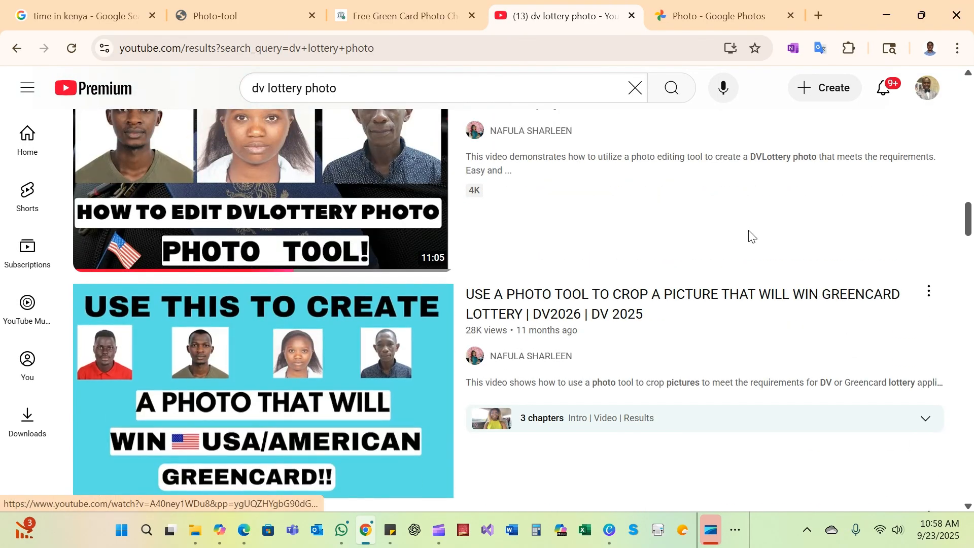